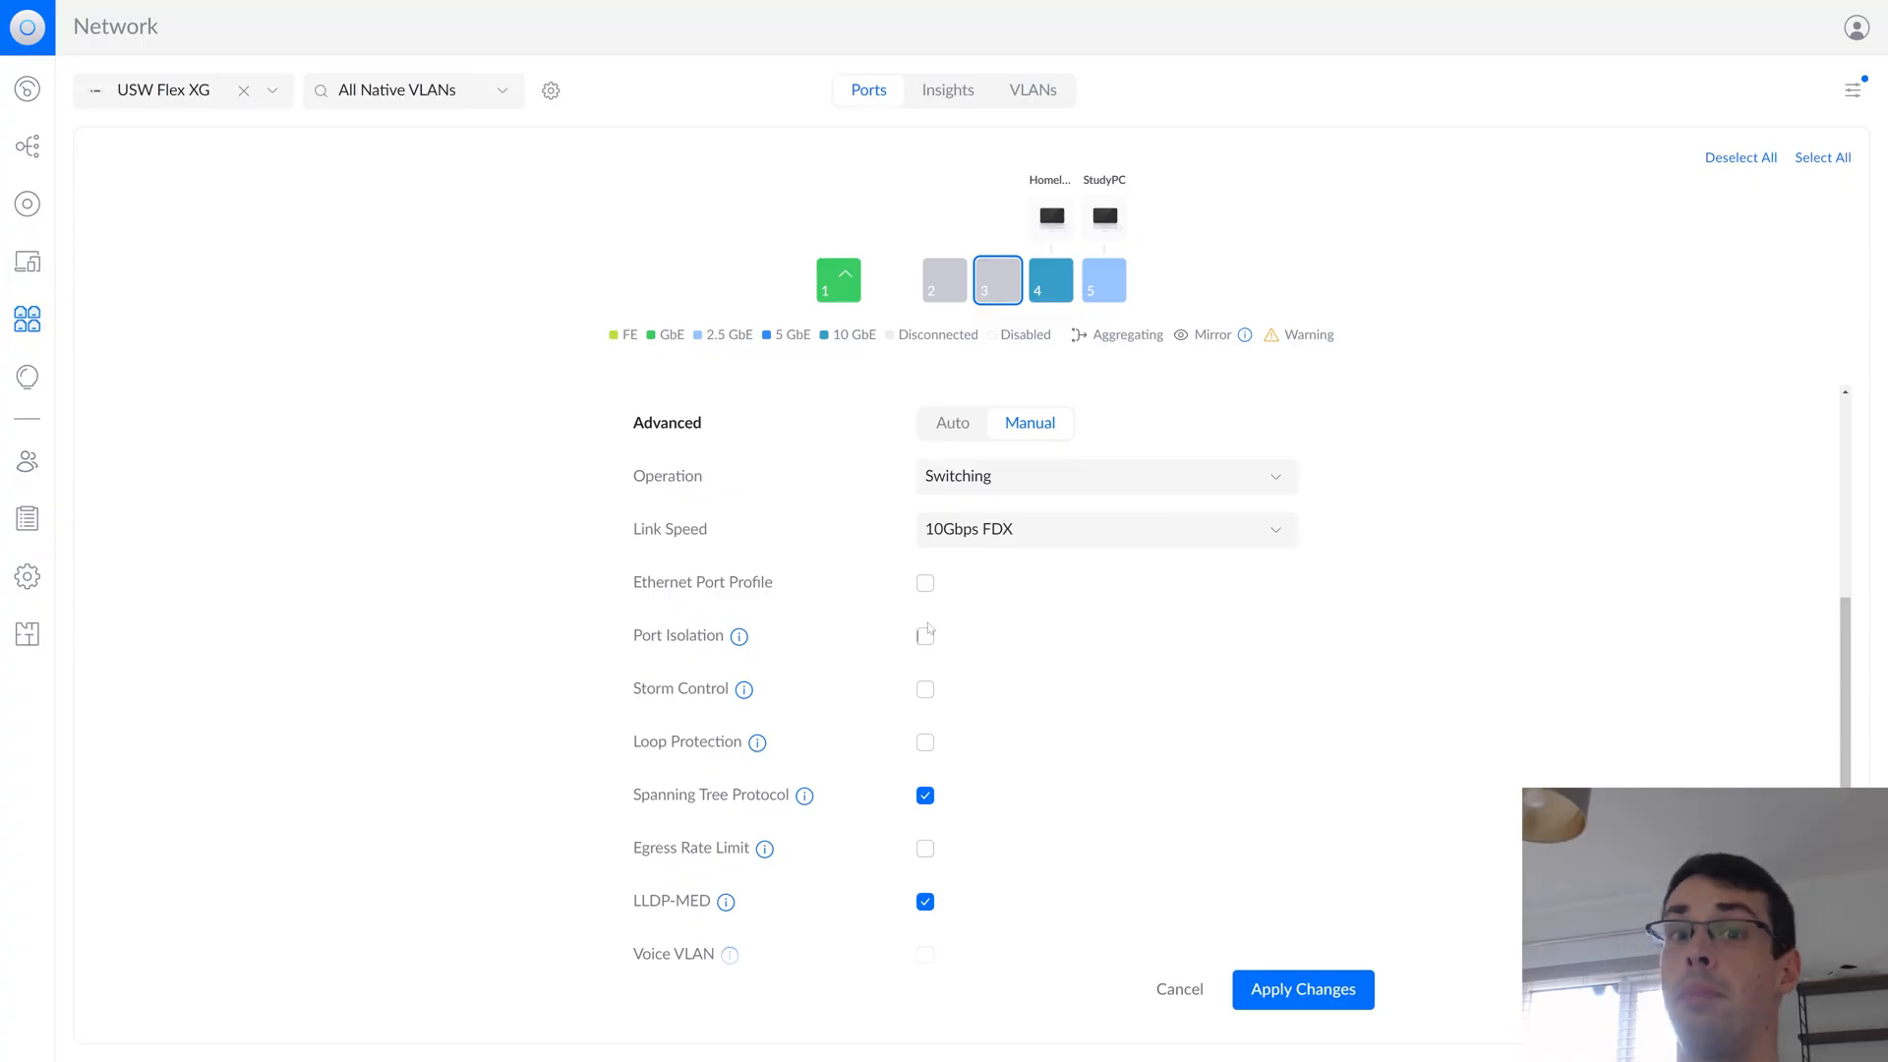
mouse_move(739, 636)
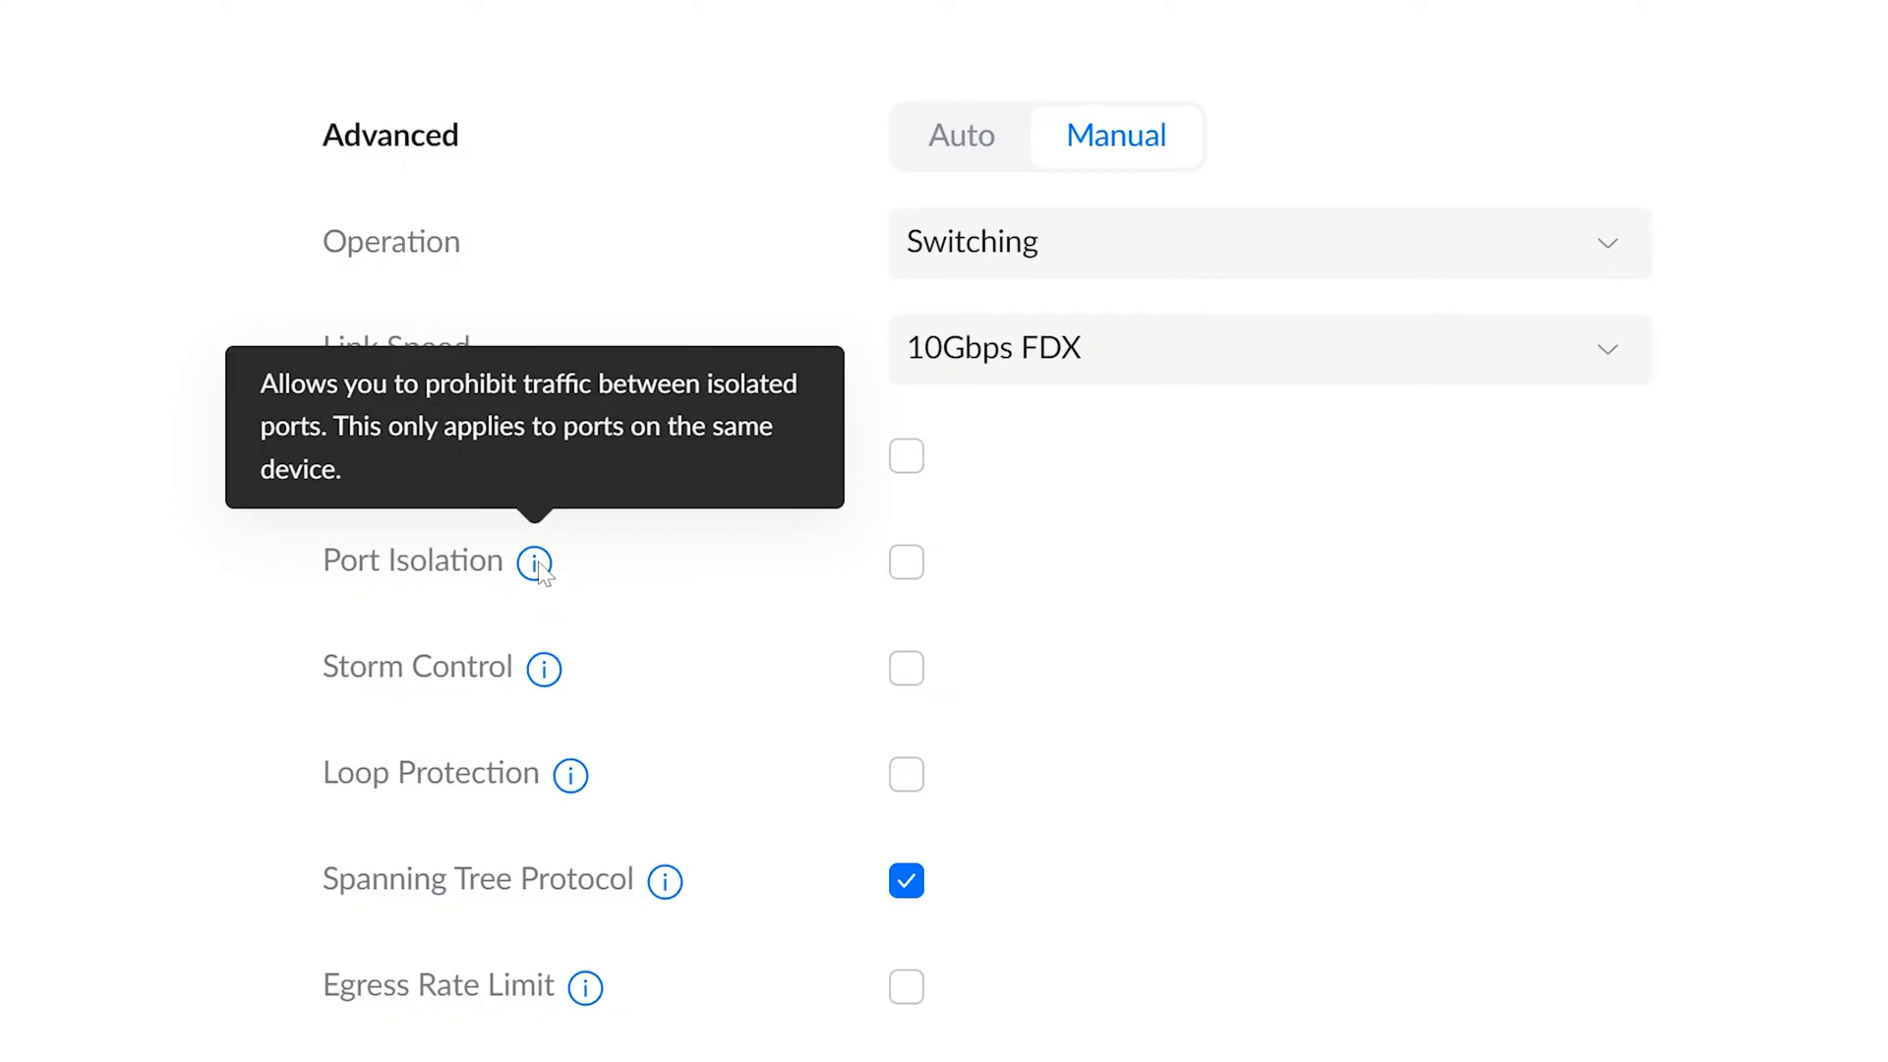
mouse_move(905, 564)
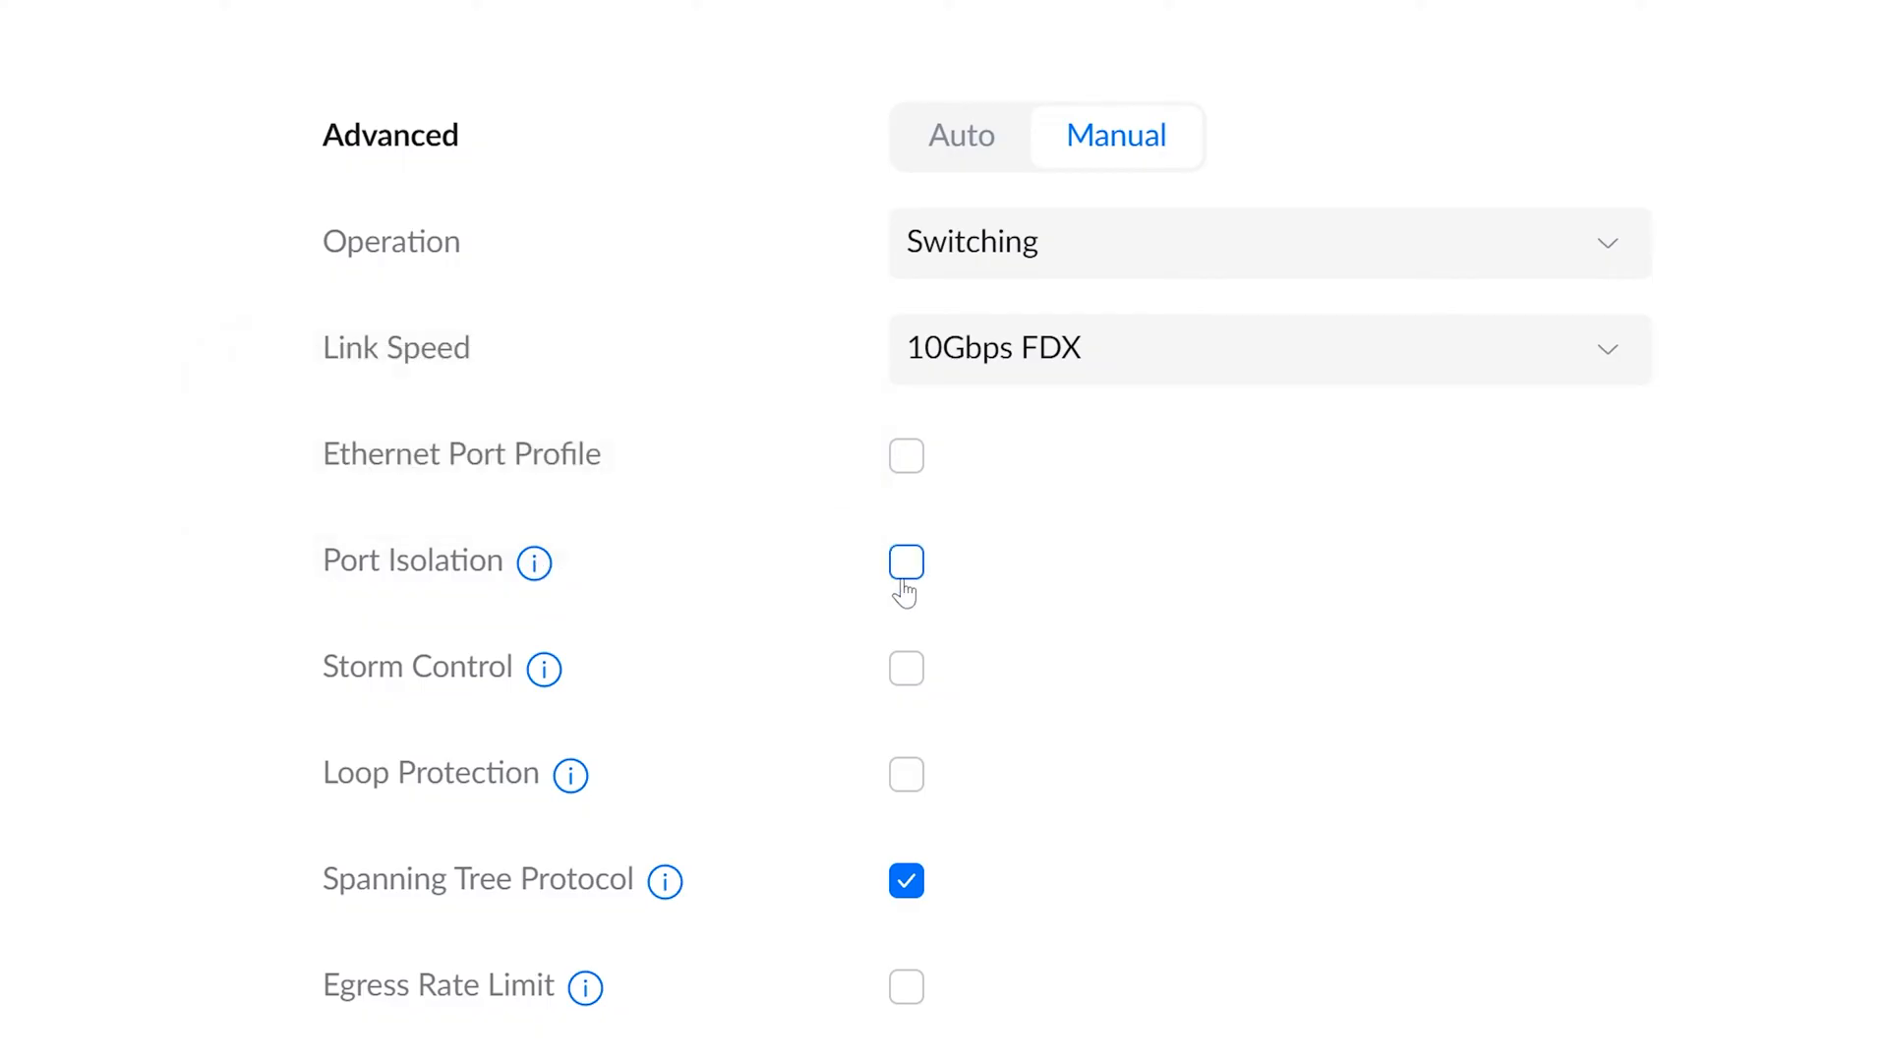
Enable Port Isolation on port 3, then select port 5, triggering the unsaved-changes warning
left_click(905, 562)
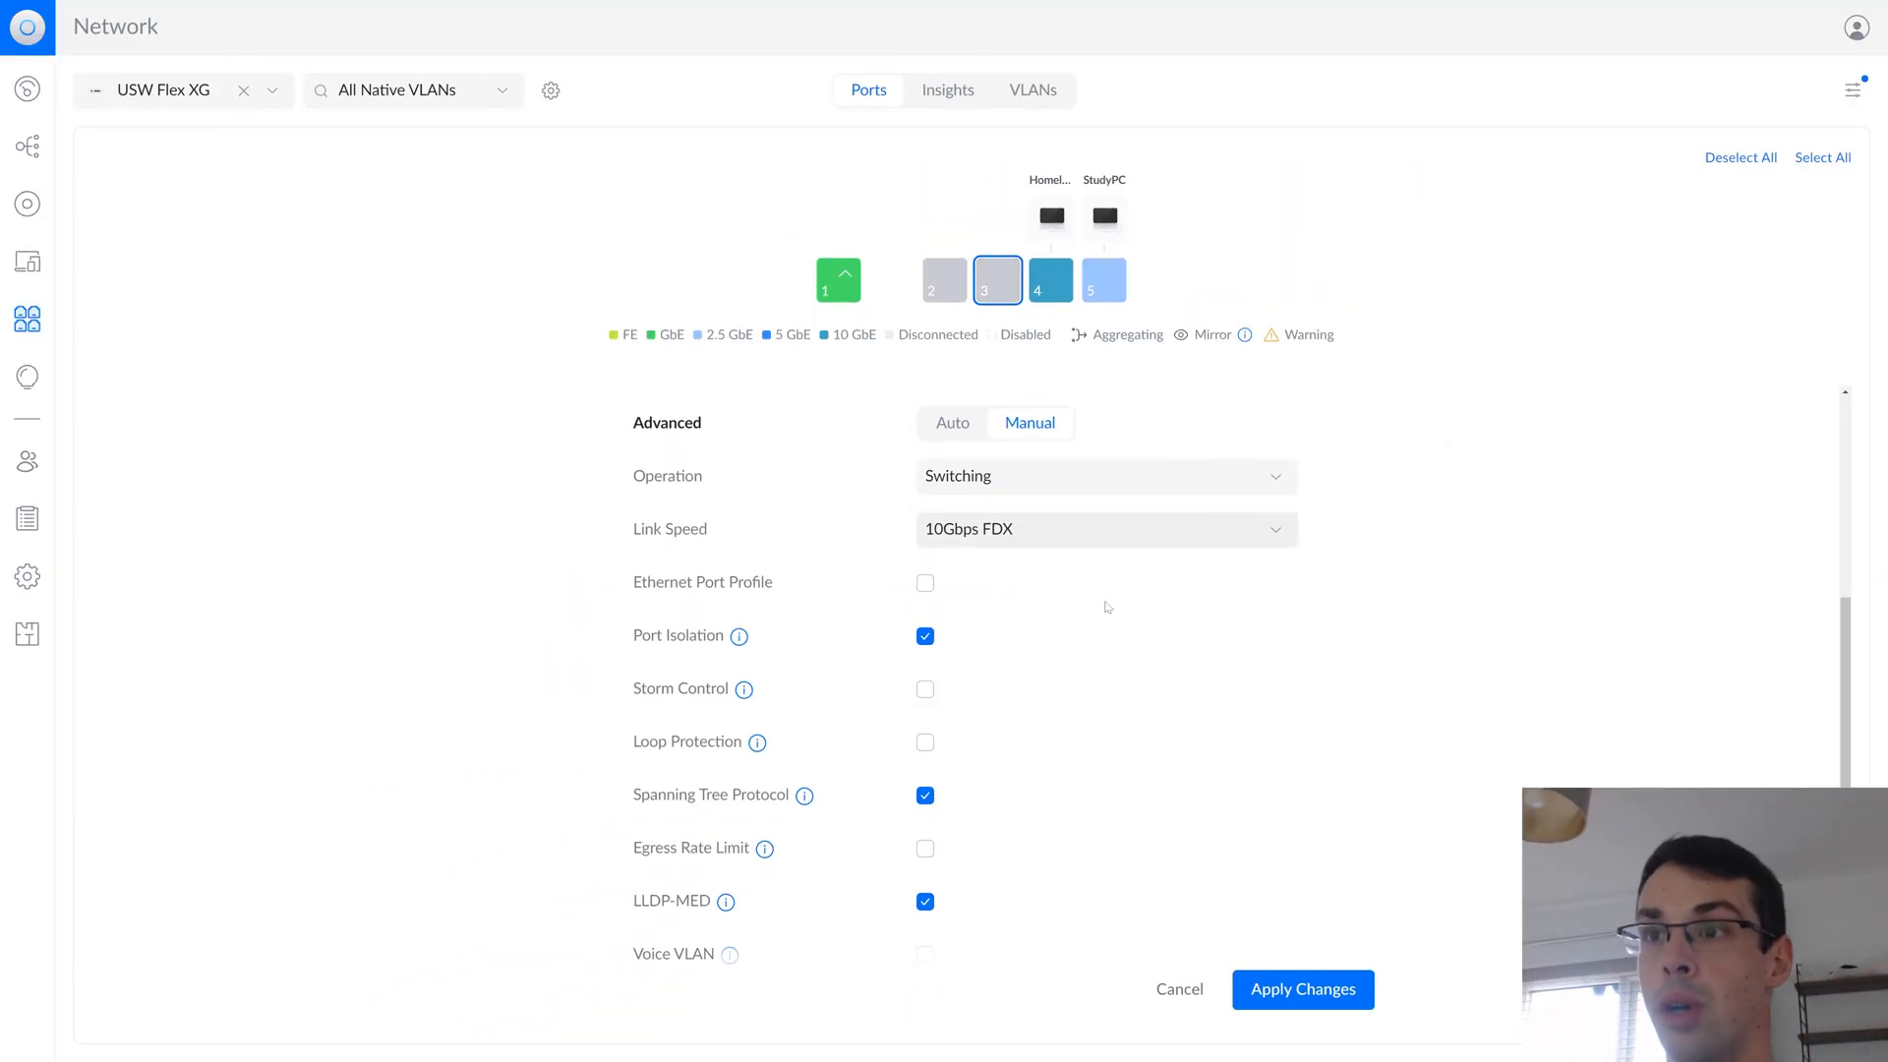
left_click(1103, 280)
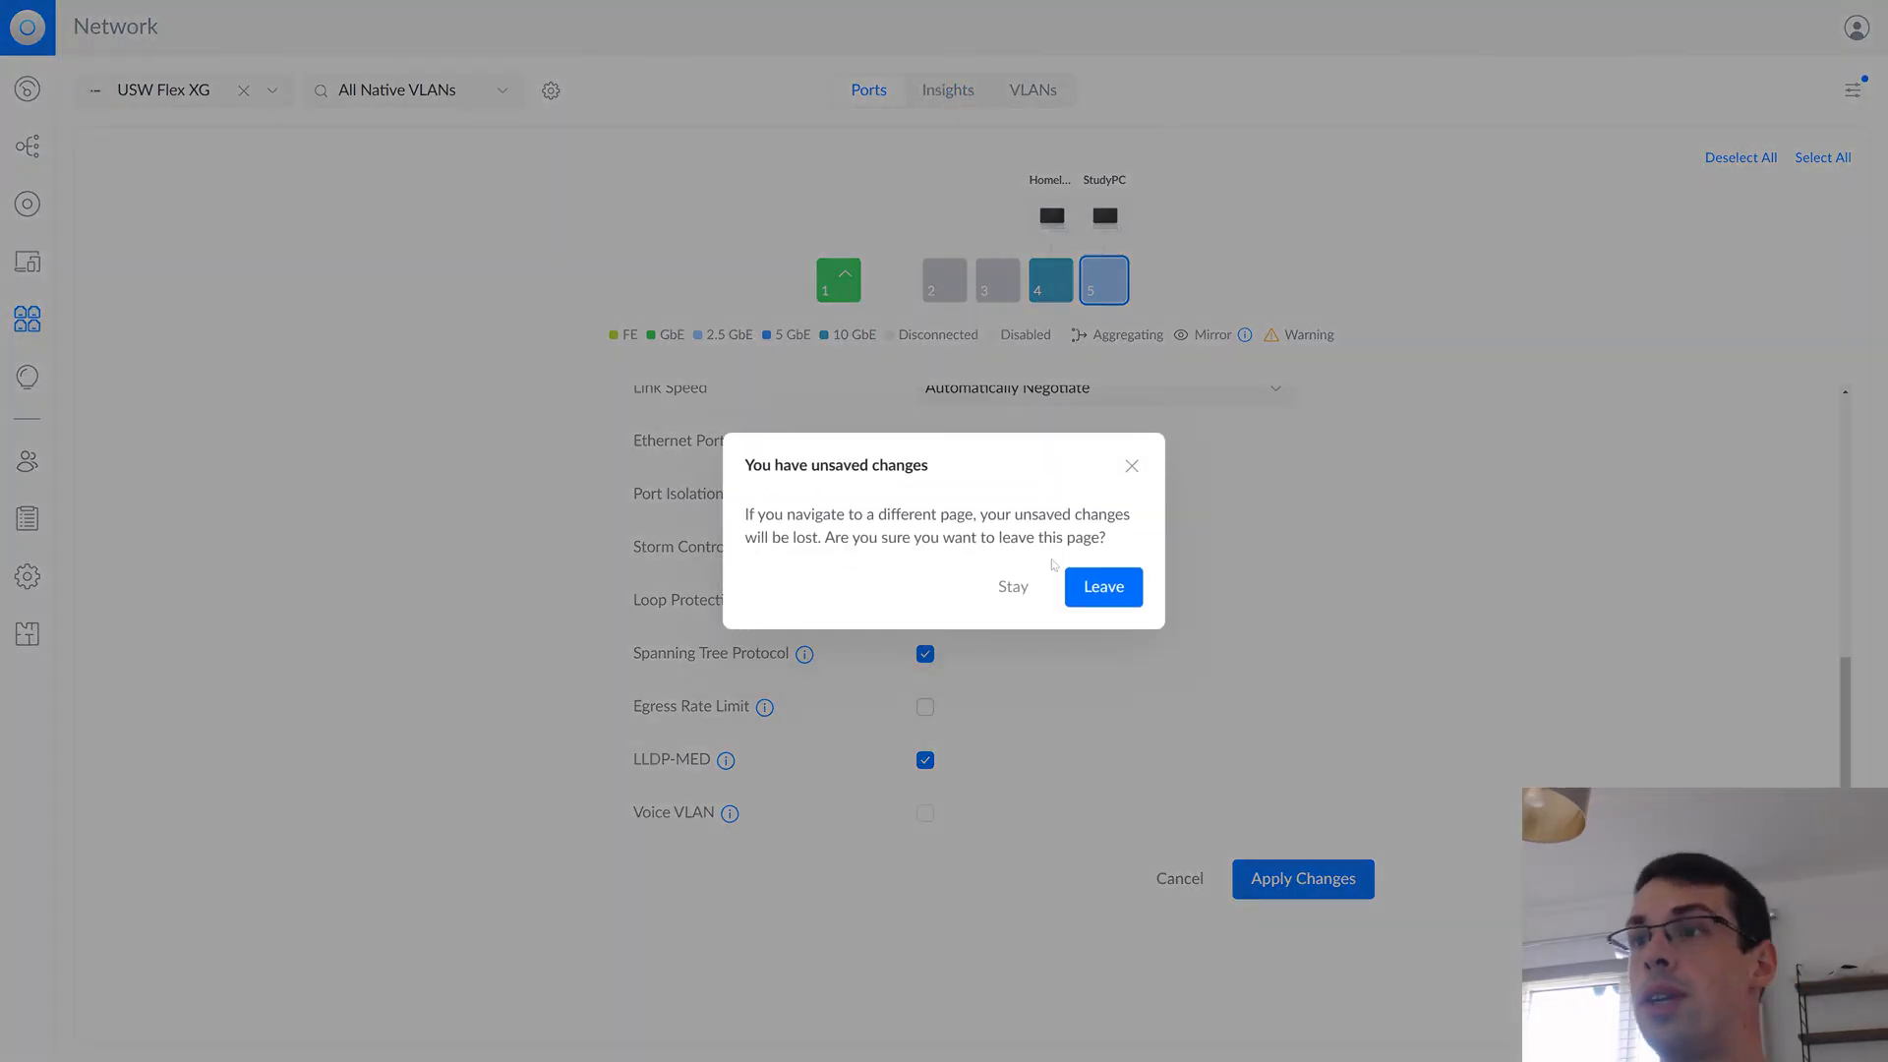
Discard the change, review port 5's 1M insights as Packets and PoE, then show the site Admins list
left_click(1101, 586)
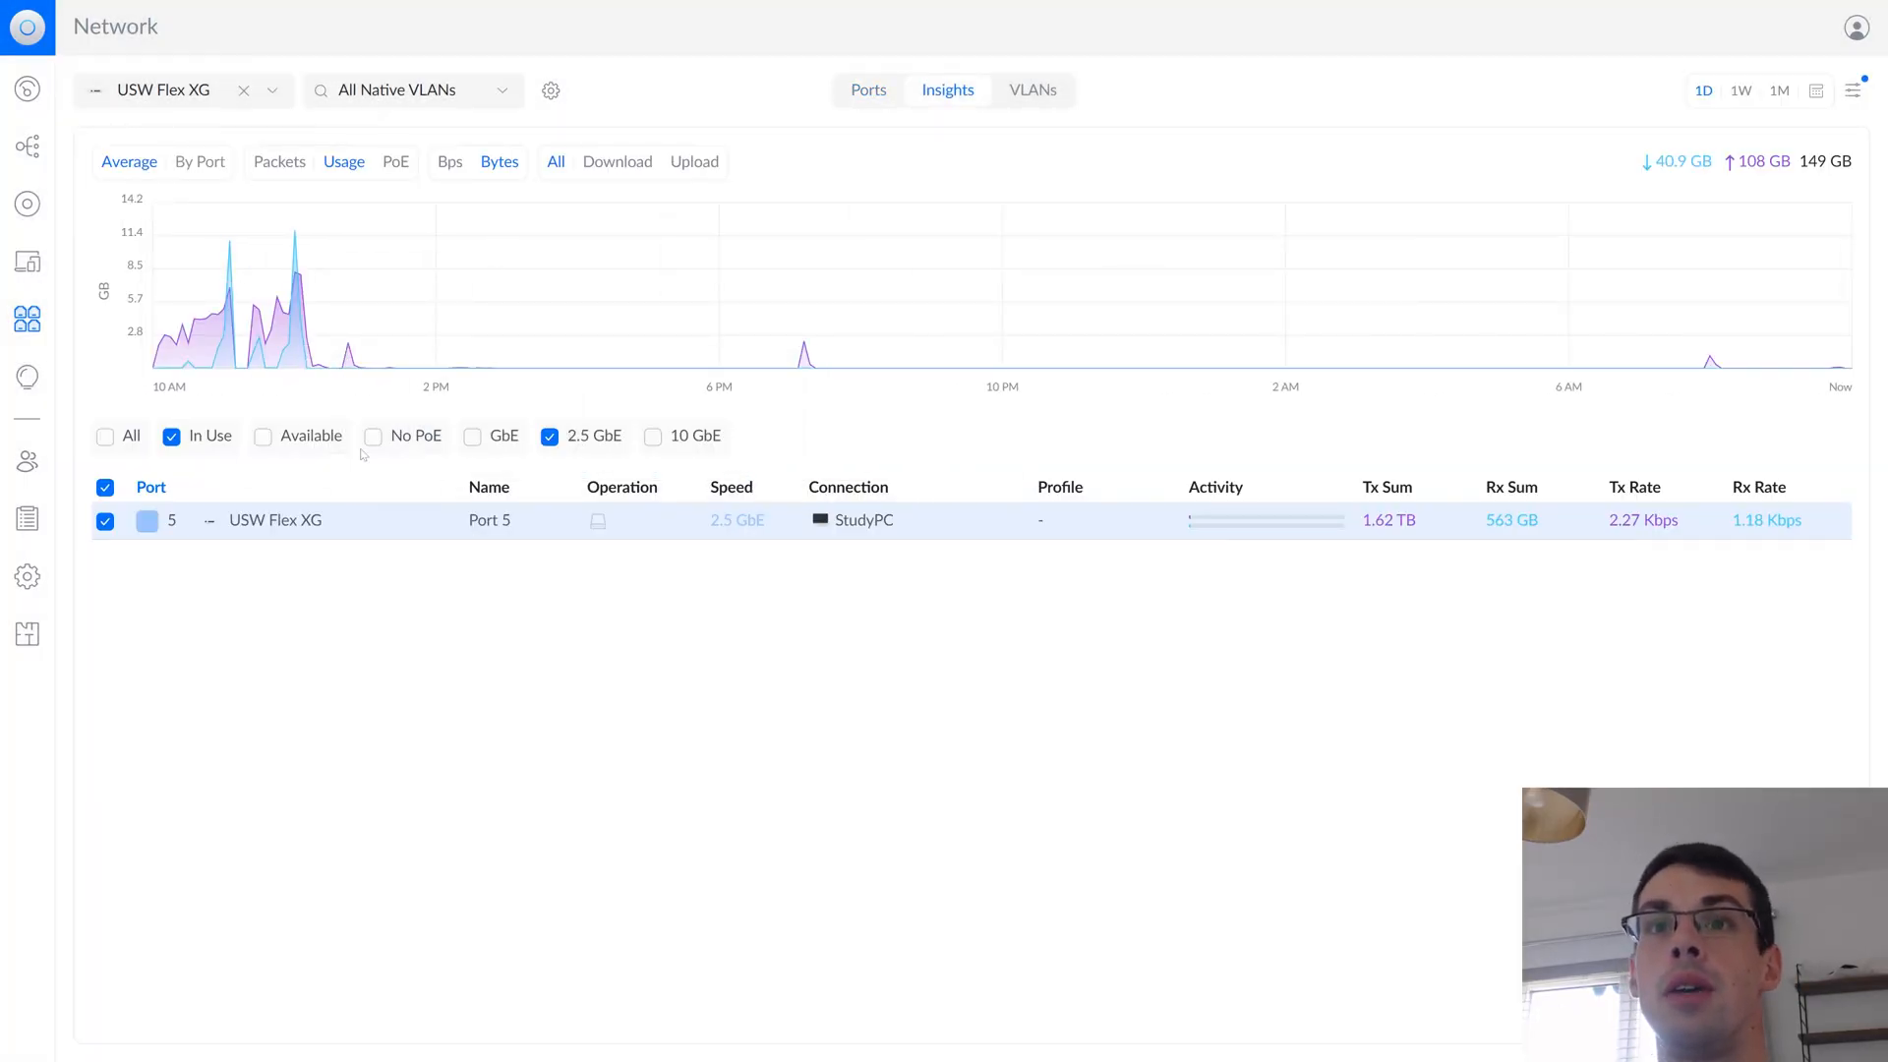
left_click(1778, 90)
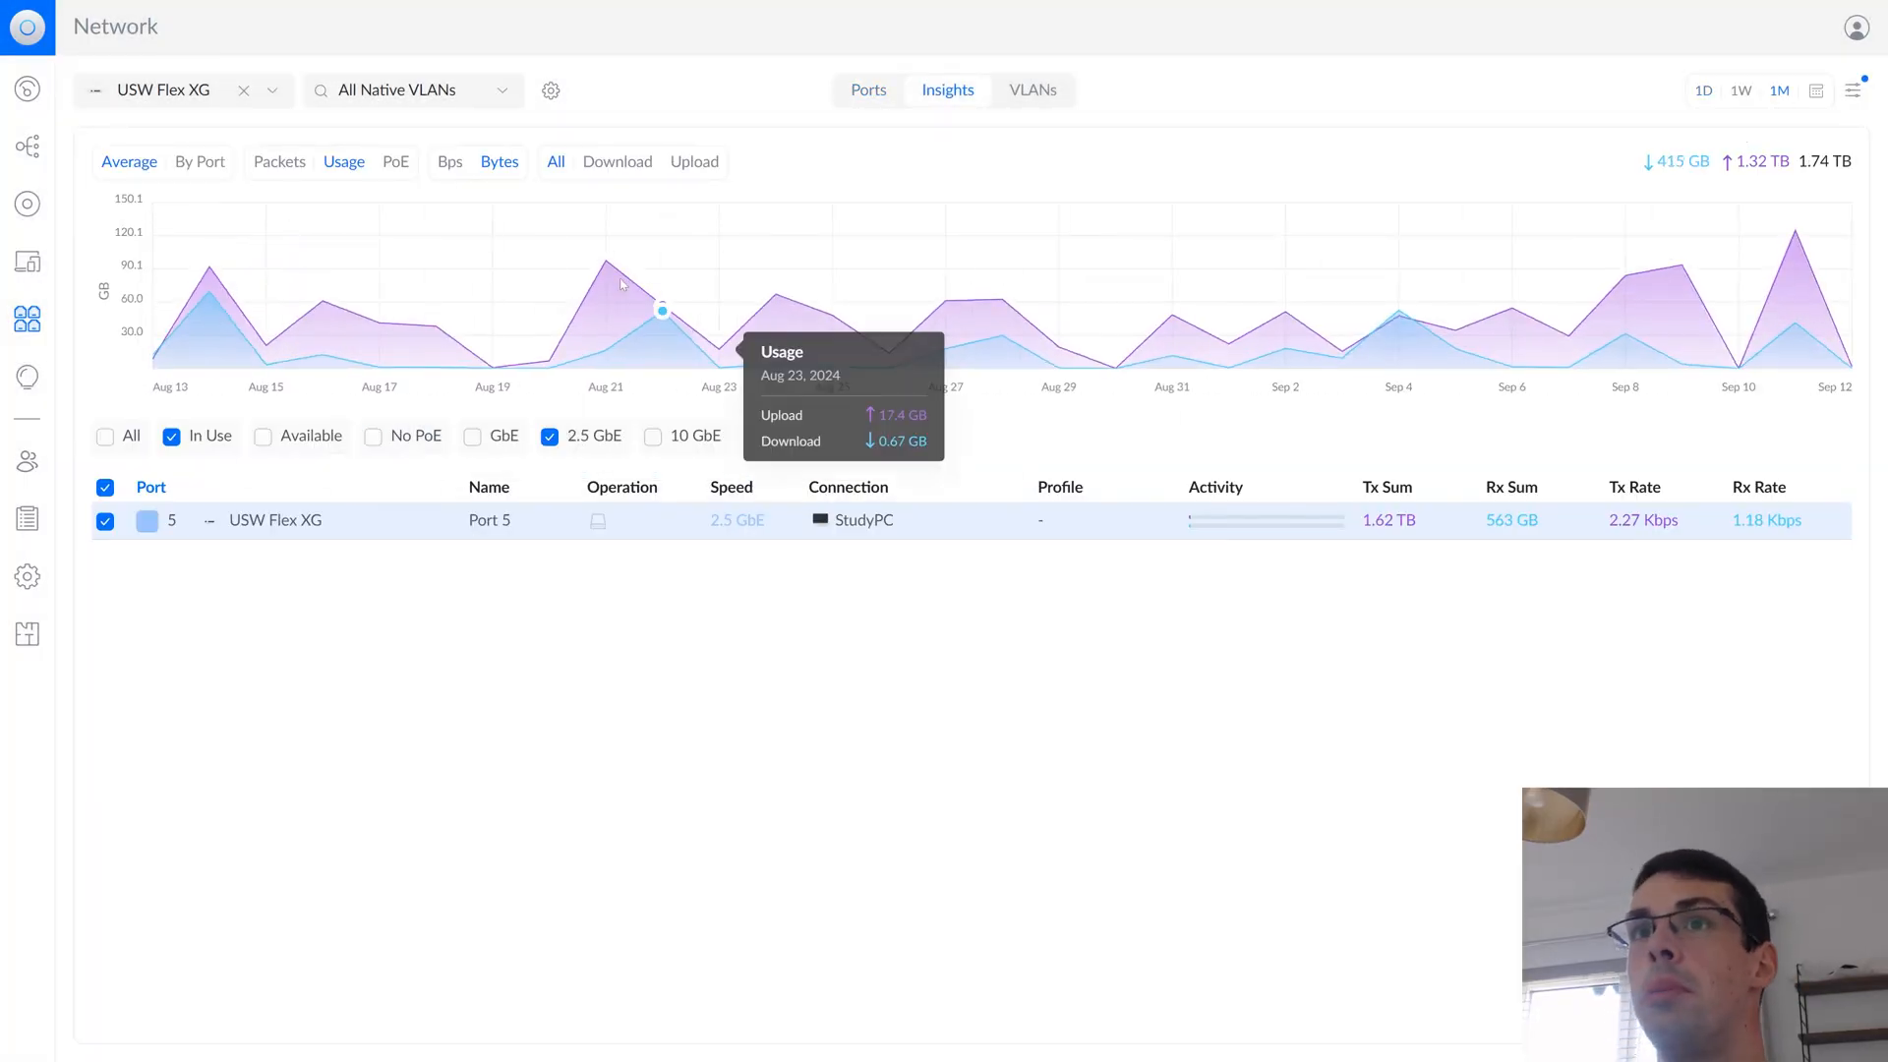
mouse_move(822, 314)
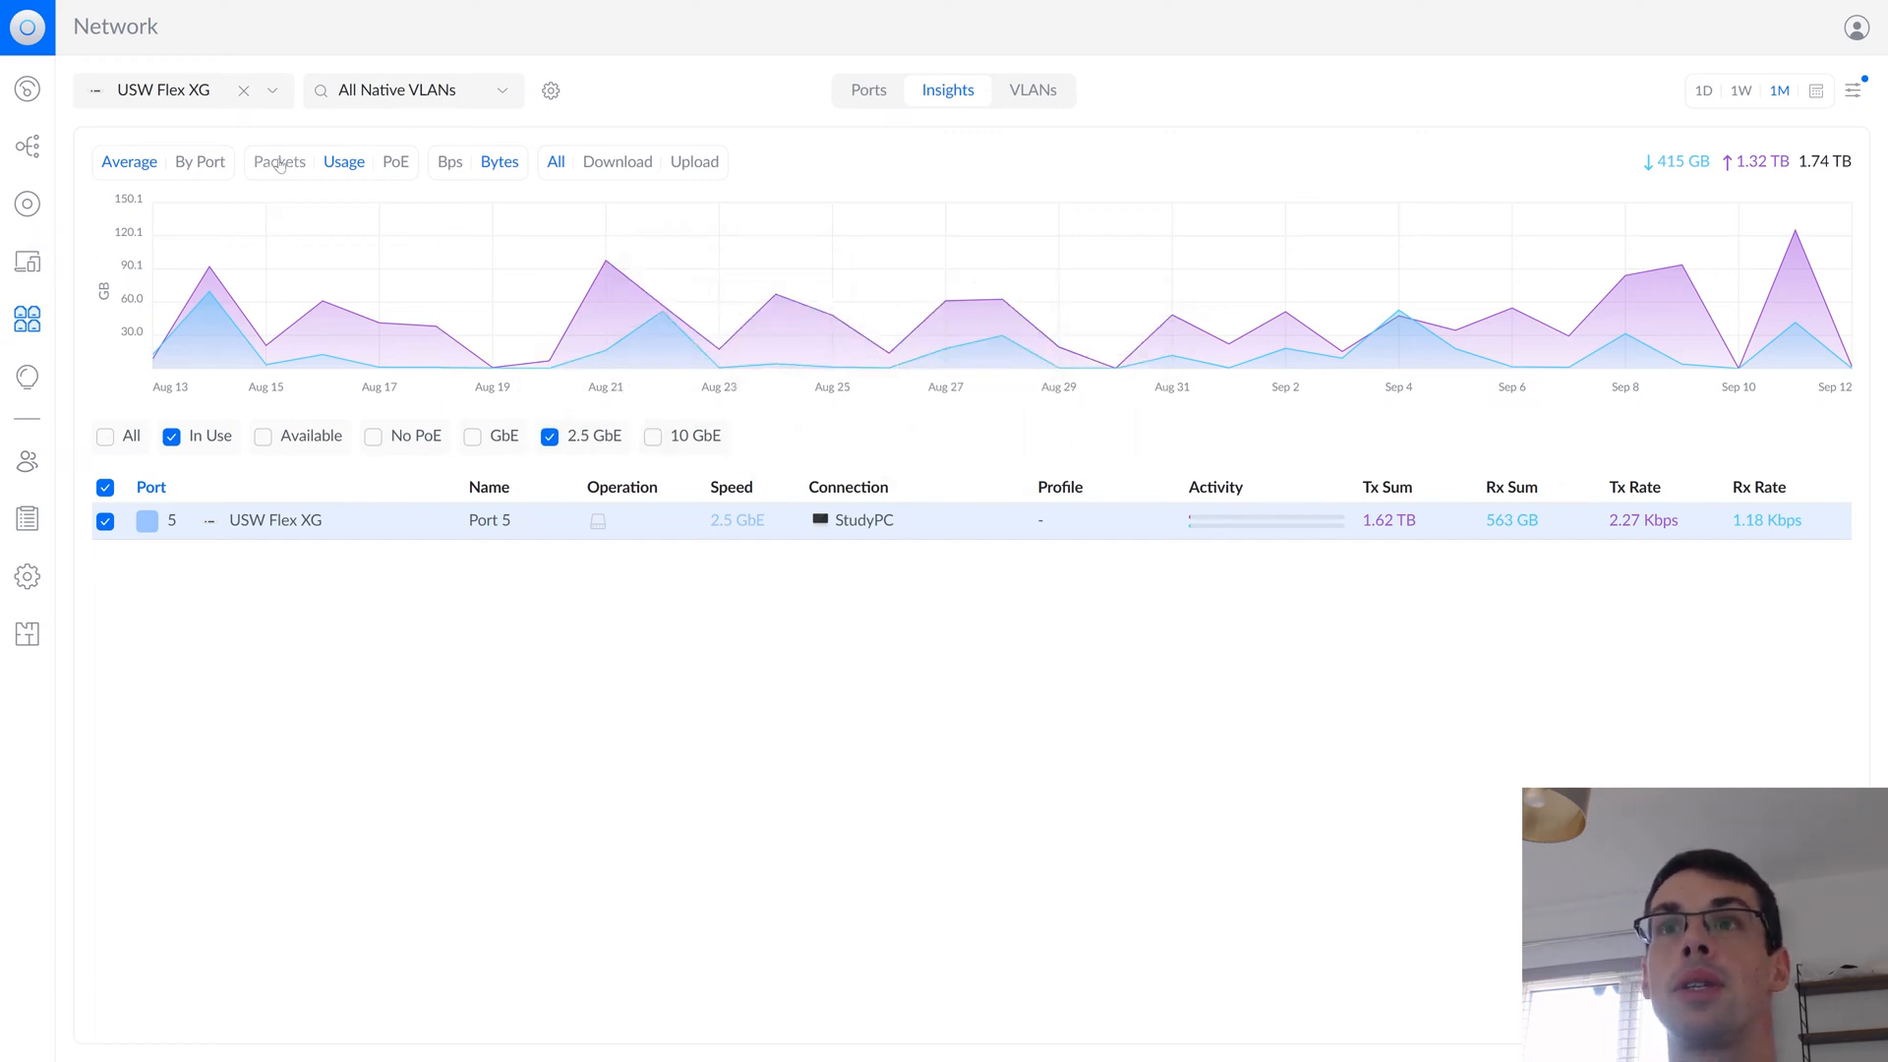
left_click(279, 161)
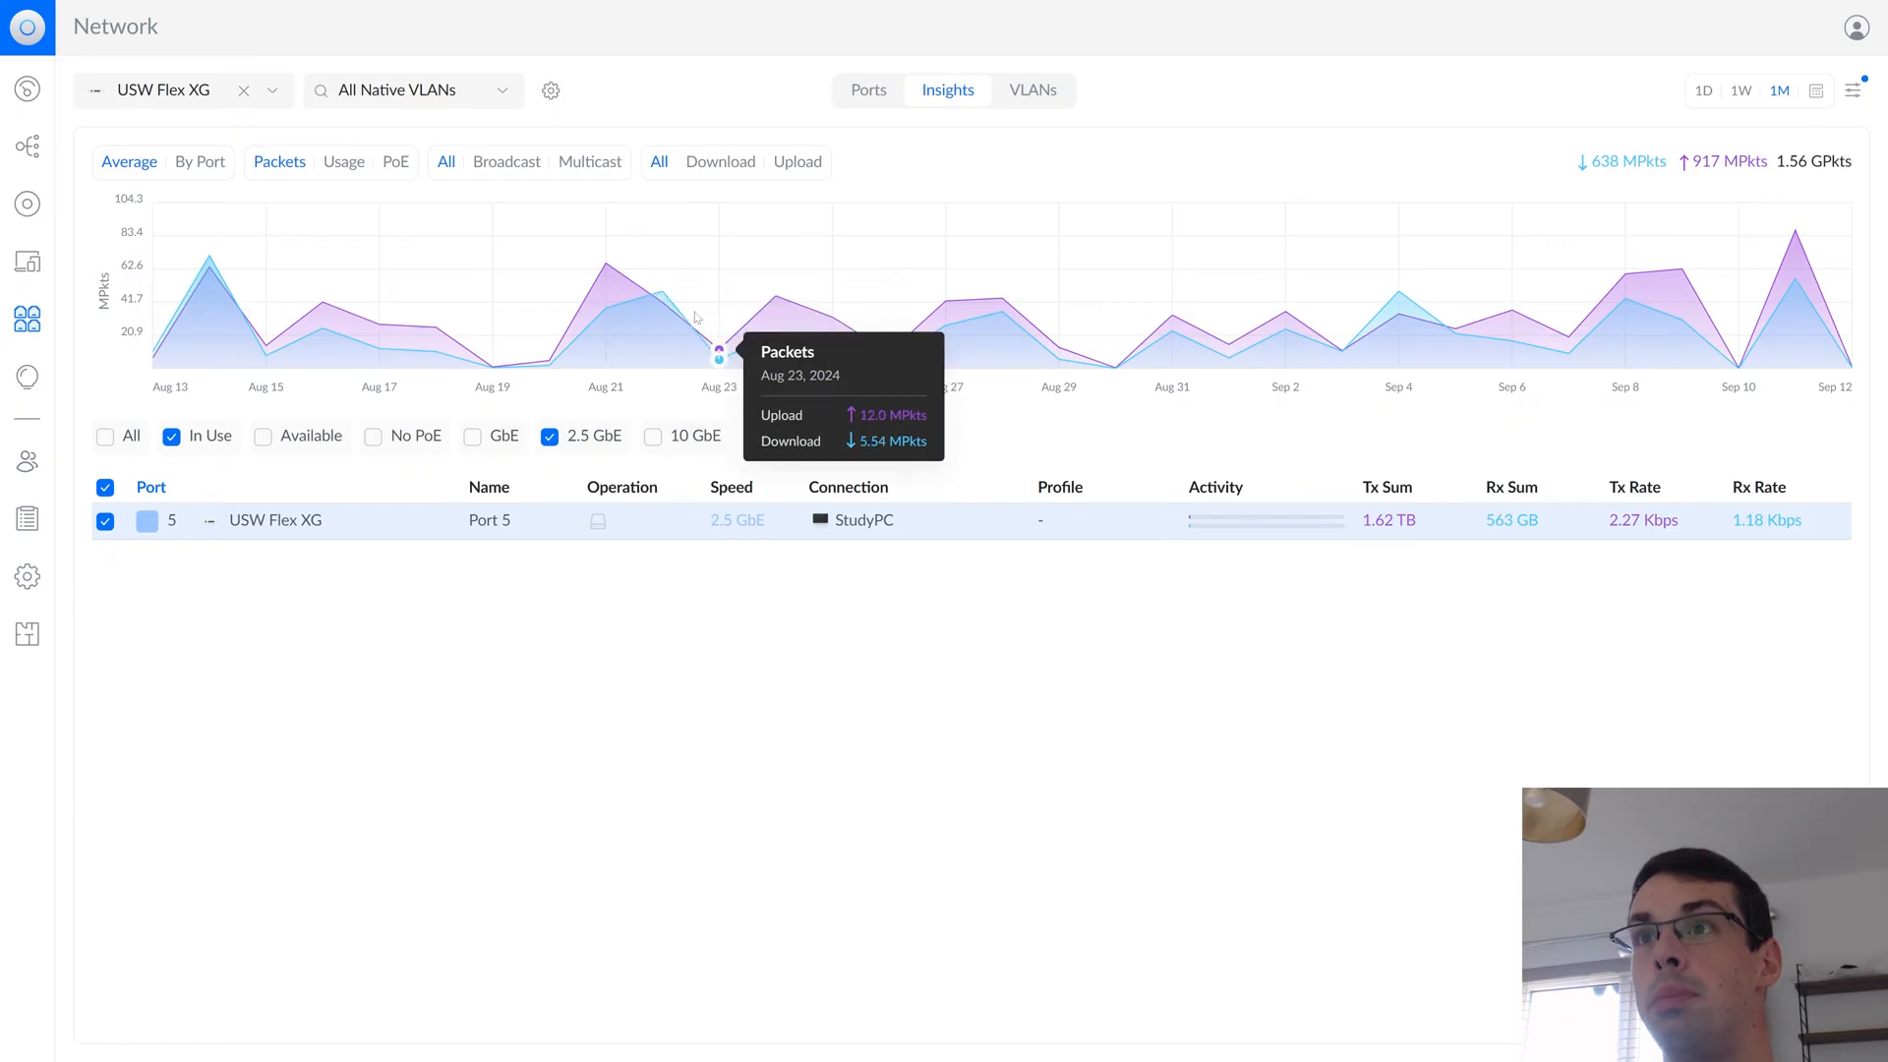
left_click(395, 161)
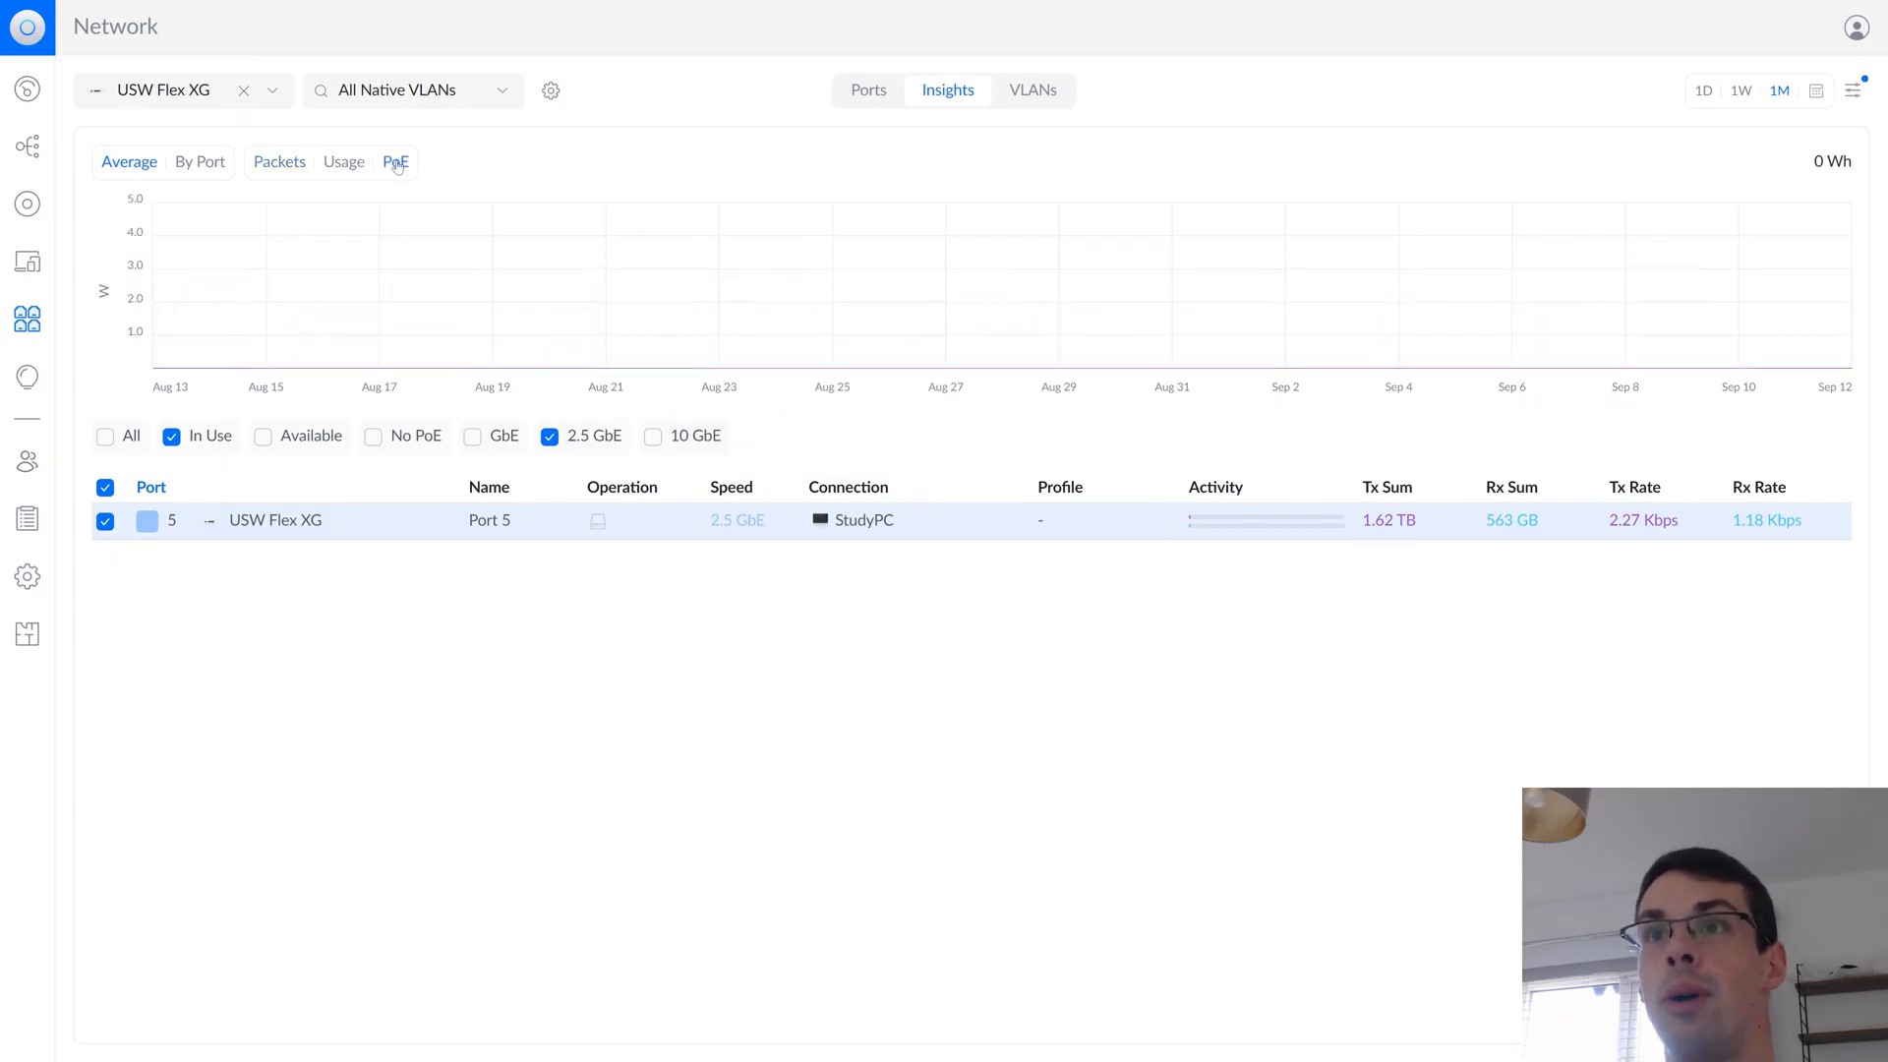
left_click(277, 161)
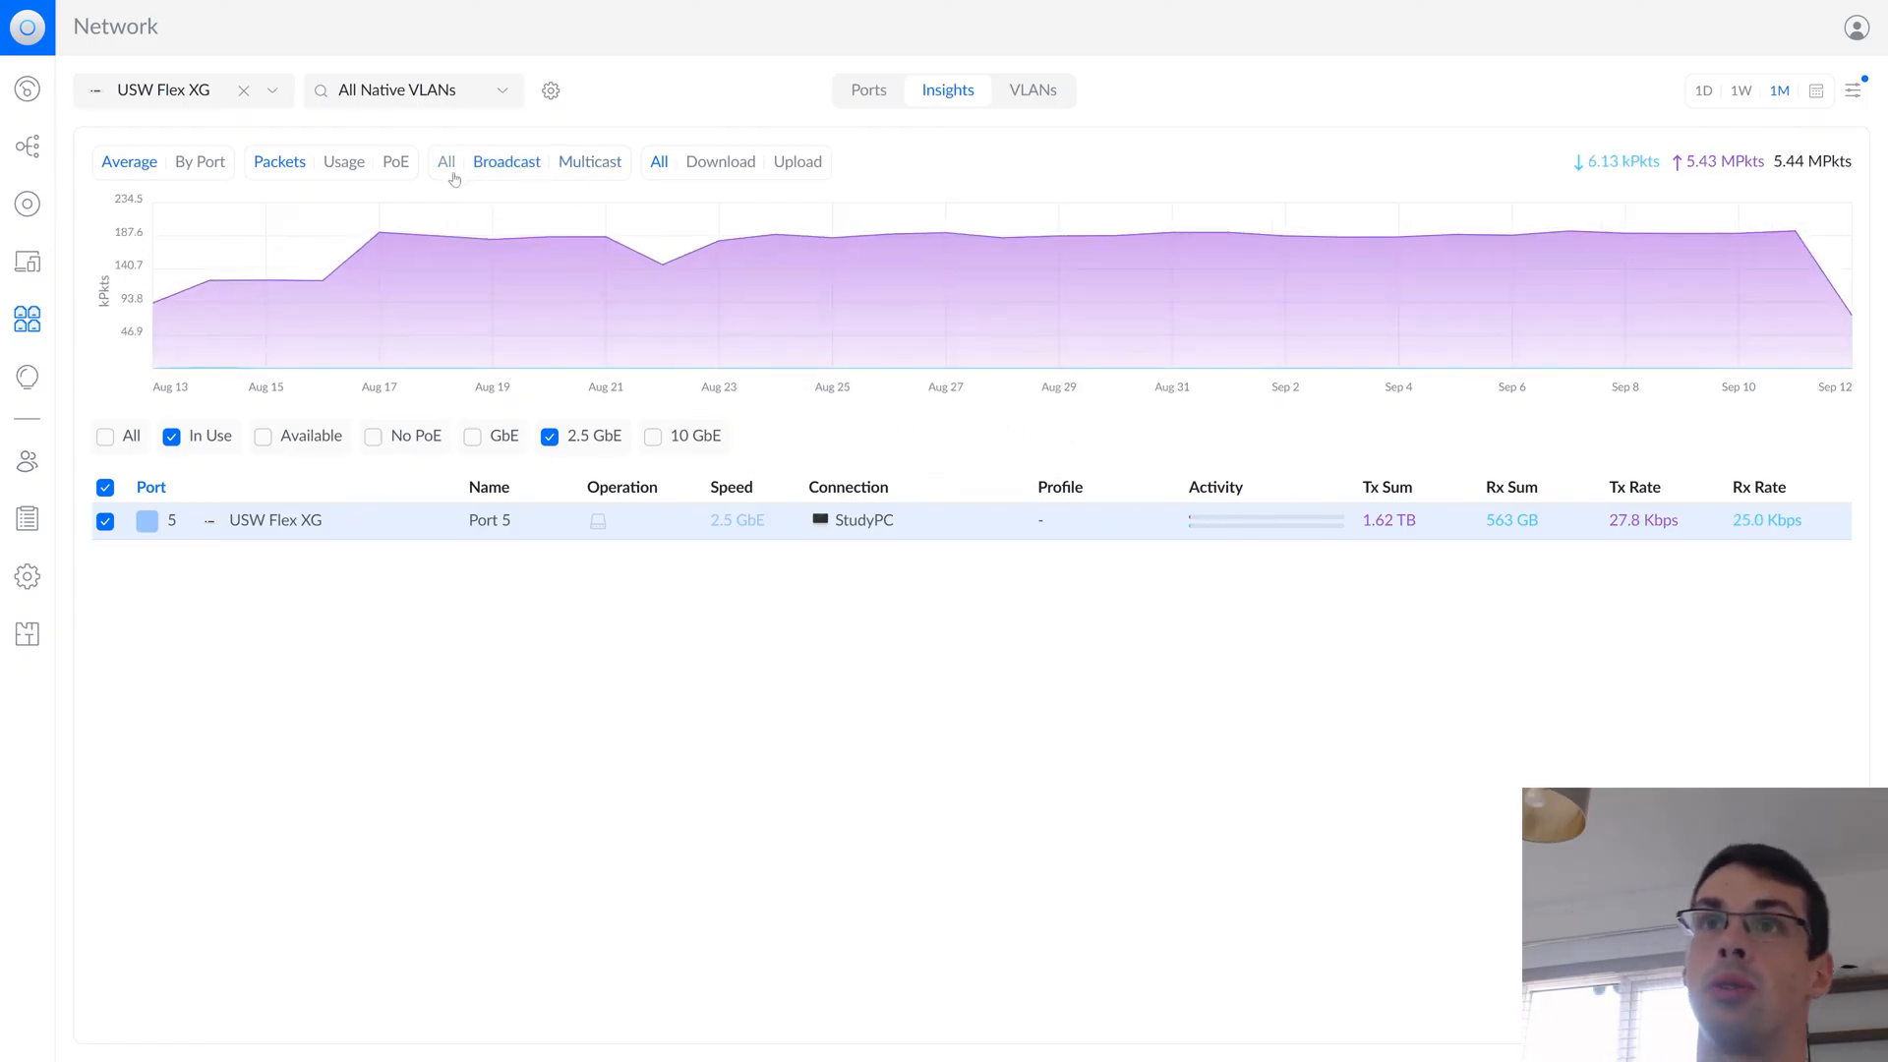
left_click(201, 161)
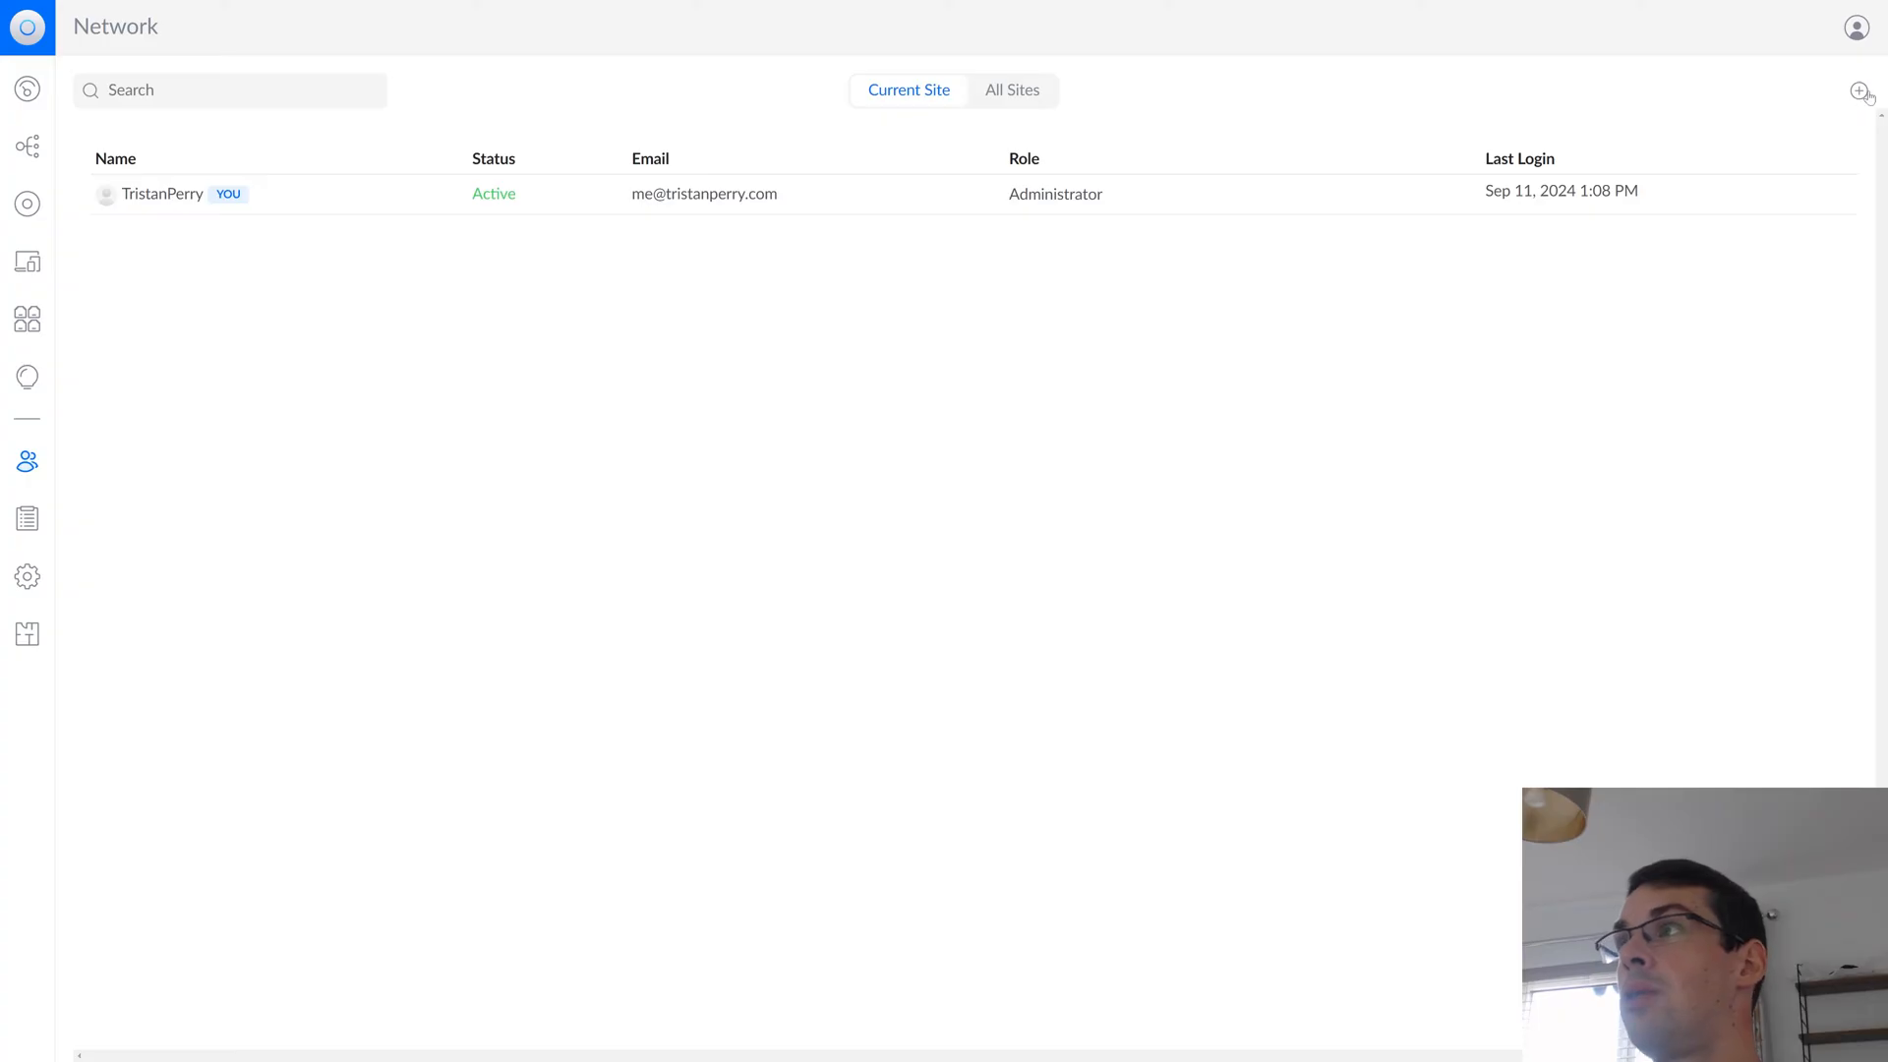
Start a new admin with username 'df', check the Role choices, then cancel without adding
type("df")
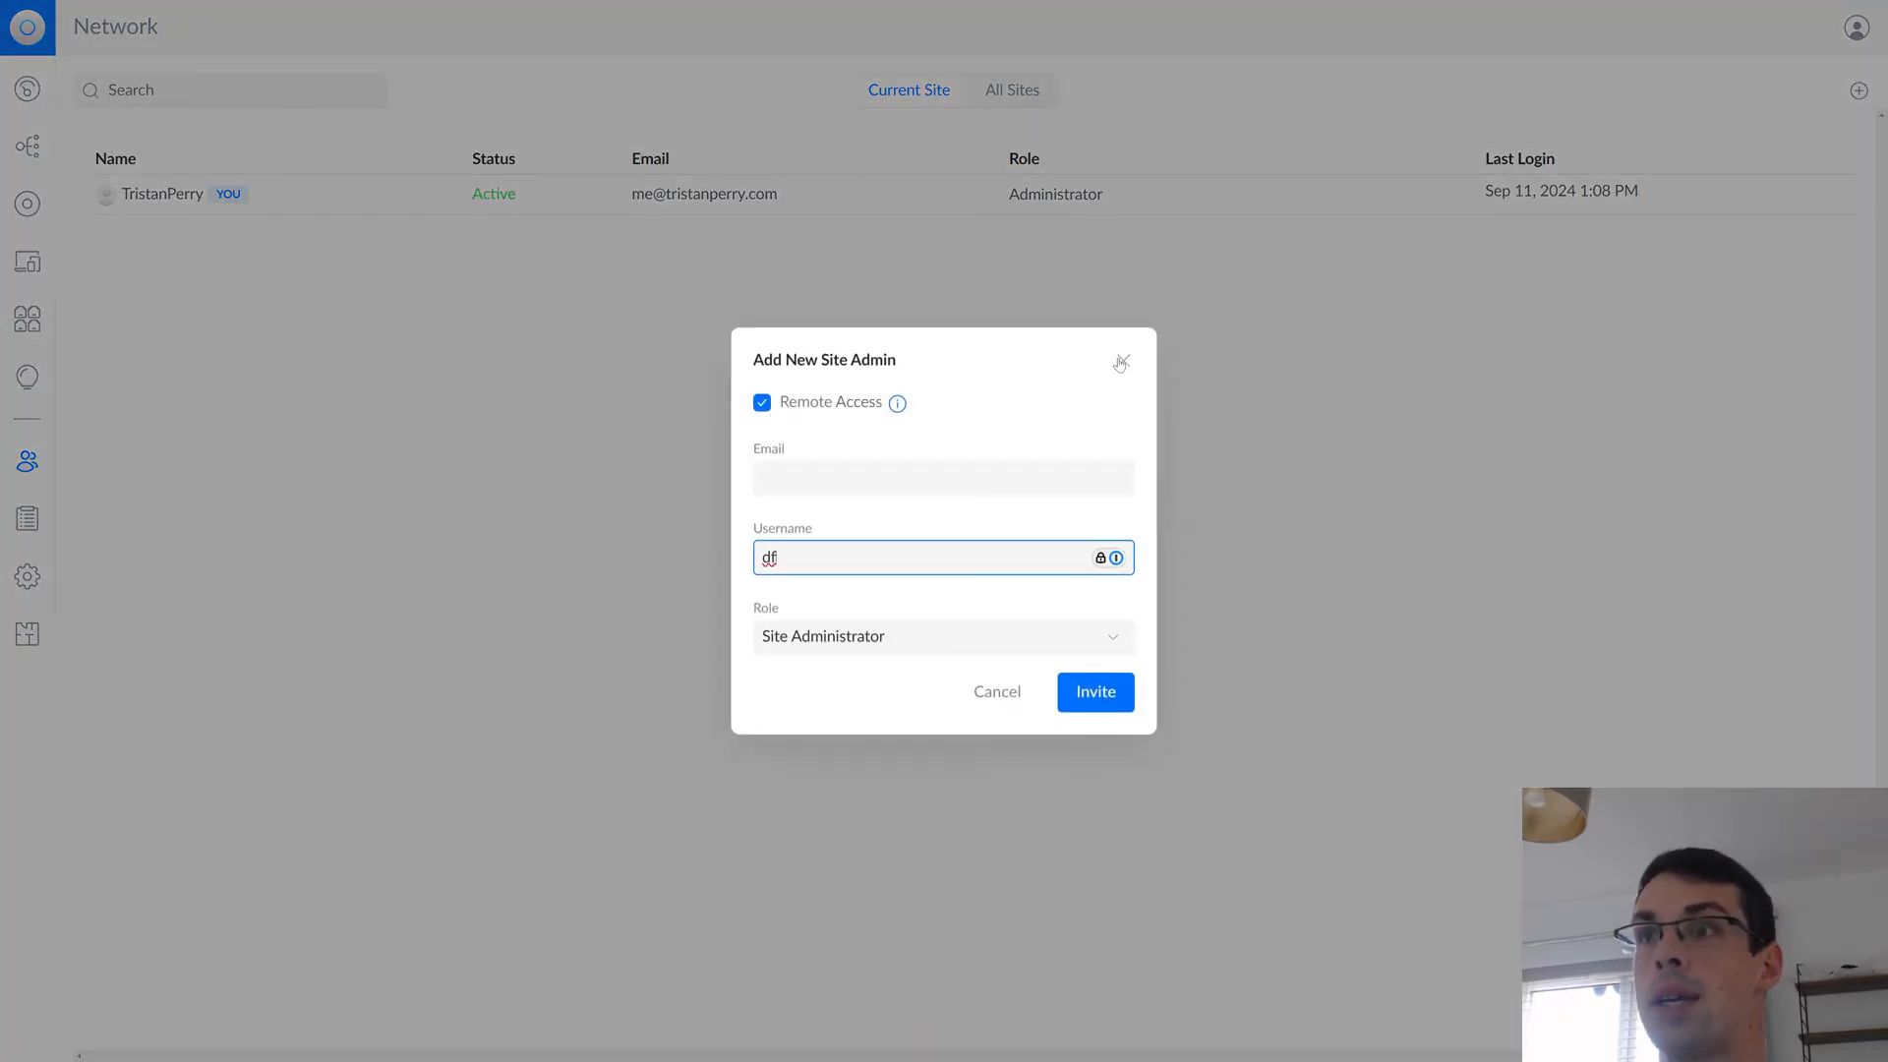
left_click(942, 635)
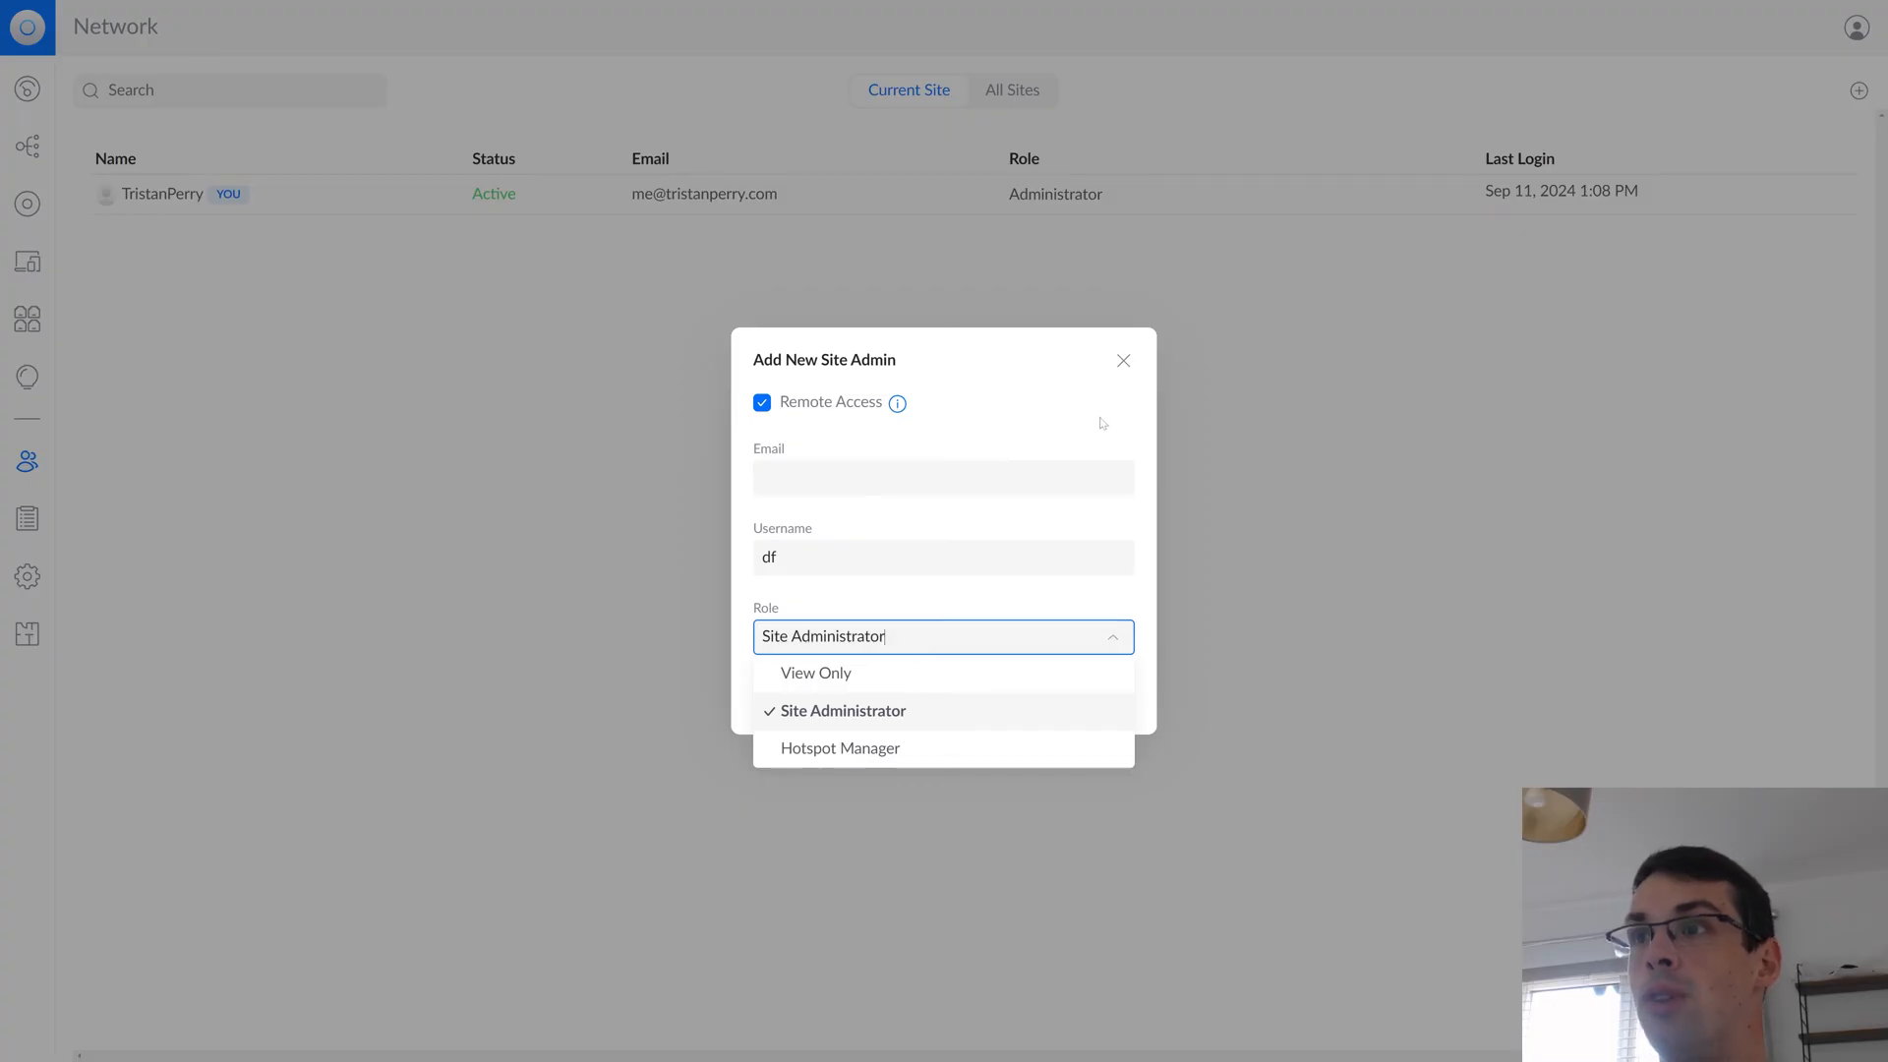
left_click(1121, 360)
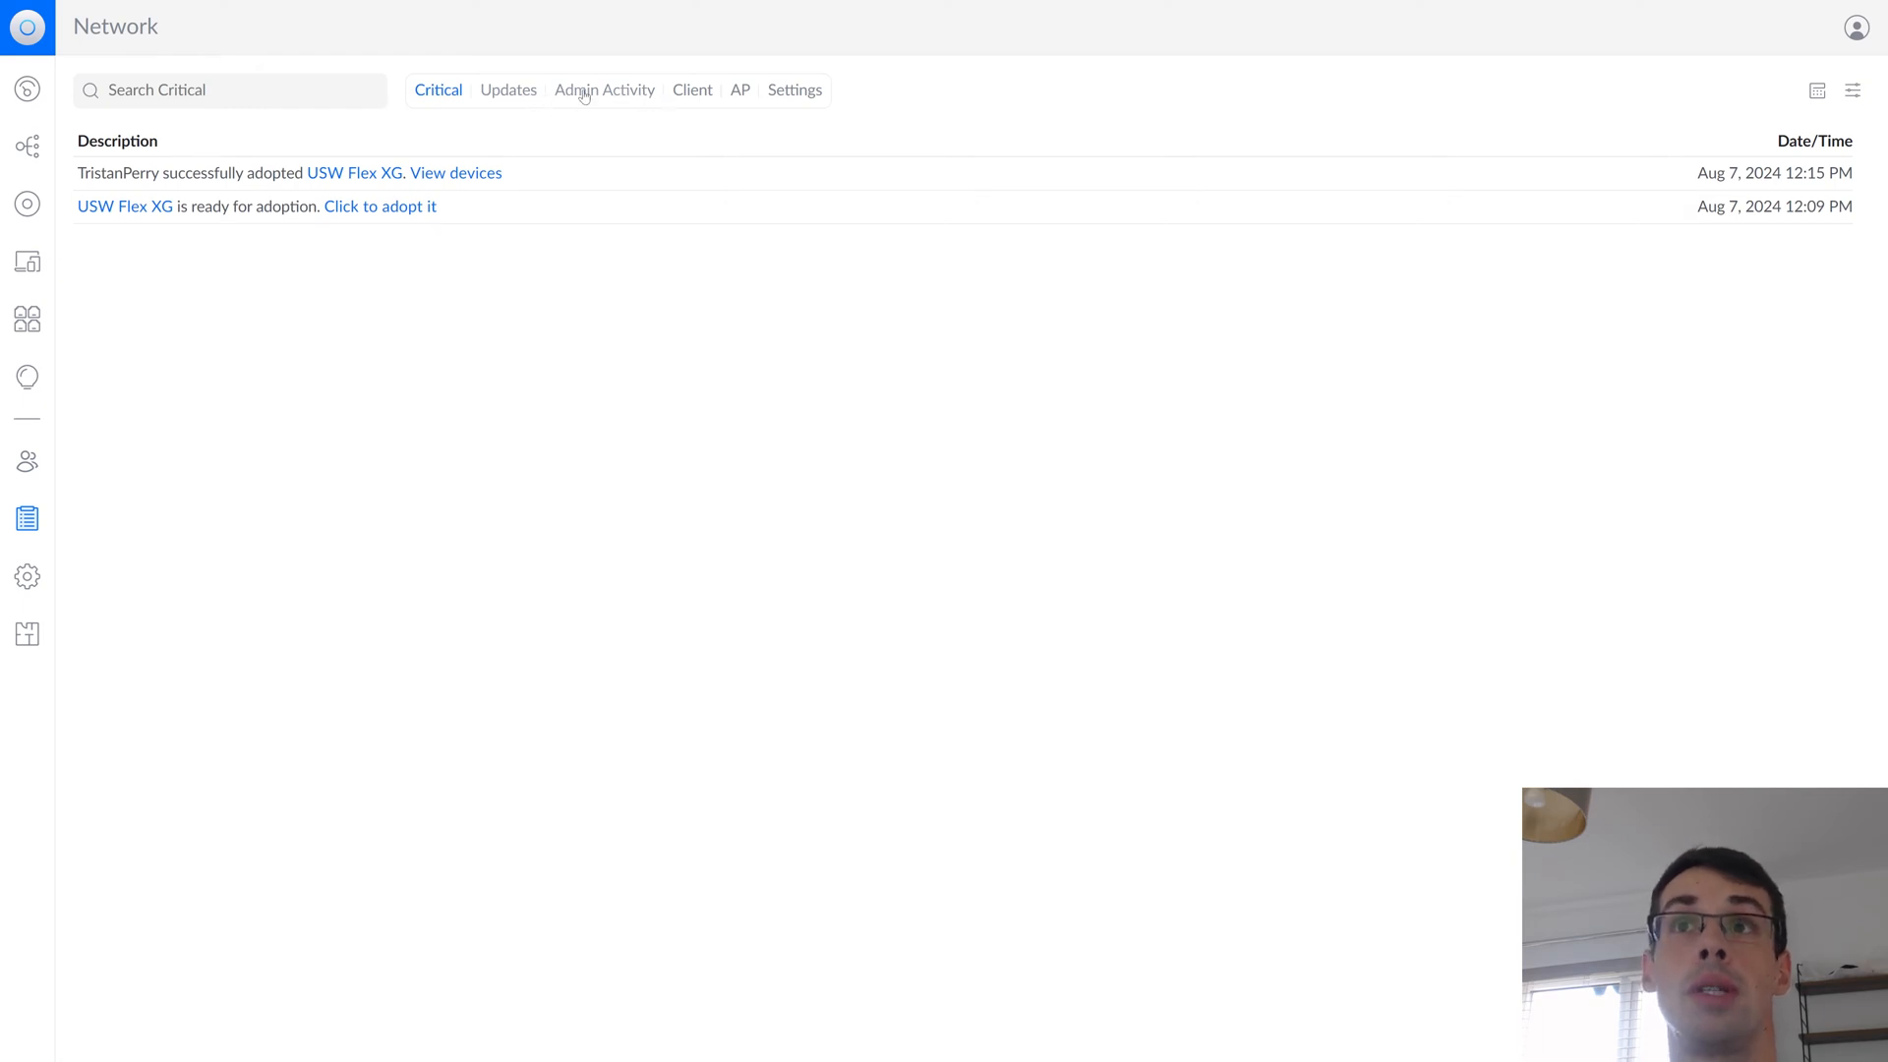
Review the Admin Activity log entries, then go to the network Settings showing the empty WiFi list
left_click(604, 88)
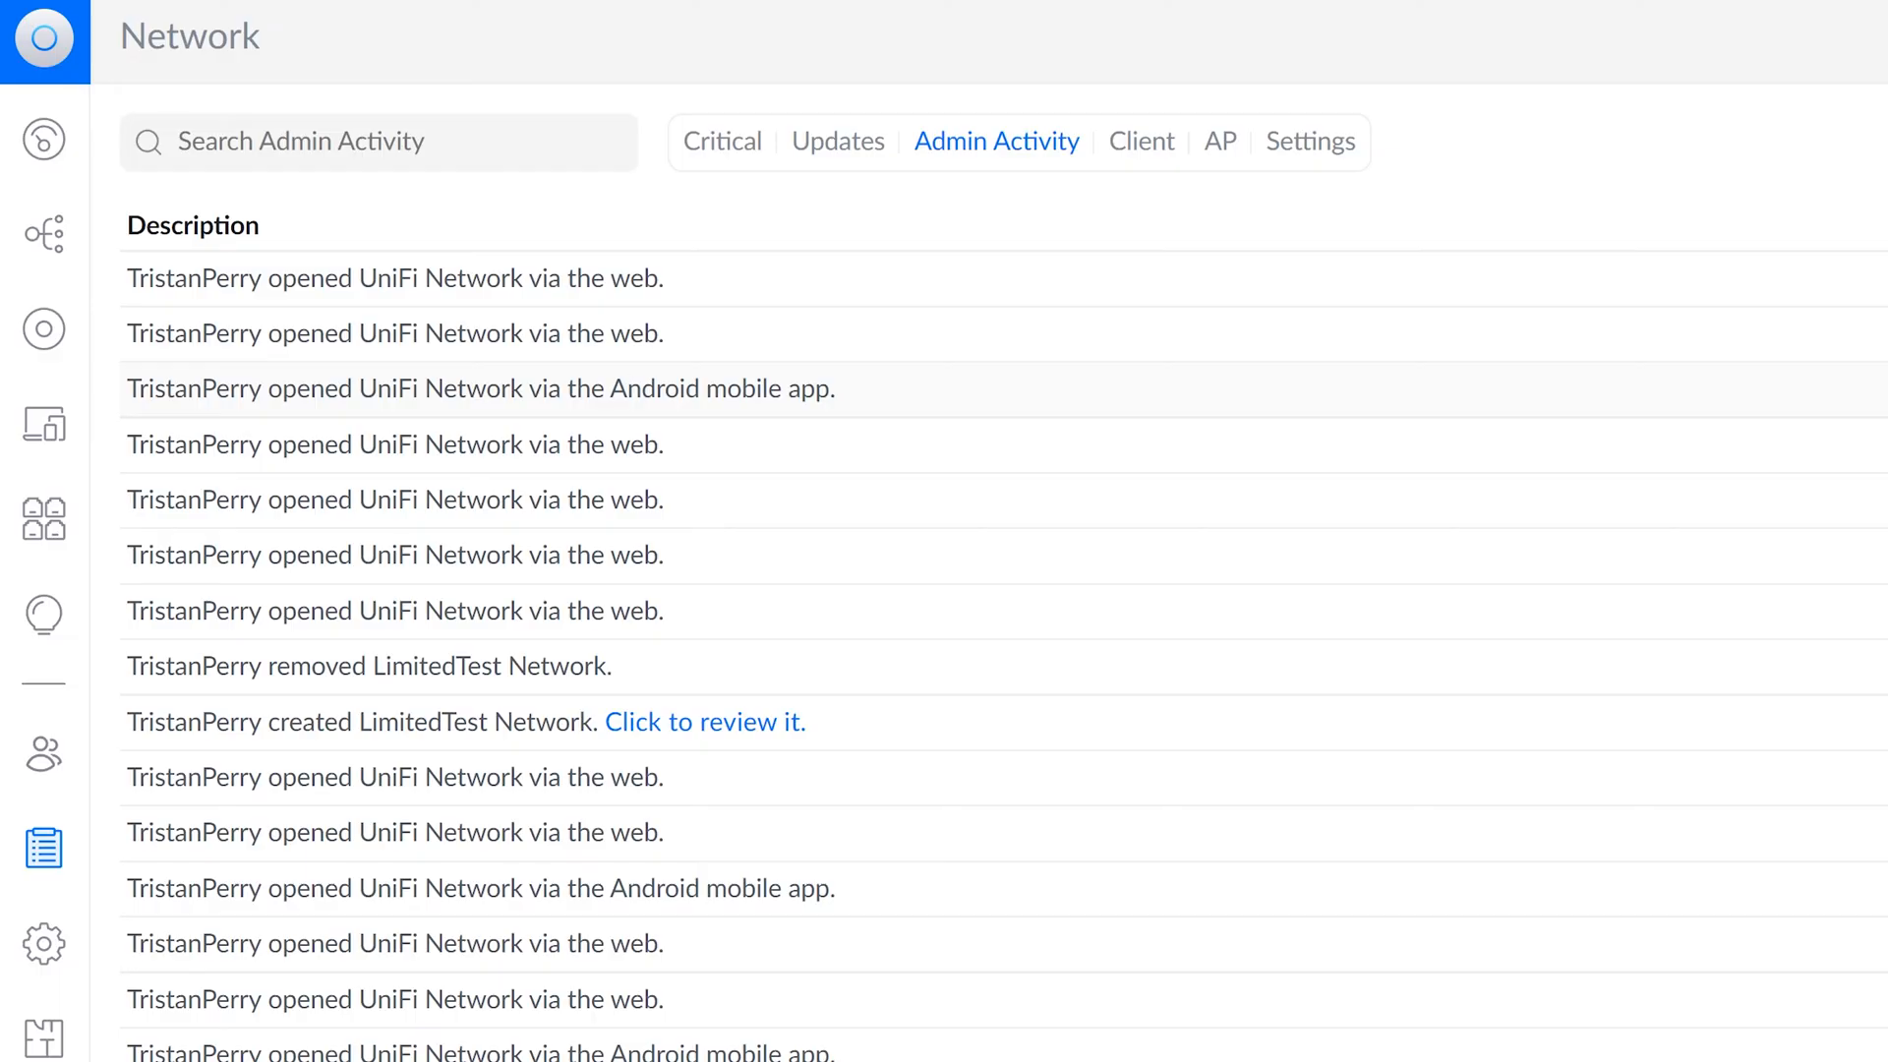
left_click_drag(187, 724, 555, 724)
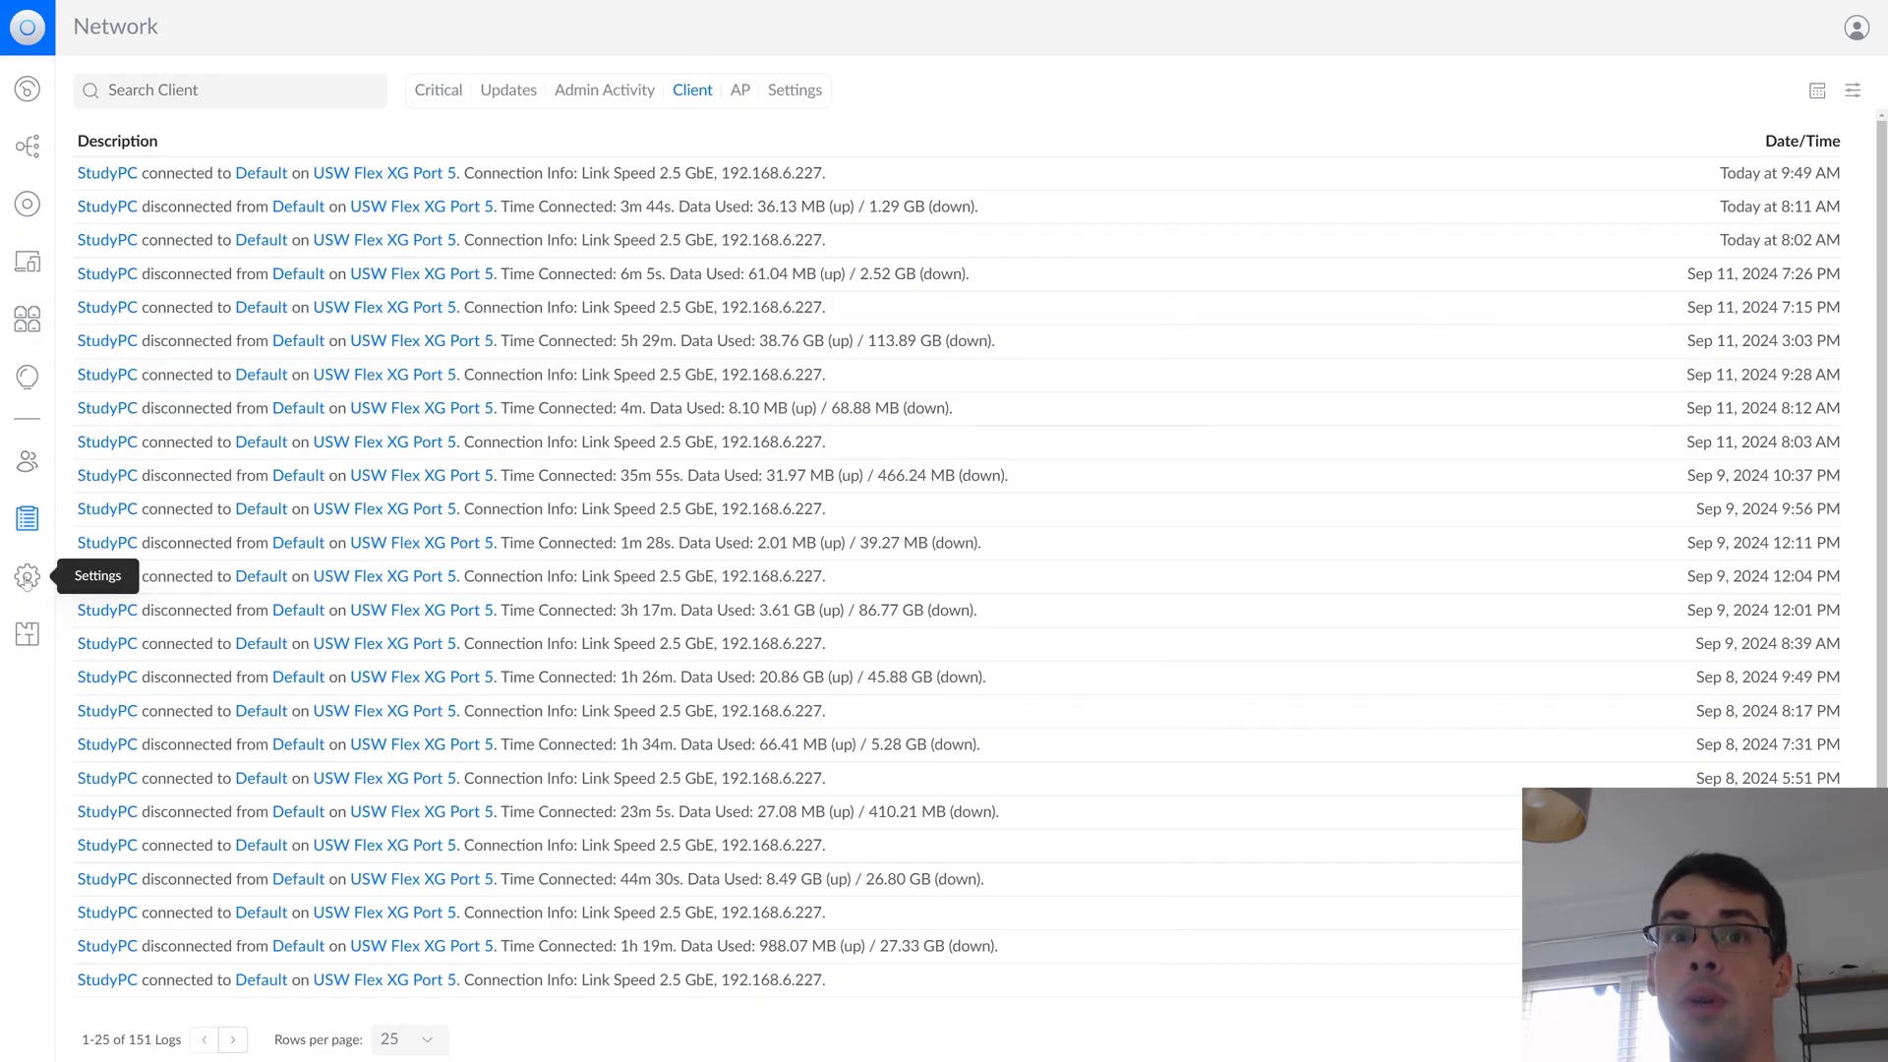
left_click(26, 576)
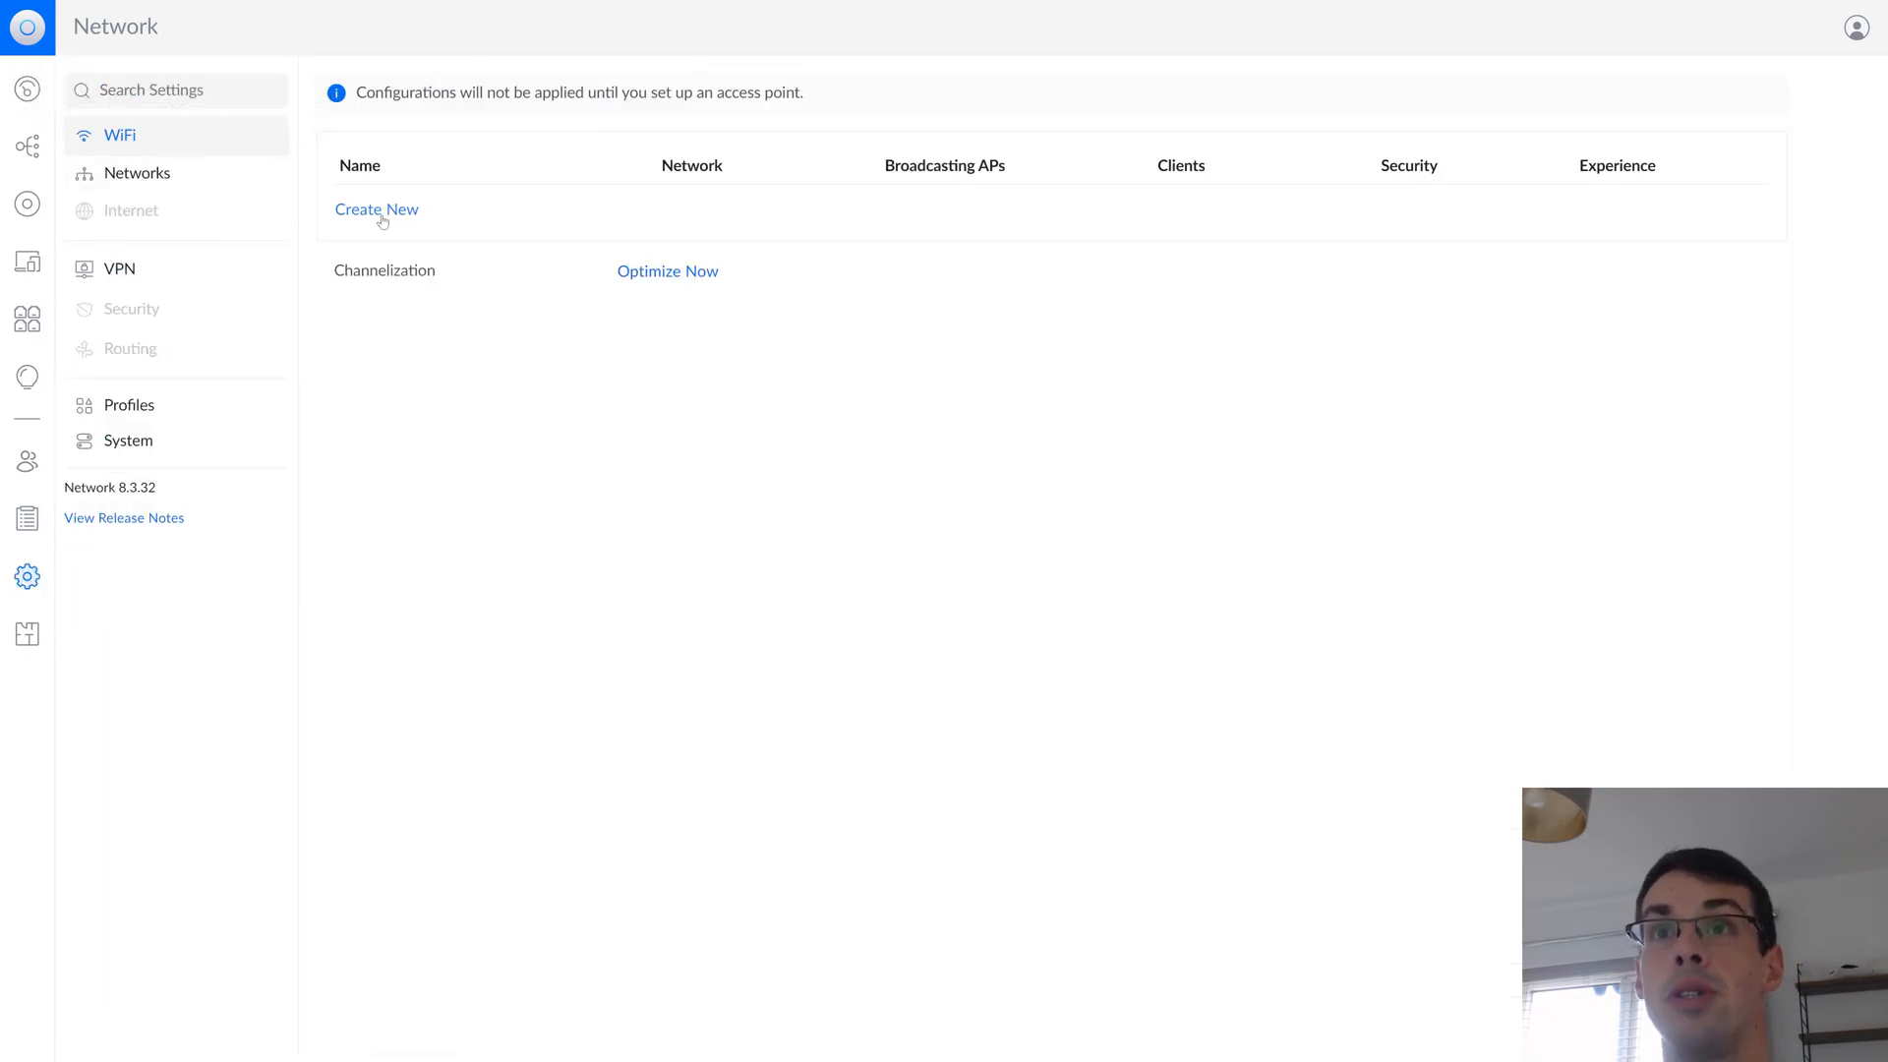
Briefly start a new WiFi network, then view VPN settings and the unconfigured OpenVPN Client 1
left_click(375, 208)
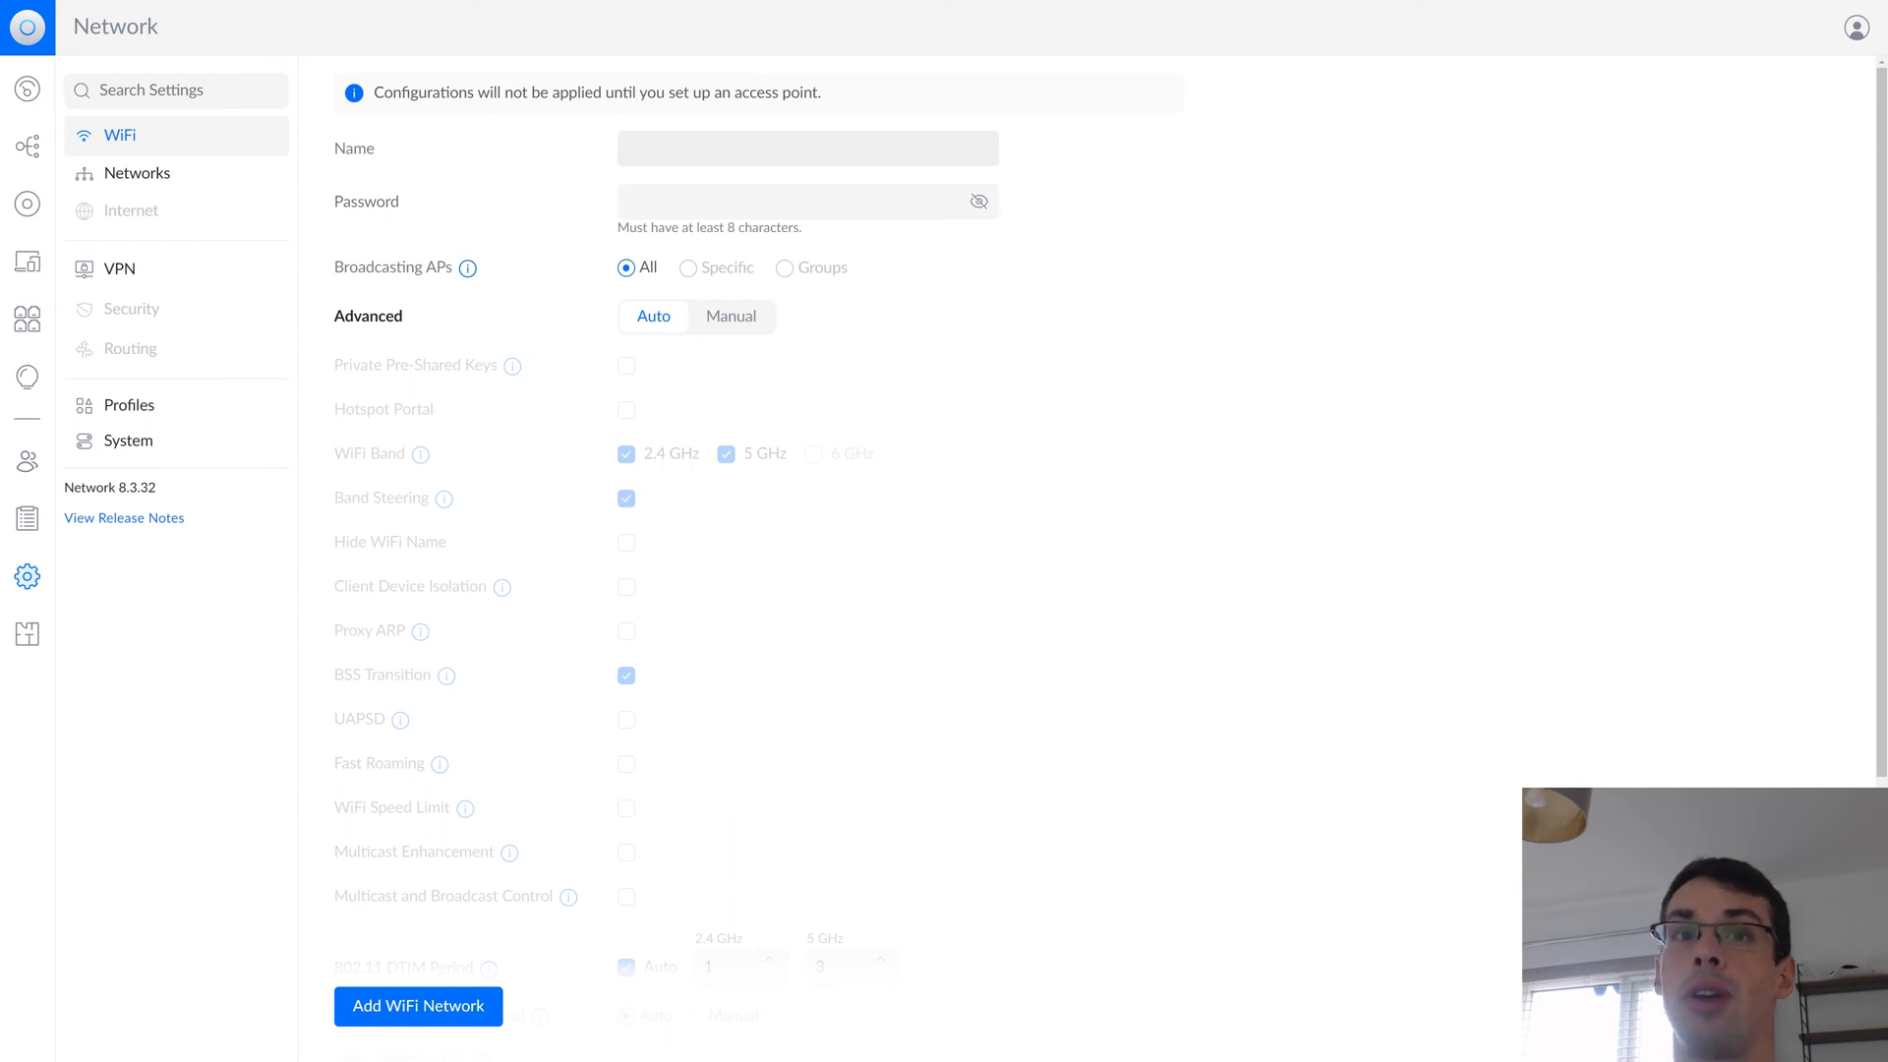
left_click(118, 268)
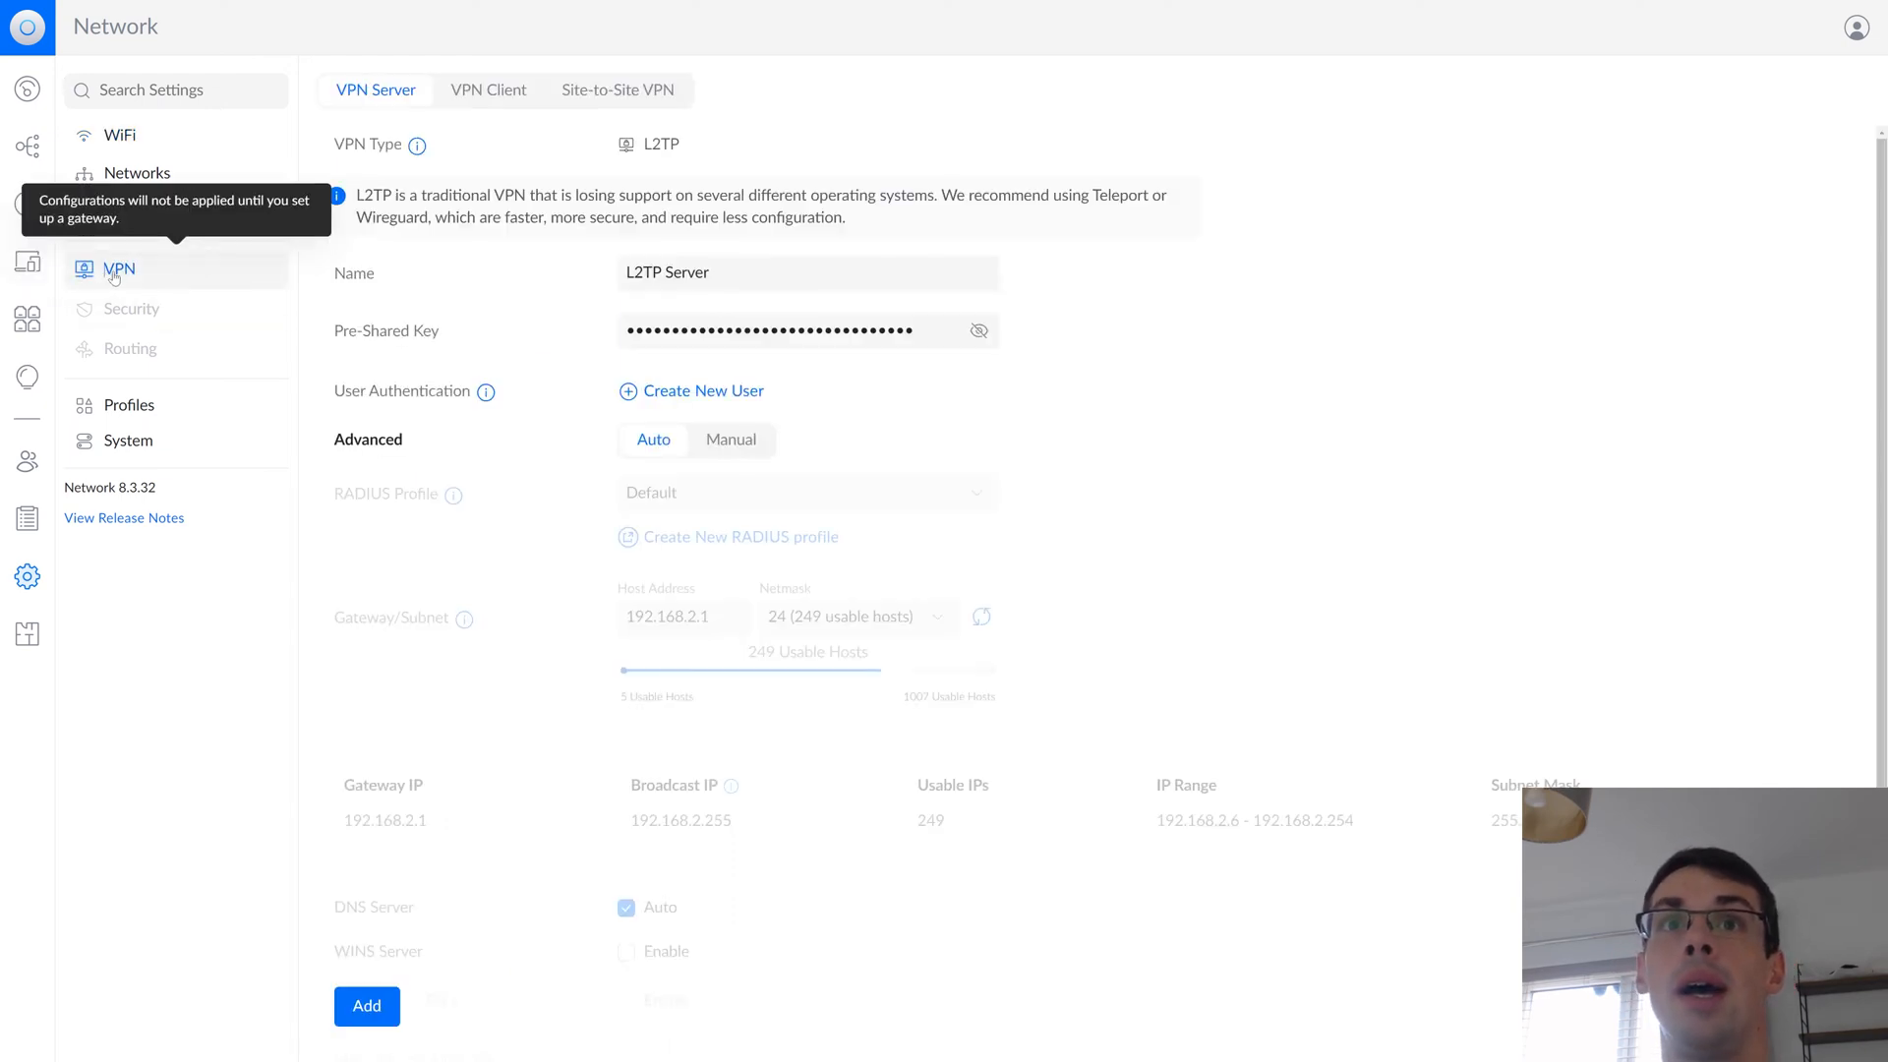
mouse_move(999, 402)
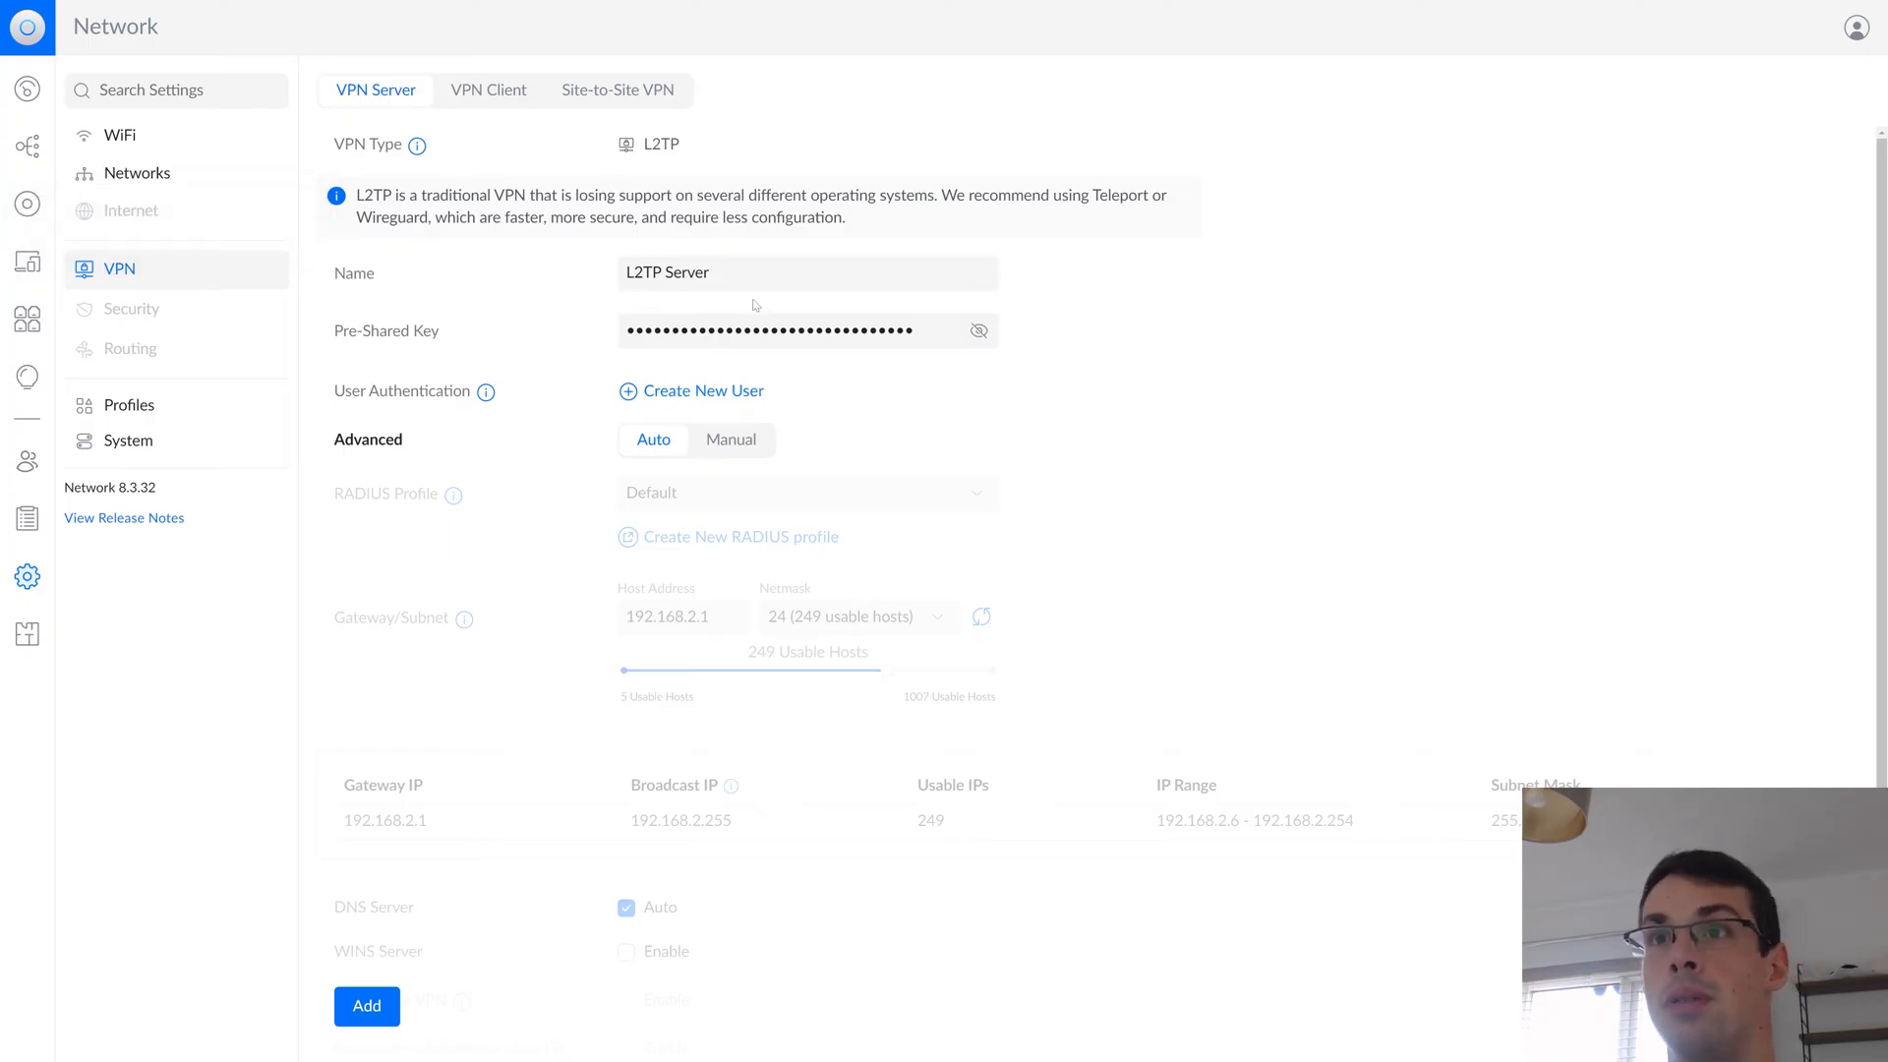
left_click(488, 89)
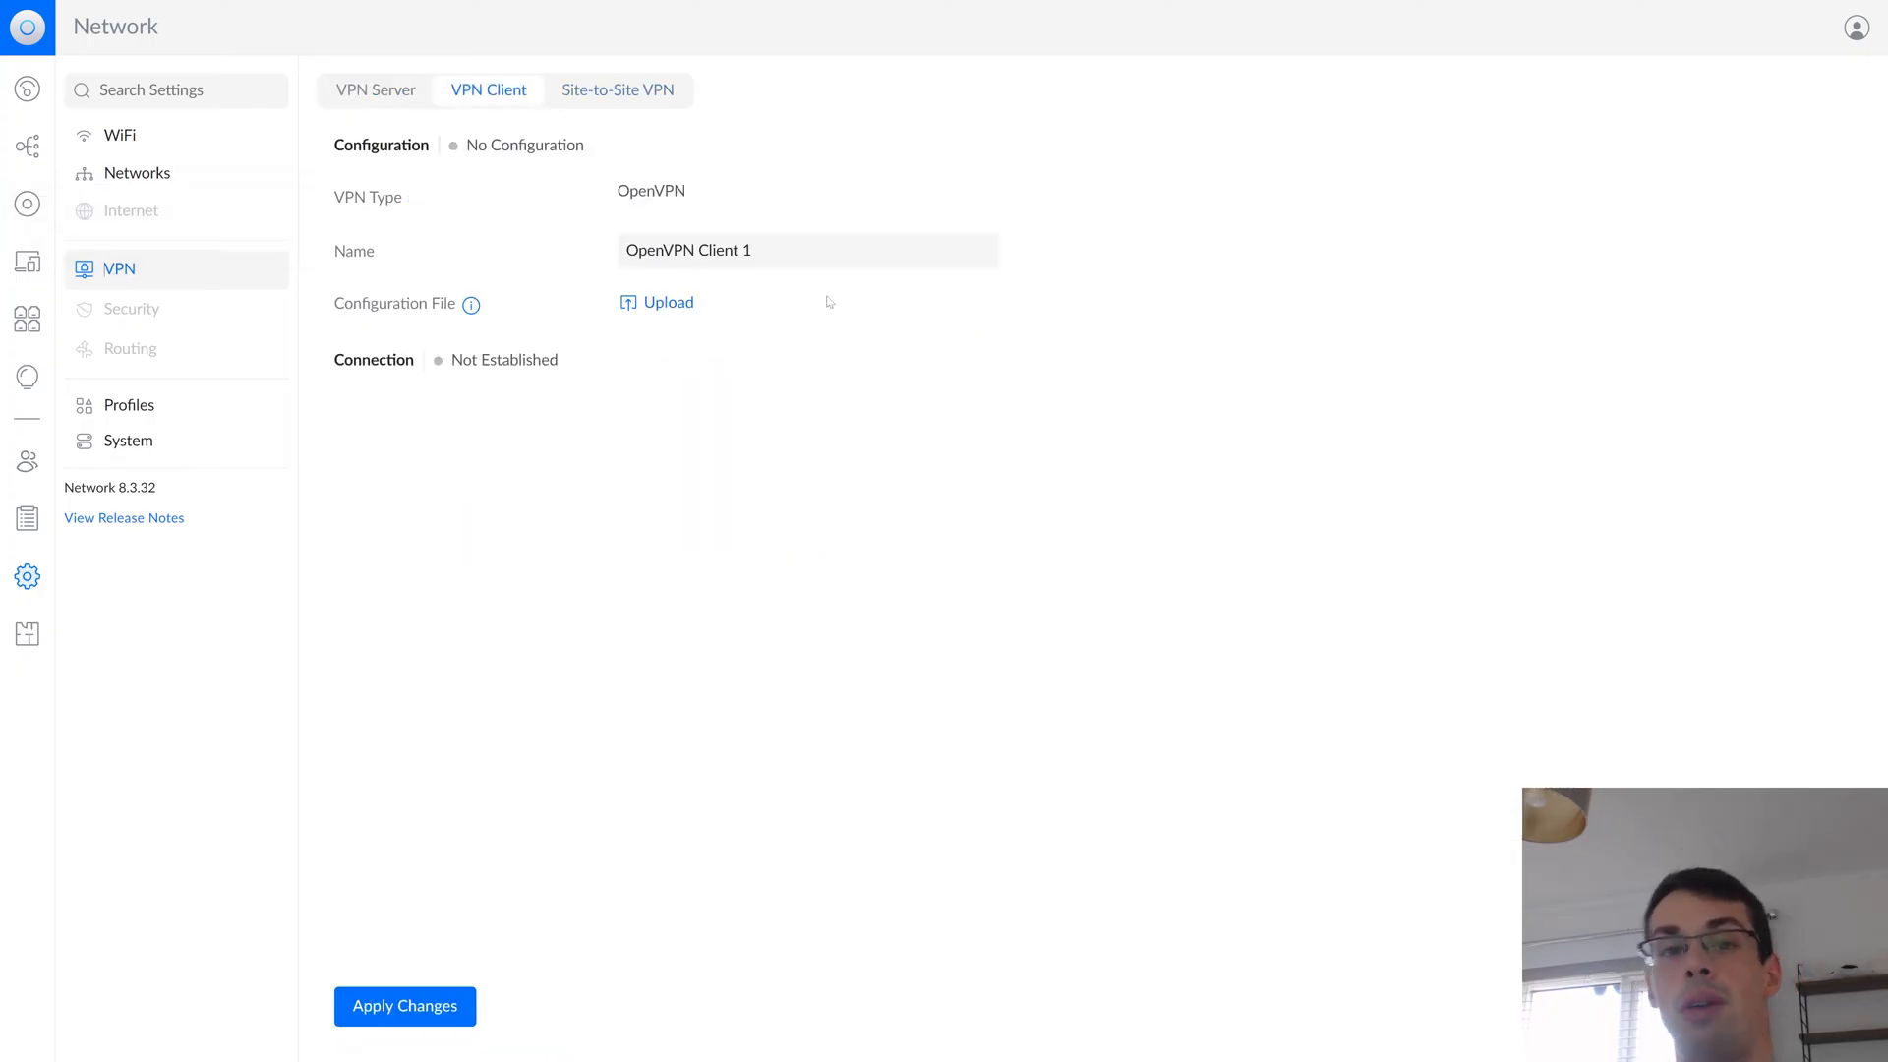
Show the Networks settings listing Default, xvcxvxc, VLAN3 and VOIP-4 with VLAN IDs 1–4
left_click(138, 173)
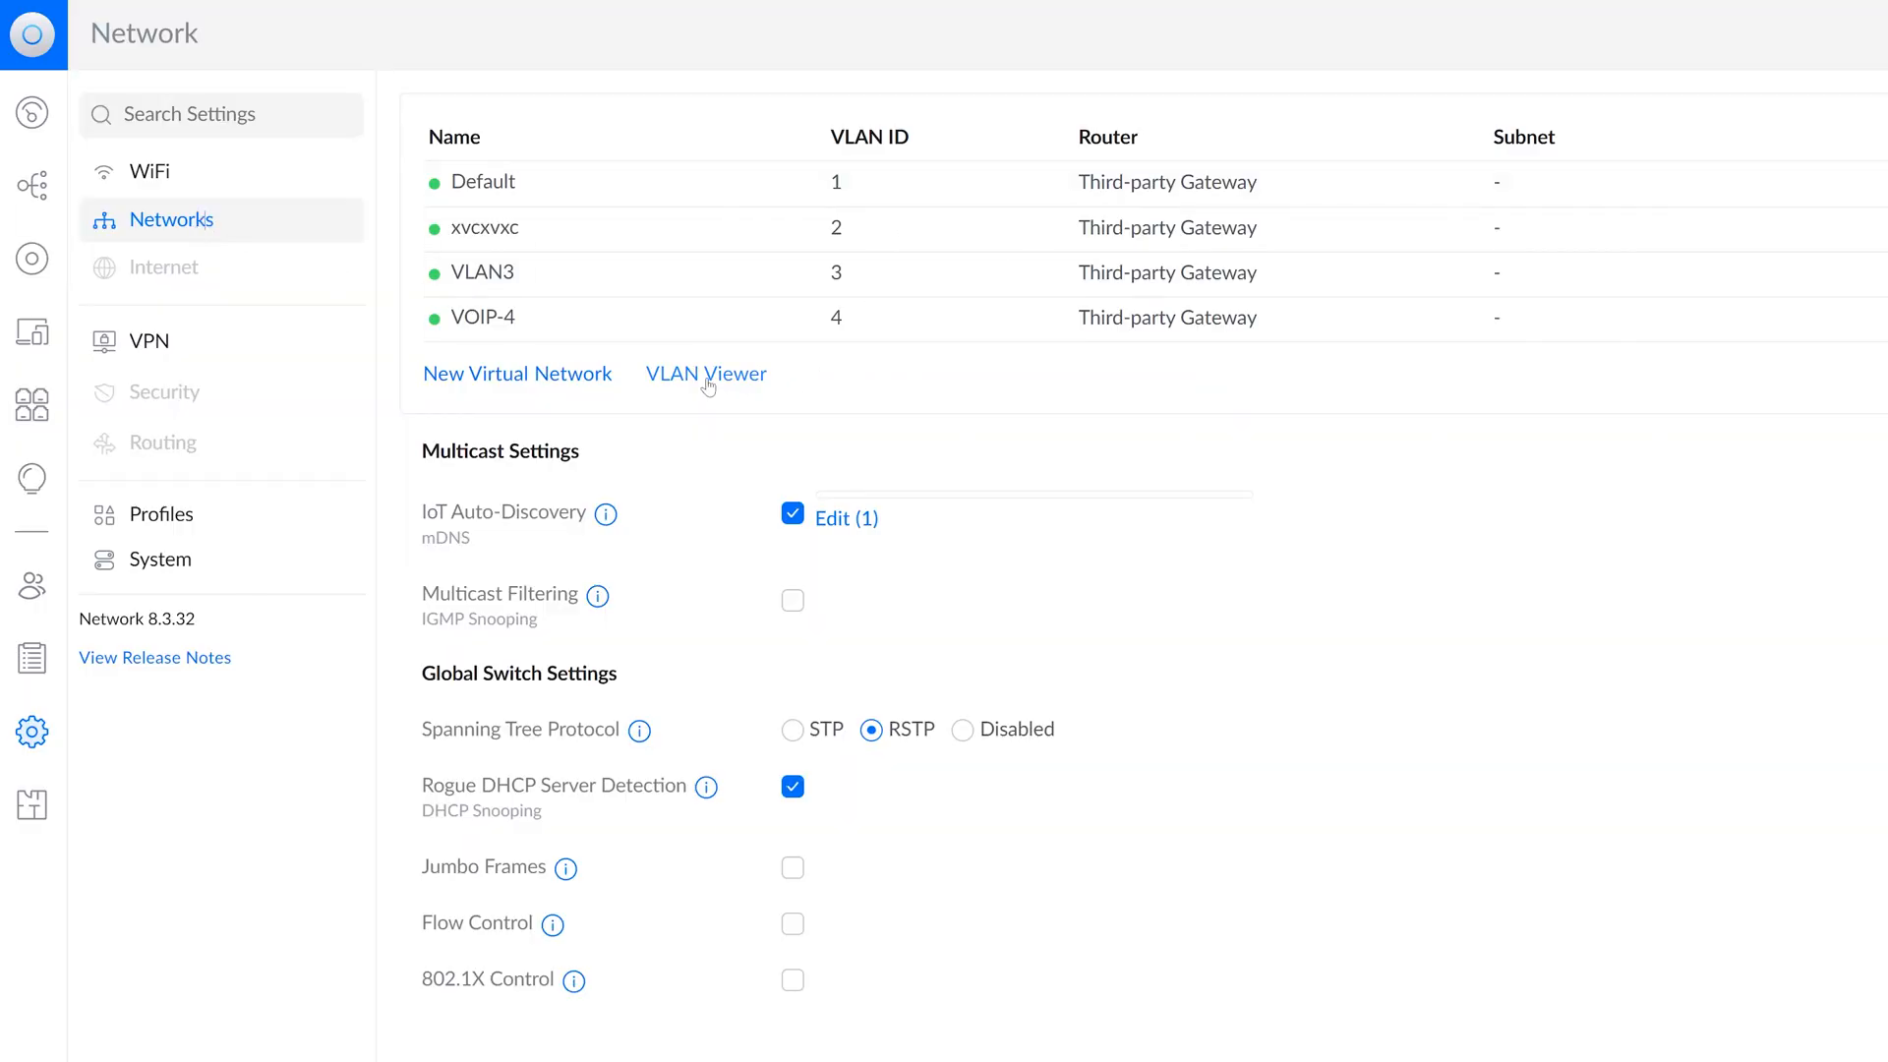
View the VLAN Viewer grid of native and tagged VLANs 1–4 across the switch's ports
left_click(706, 373)
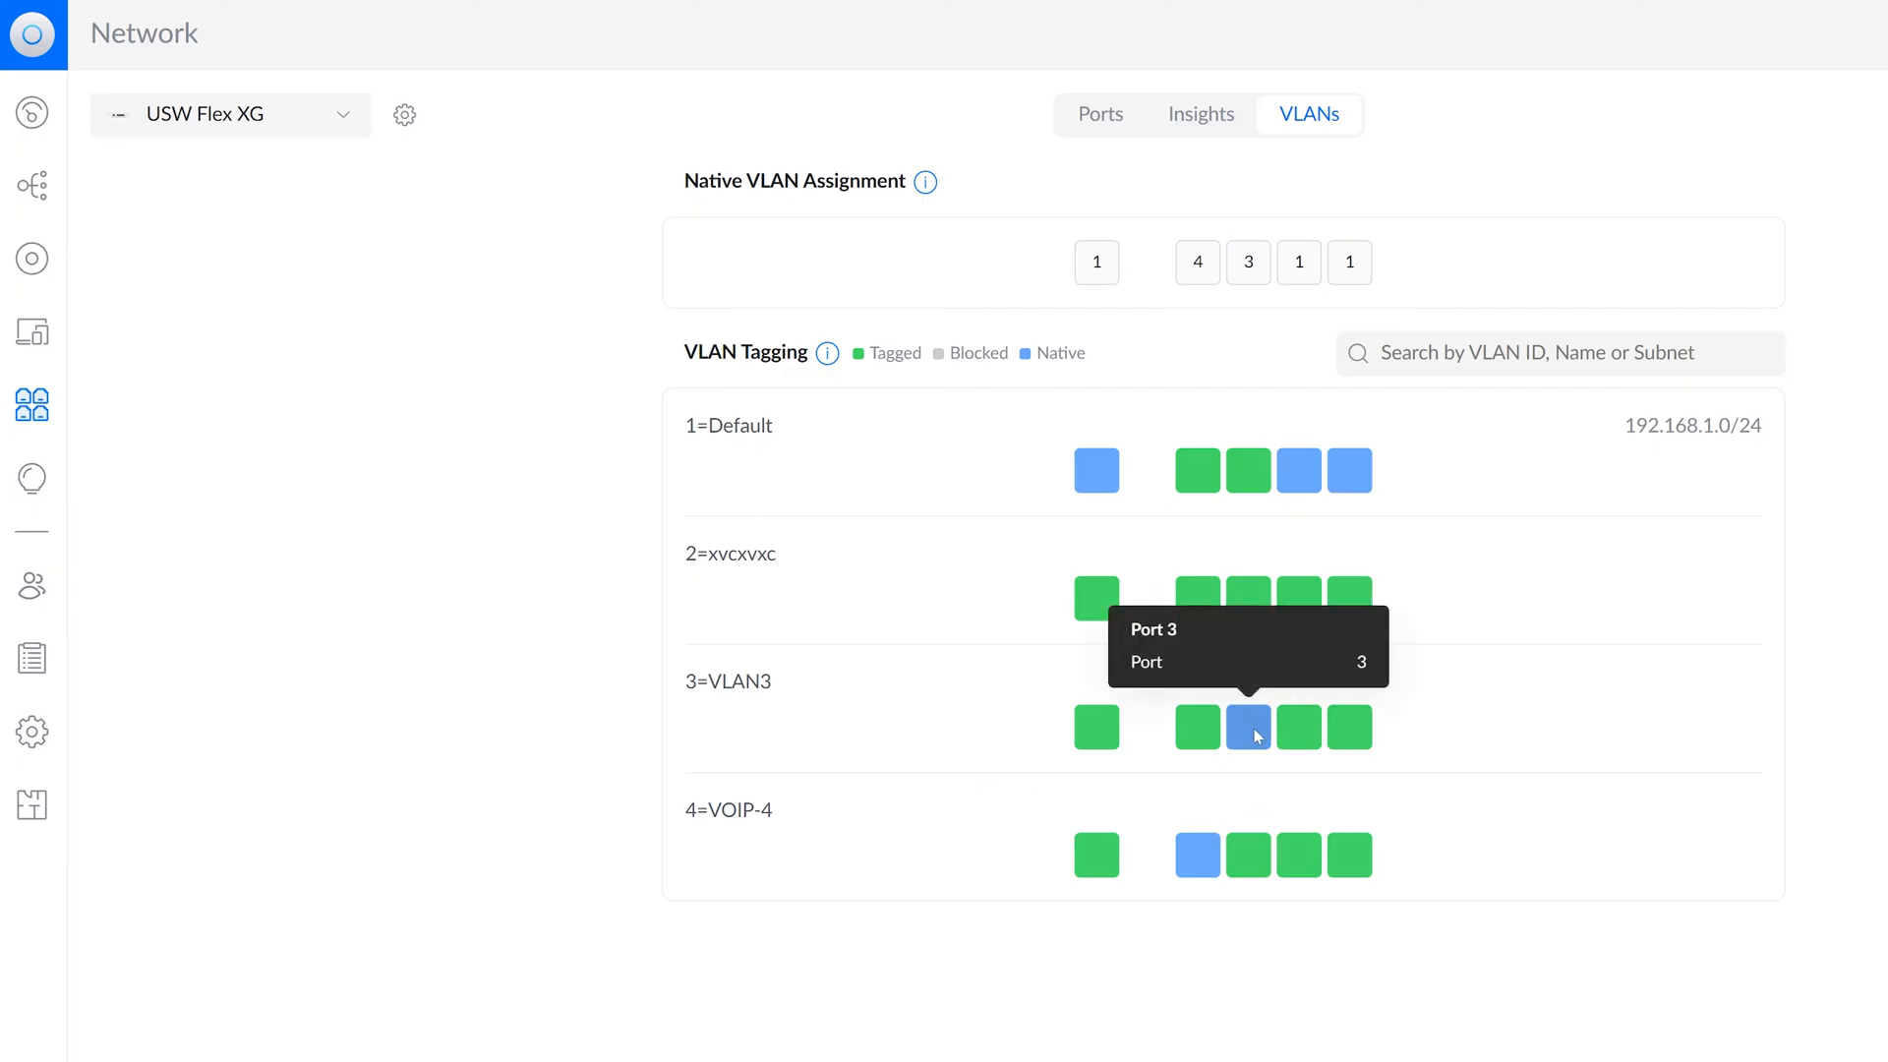
mouse_move(1197, 855)
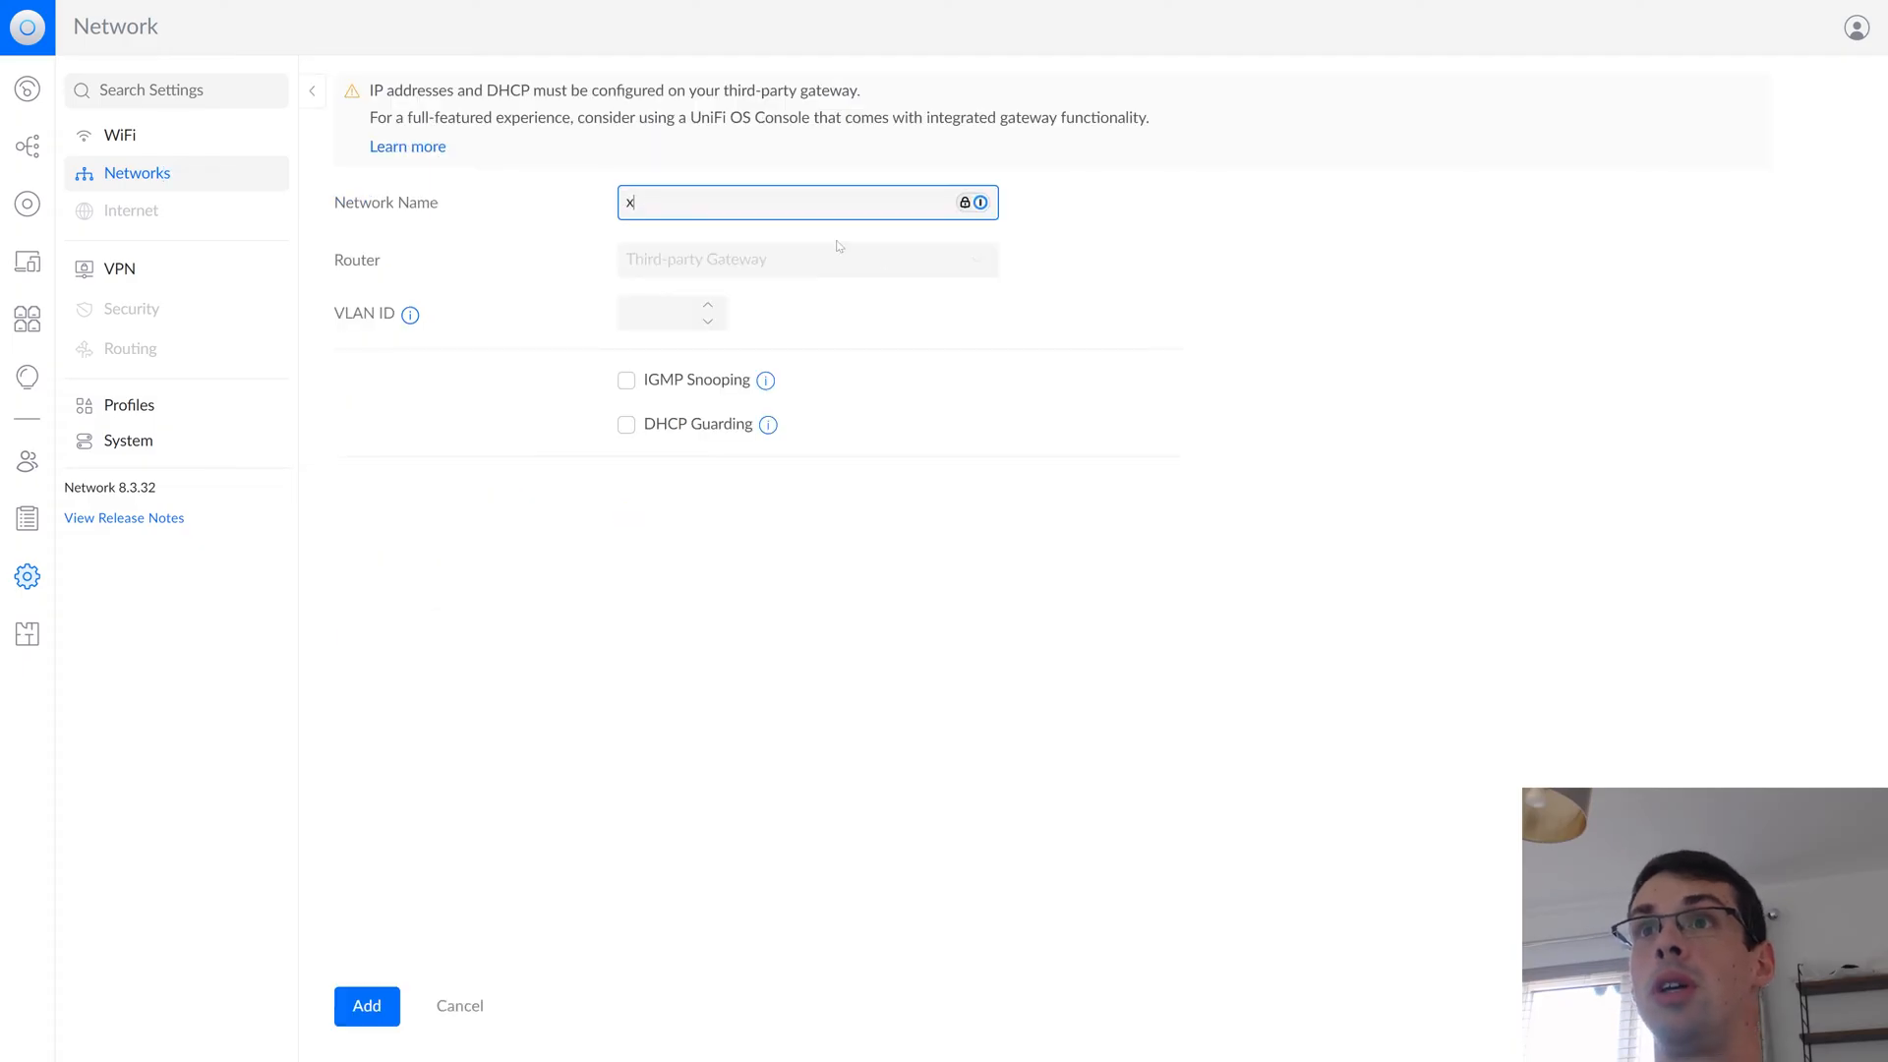
Create network xvcxvxc with VLAN ID 2 and IGMP Snooping, then go to Ethernet Port profiles
type("2")
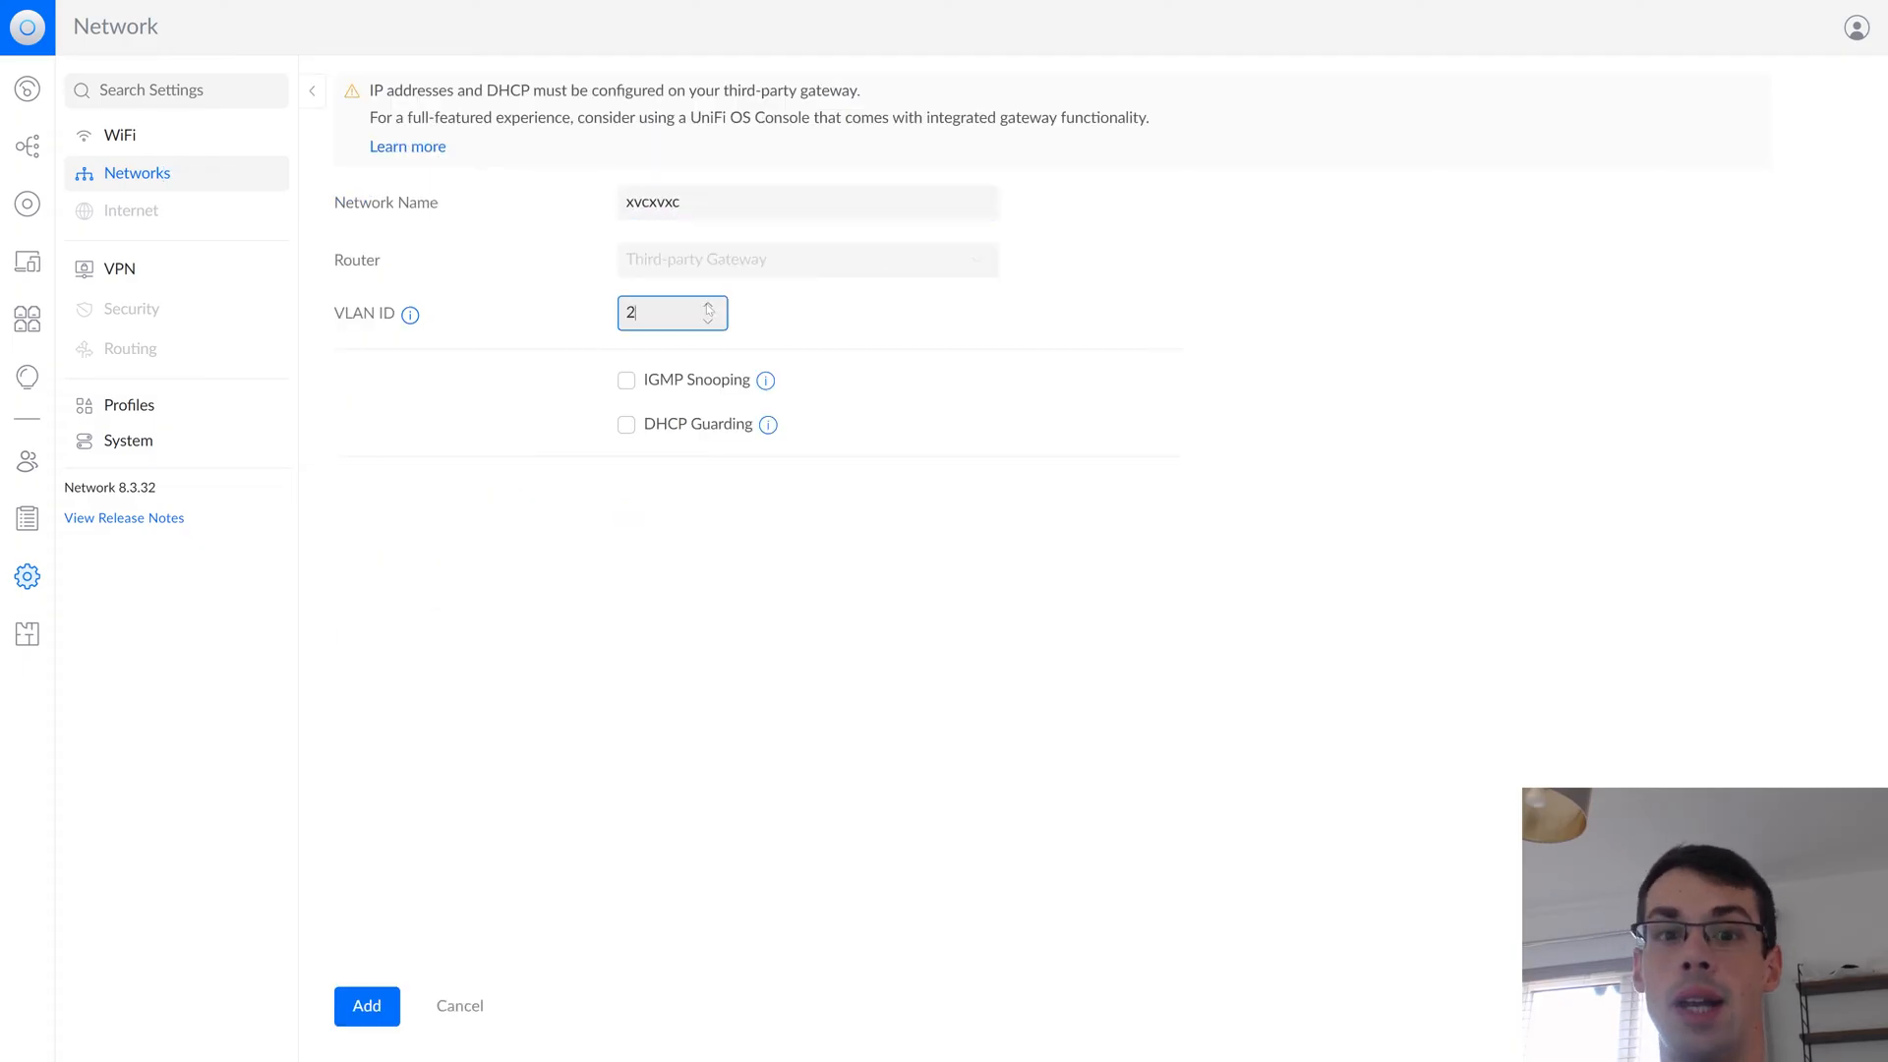
mouse_move(411, 315)
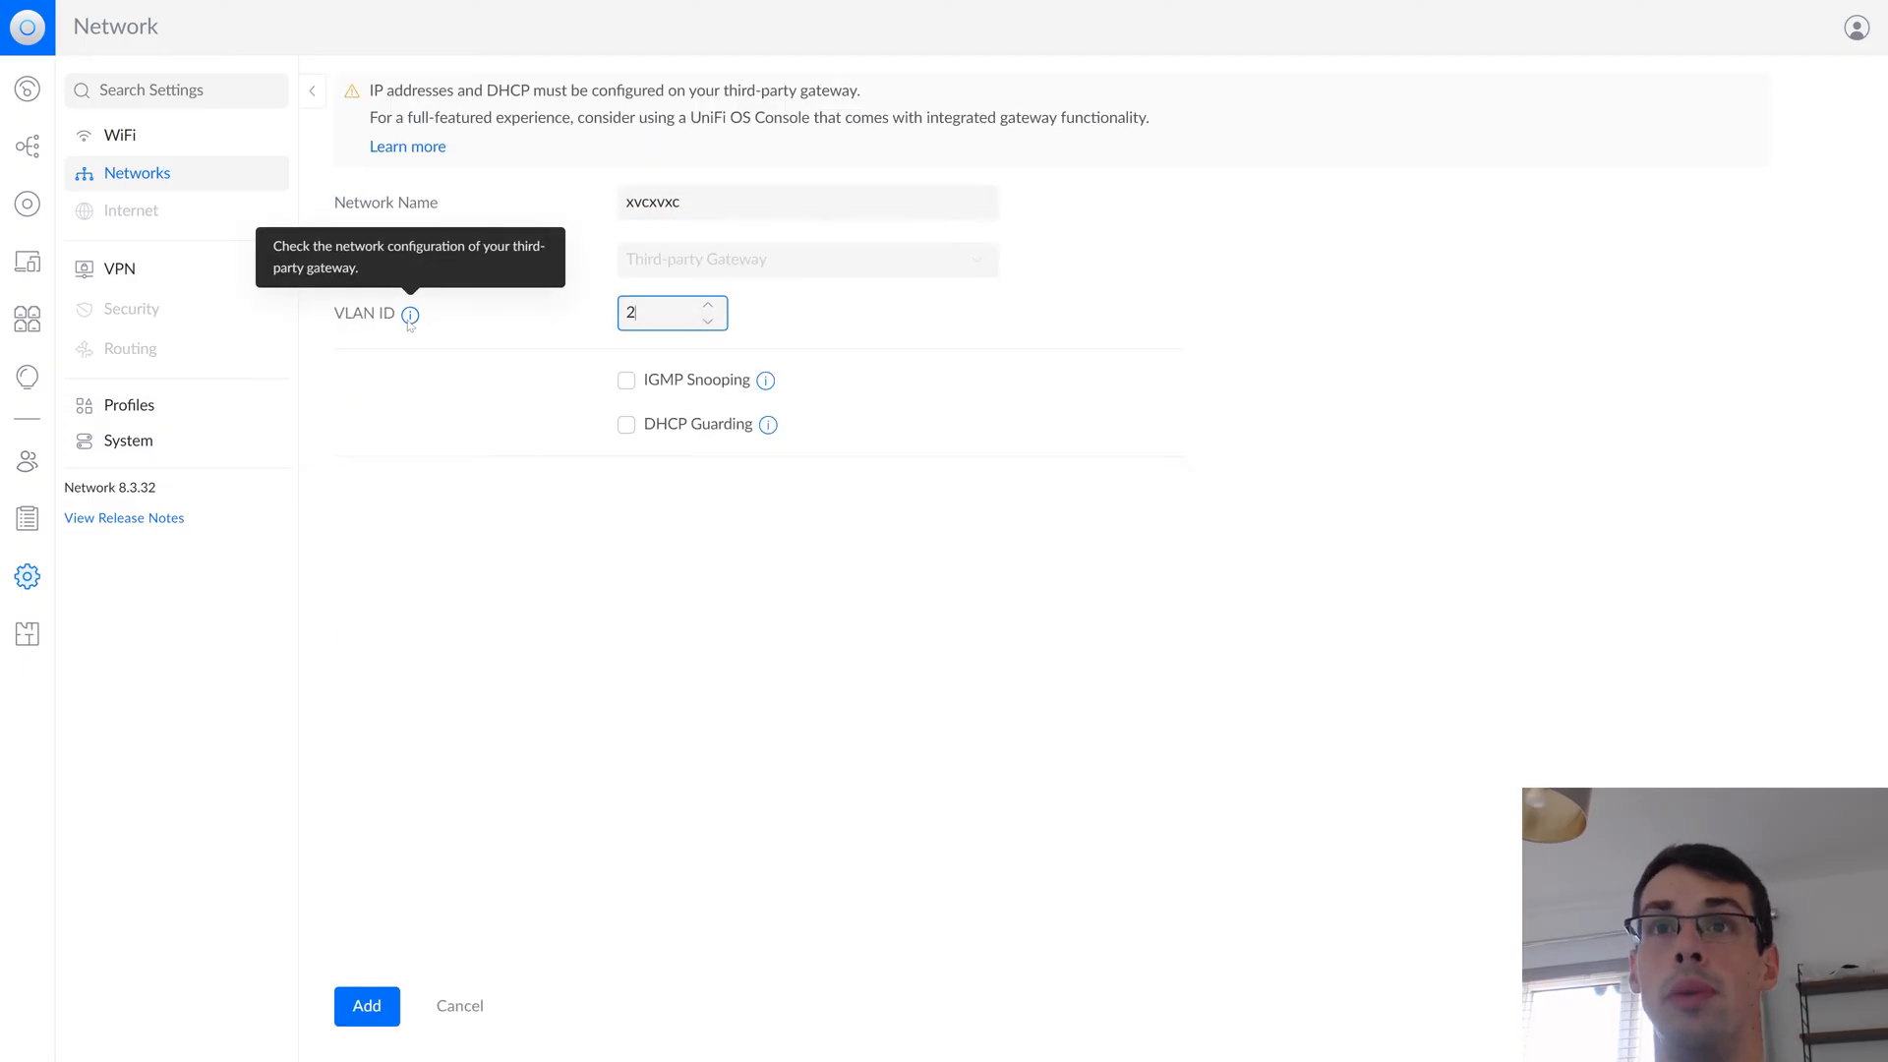
left_click(625, 380)
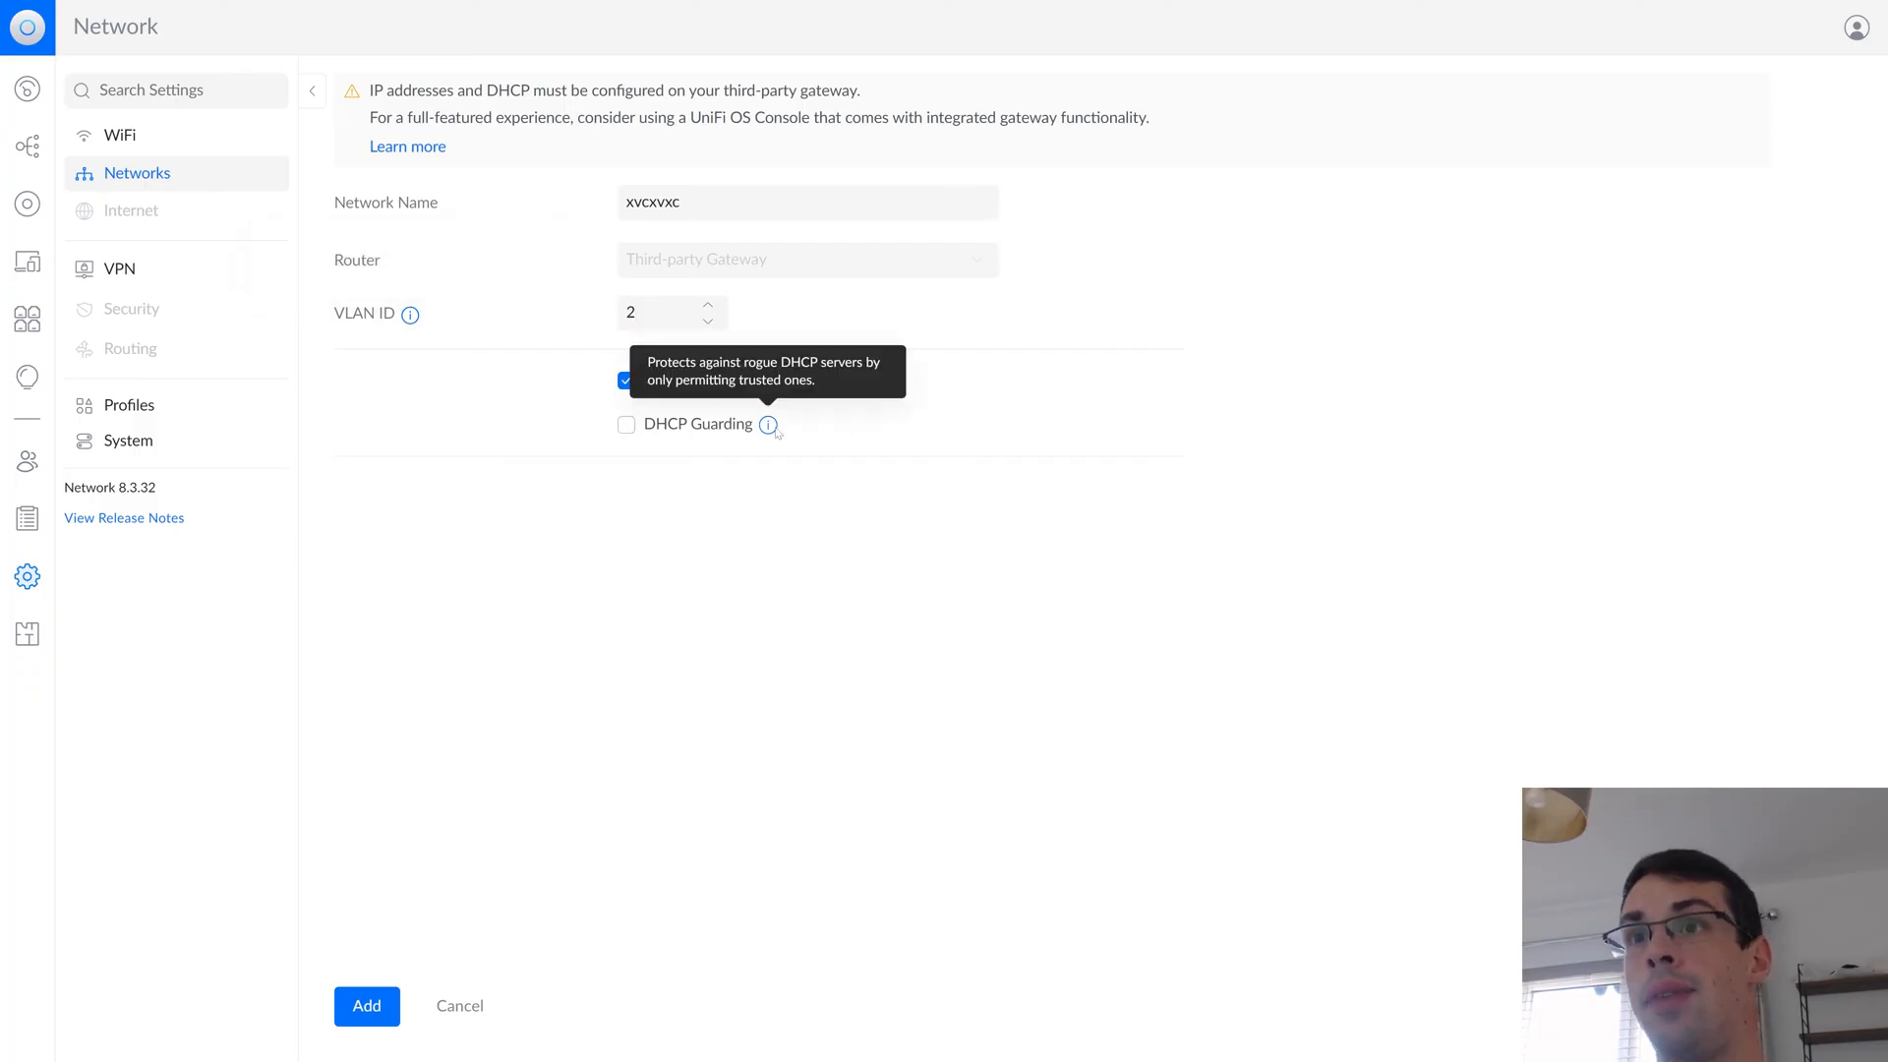
left_click(366, 1005)
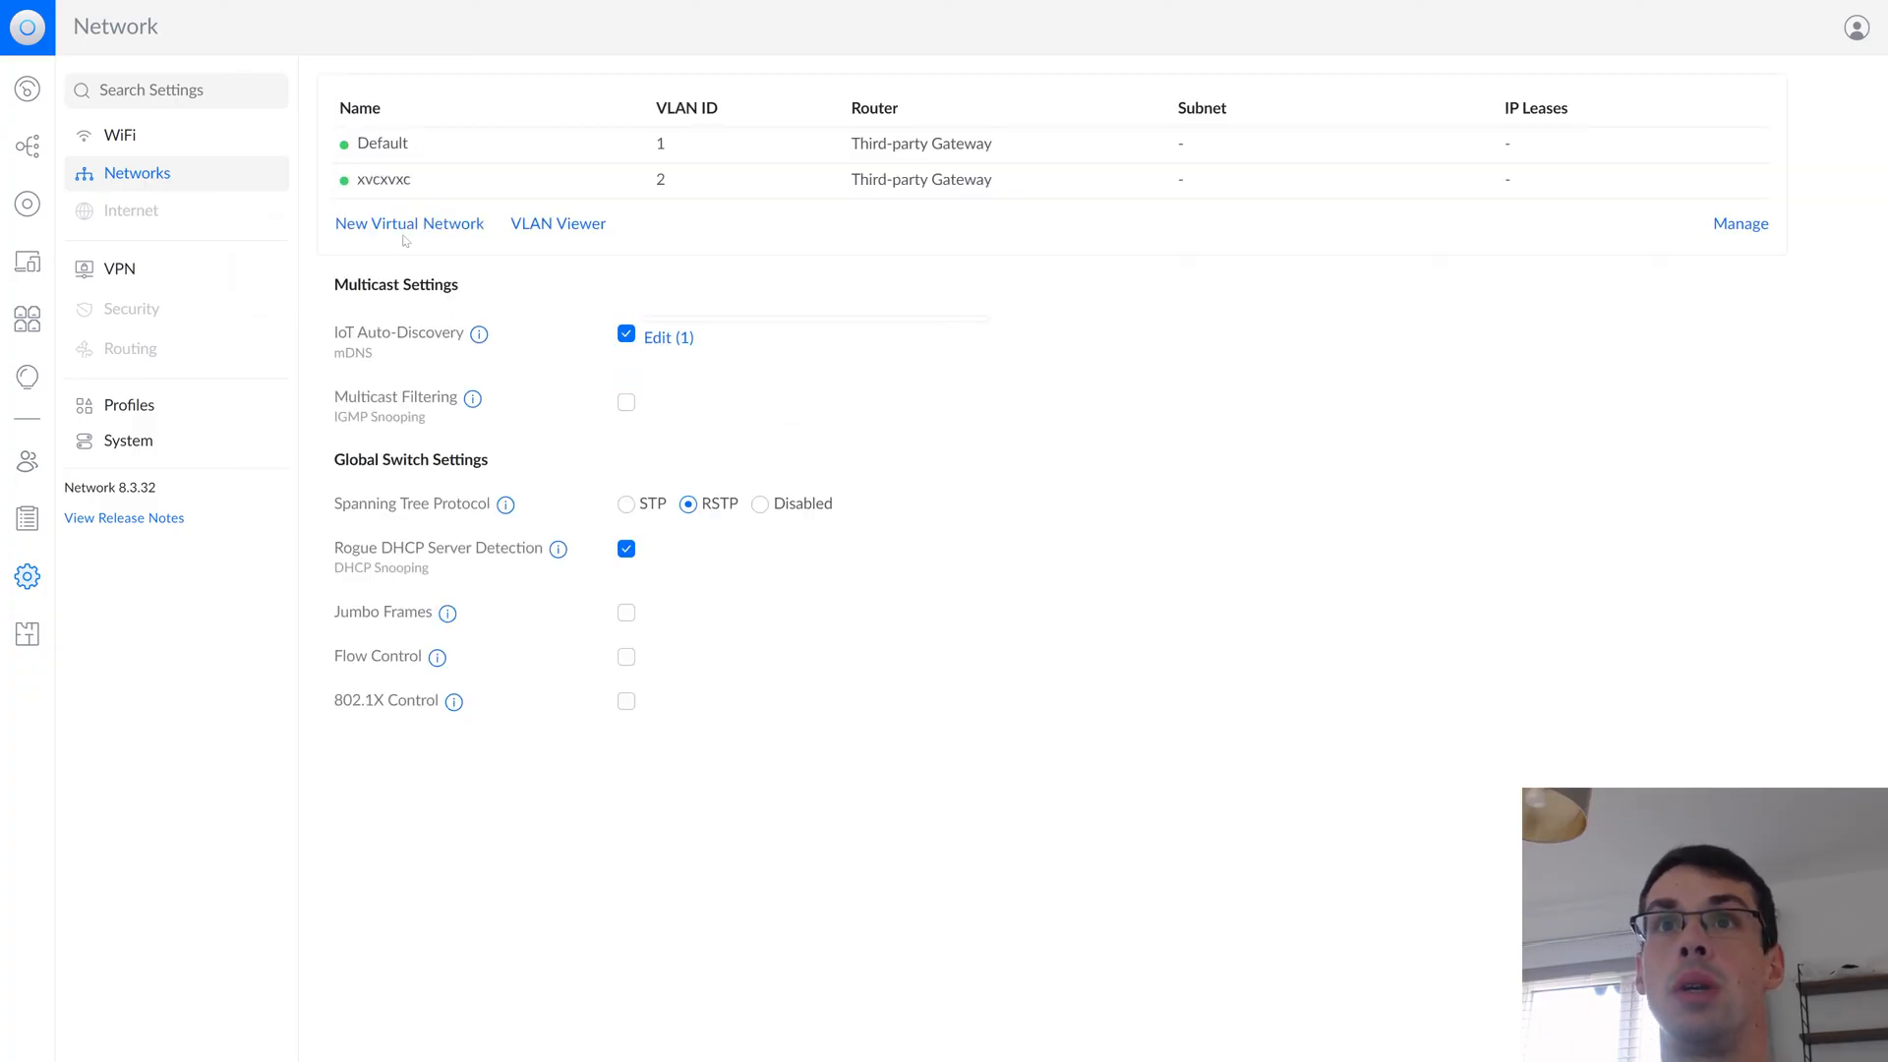
left_click(127, 405)
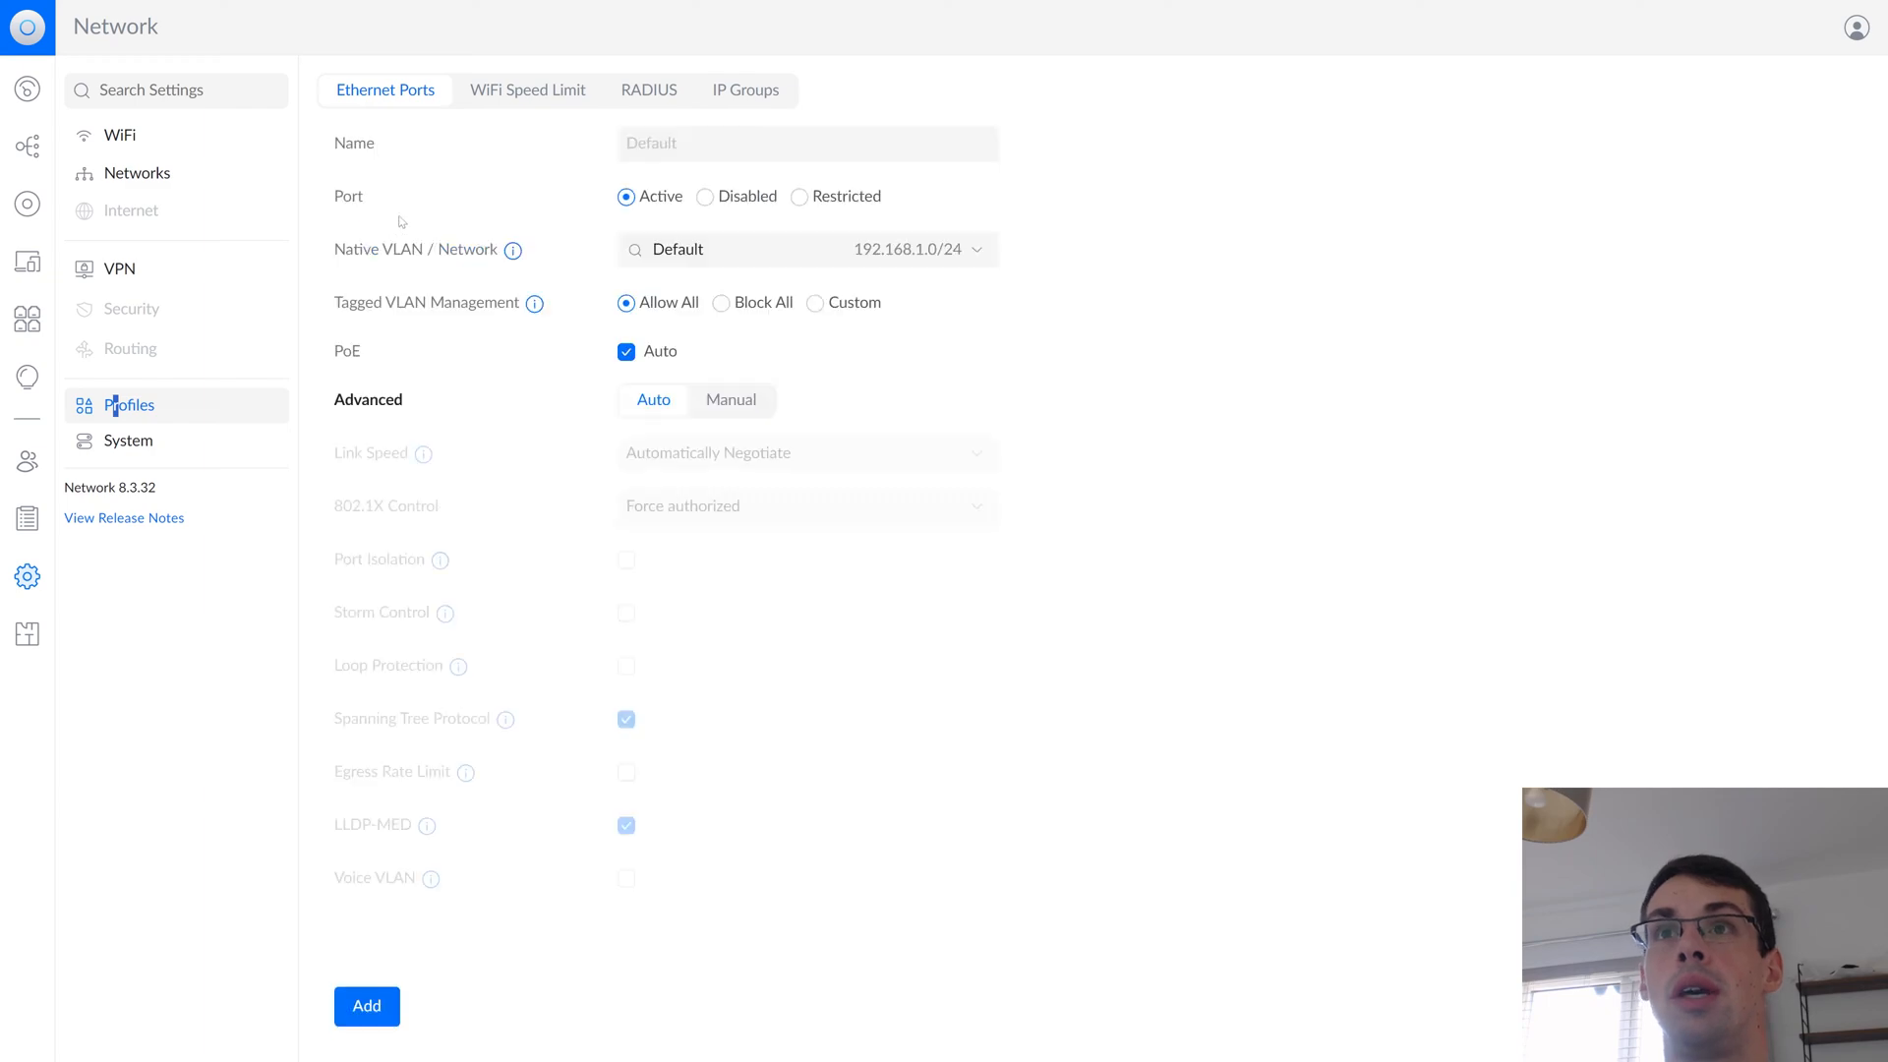
In the new port profile choose the native network, set Advanced to Manual and toggle port isolation
left_click(806, 250)
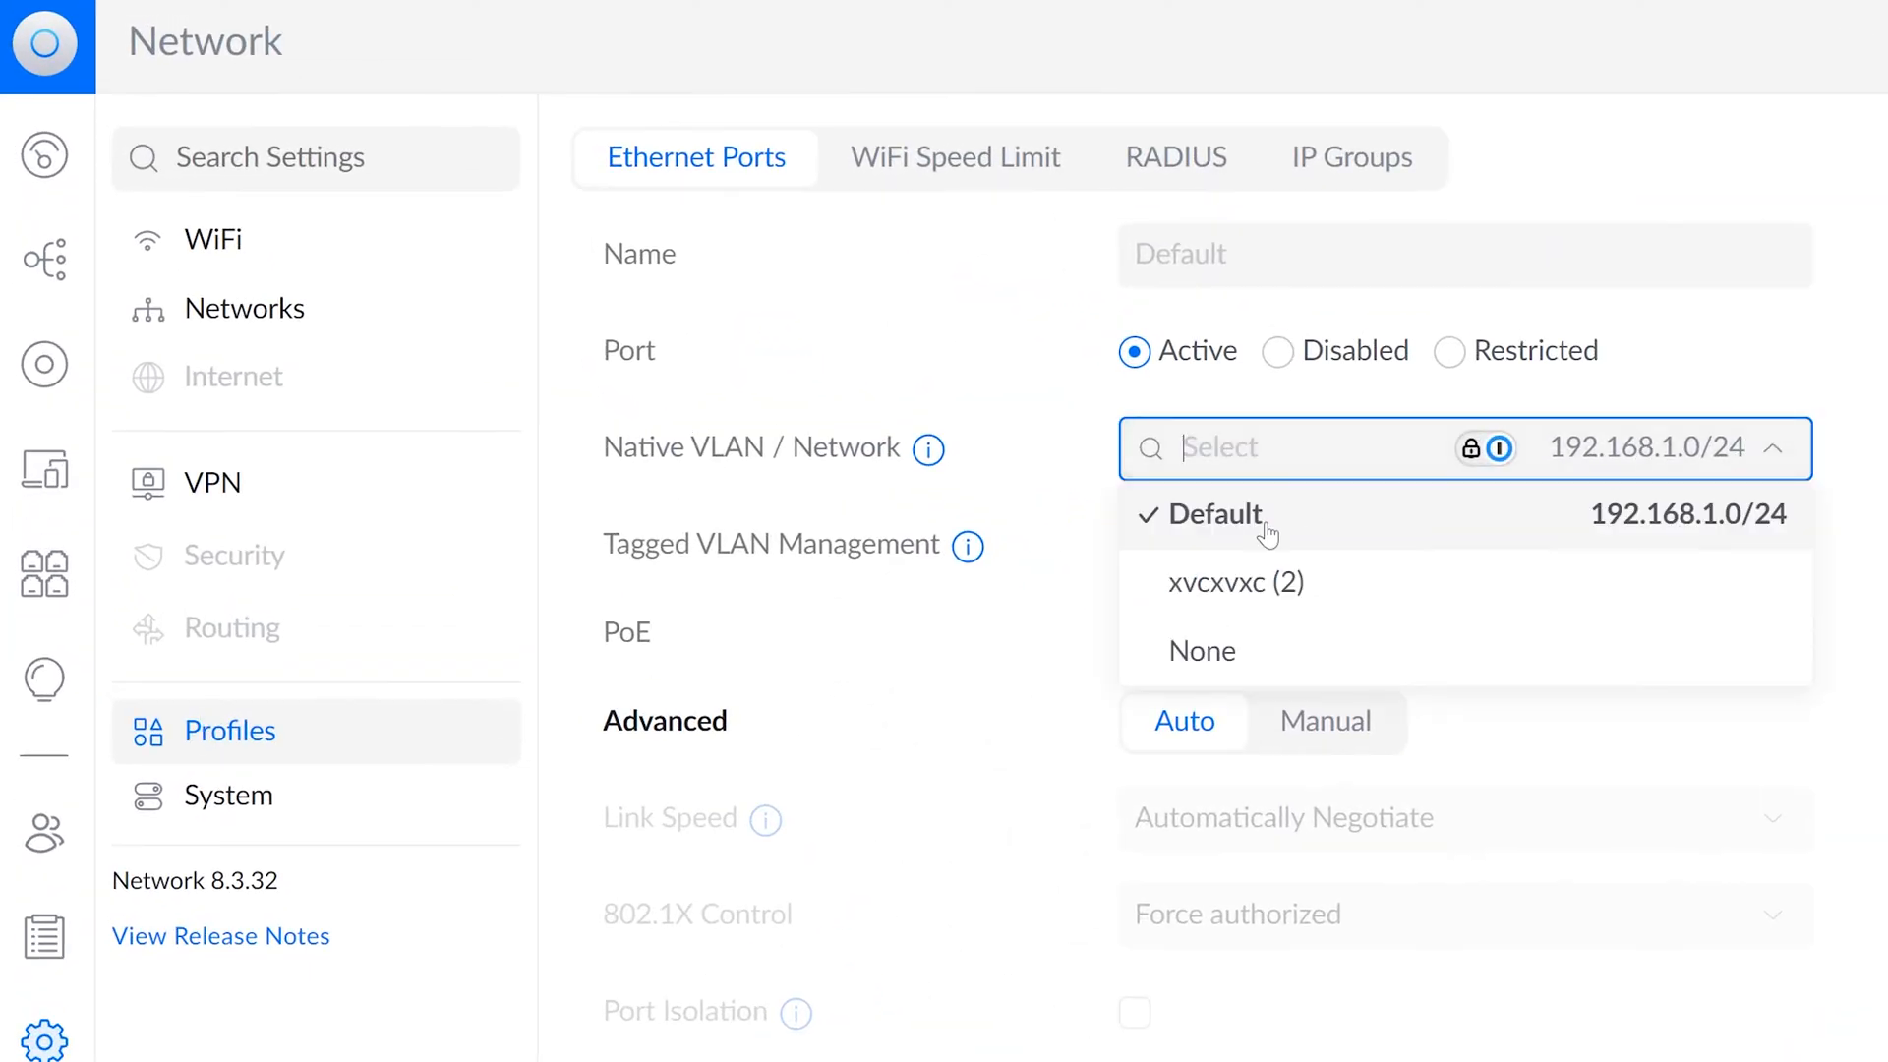
left_click(1235, 583)
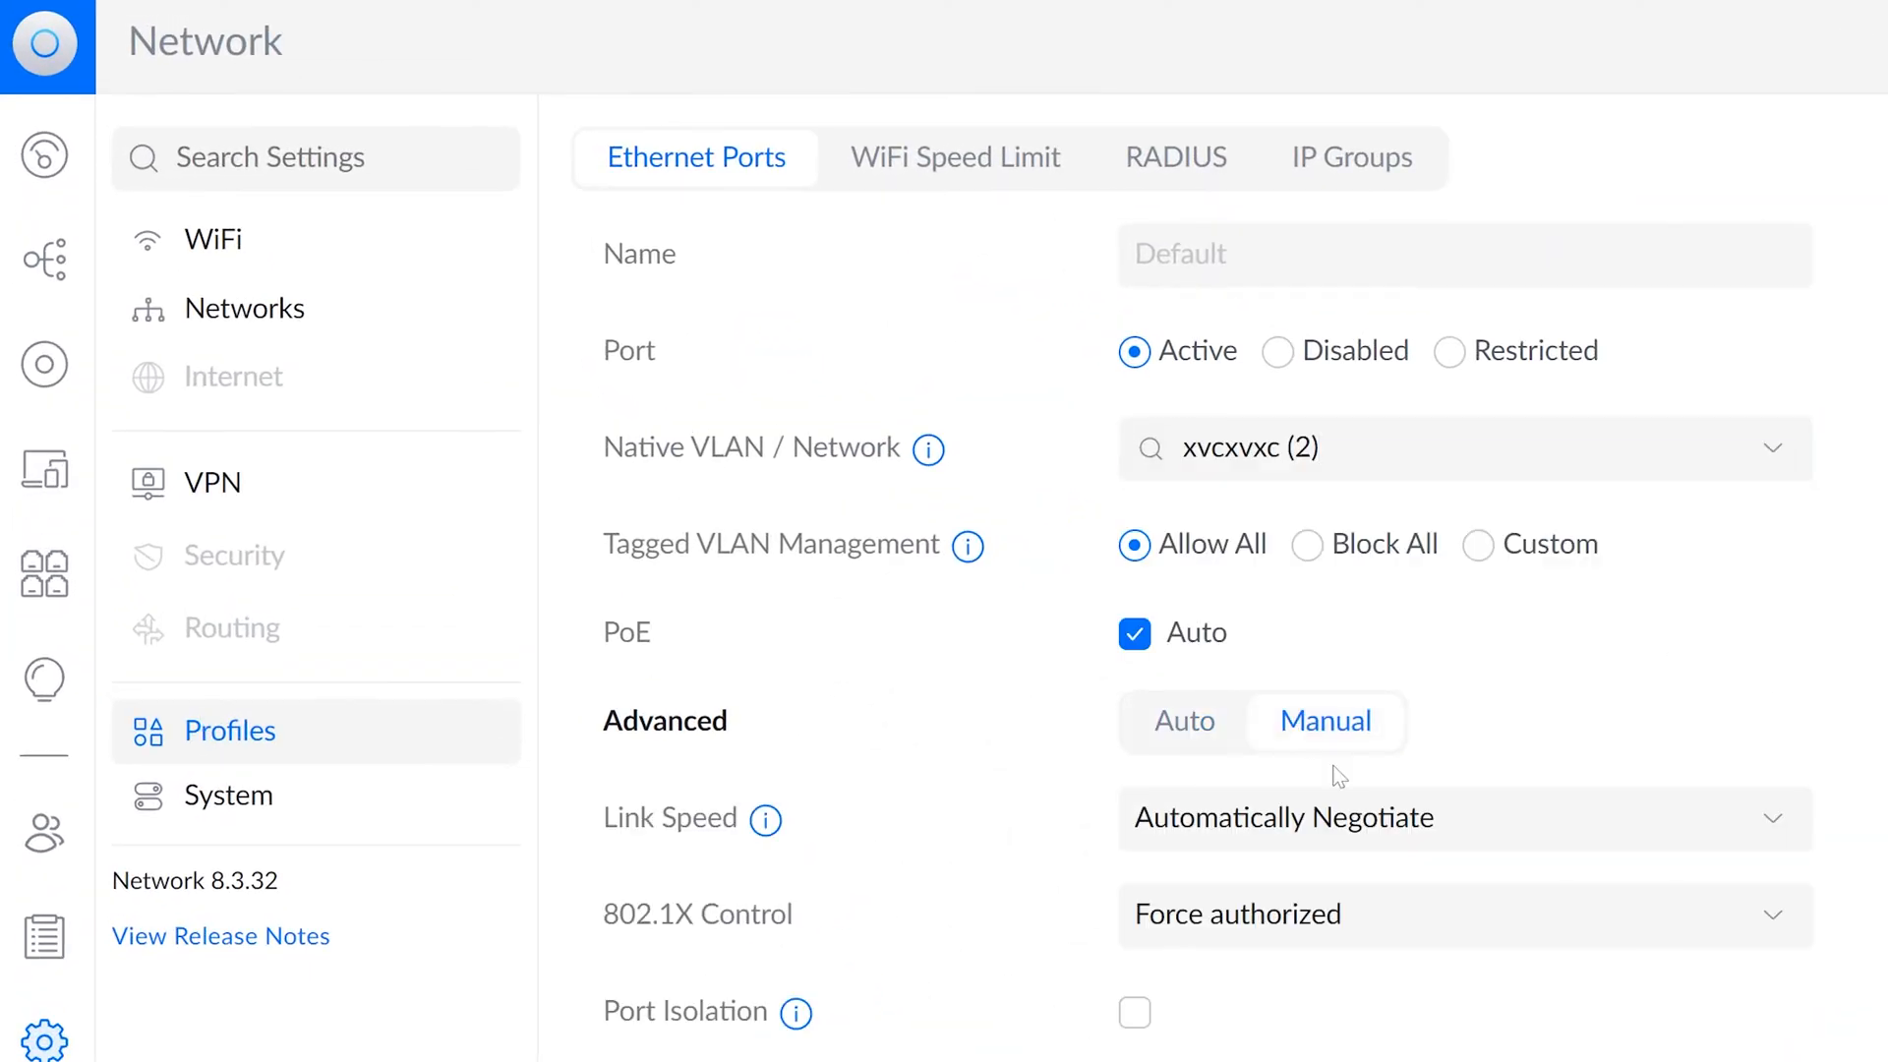
scroll("down", 3)
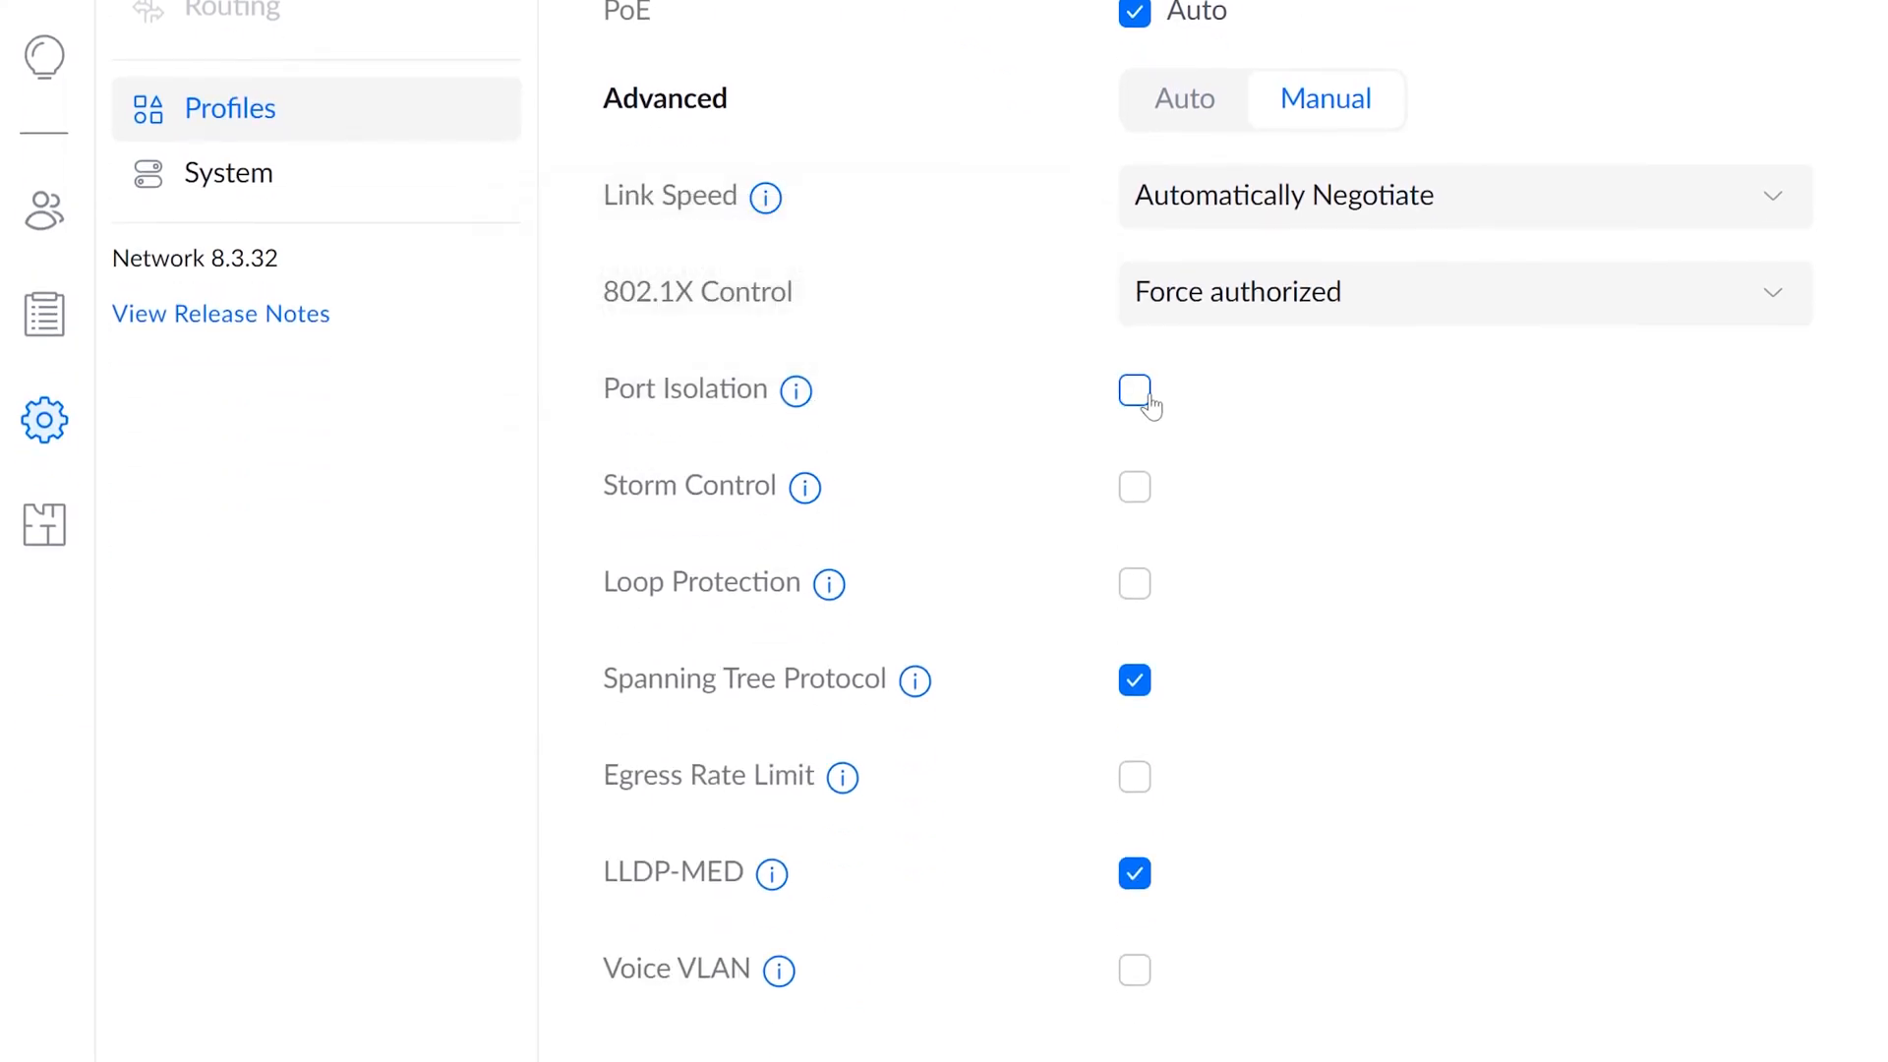
left_click(1134, 389)
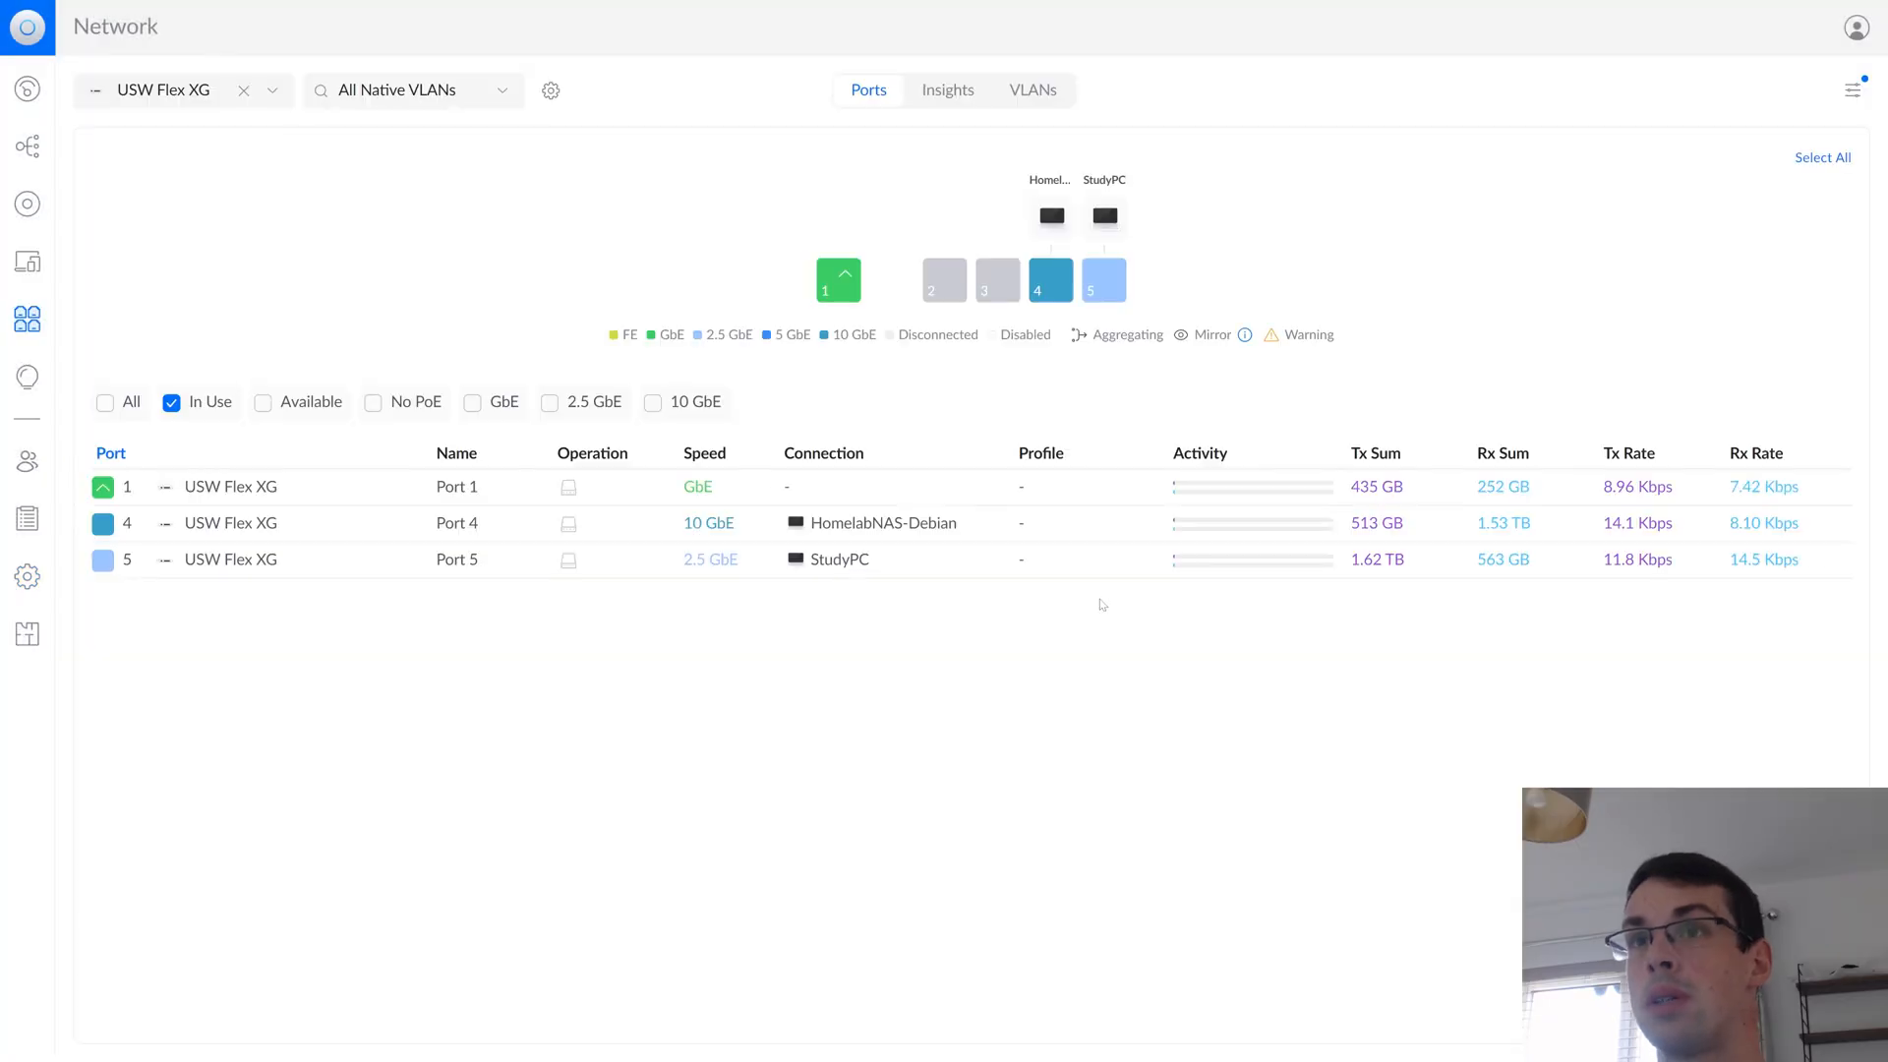
Show the Client event log of StudyPC and HomelabNAS-Debian connect/disconnect entries
left_click(942, 281)
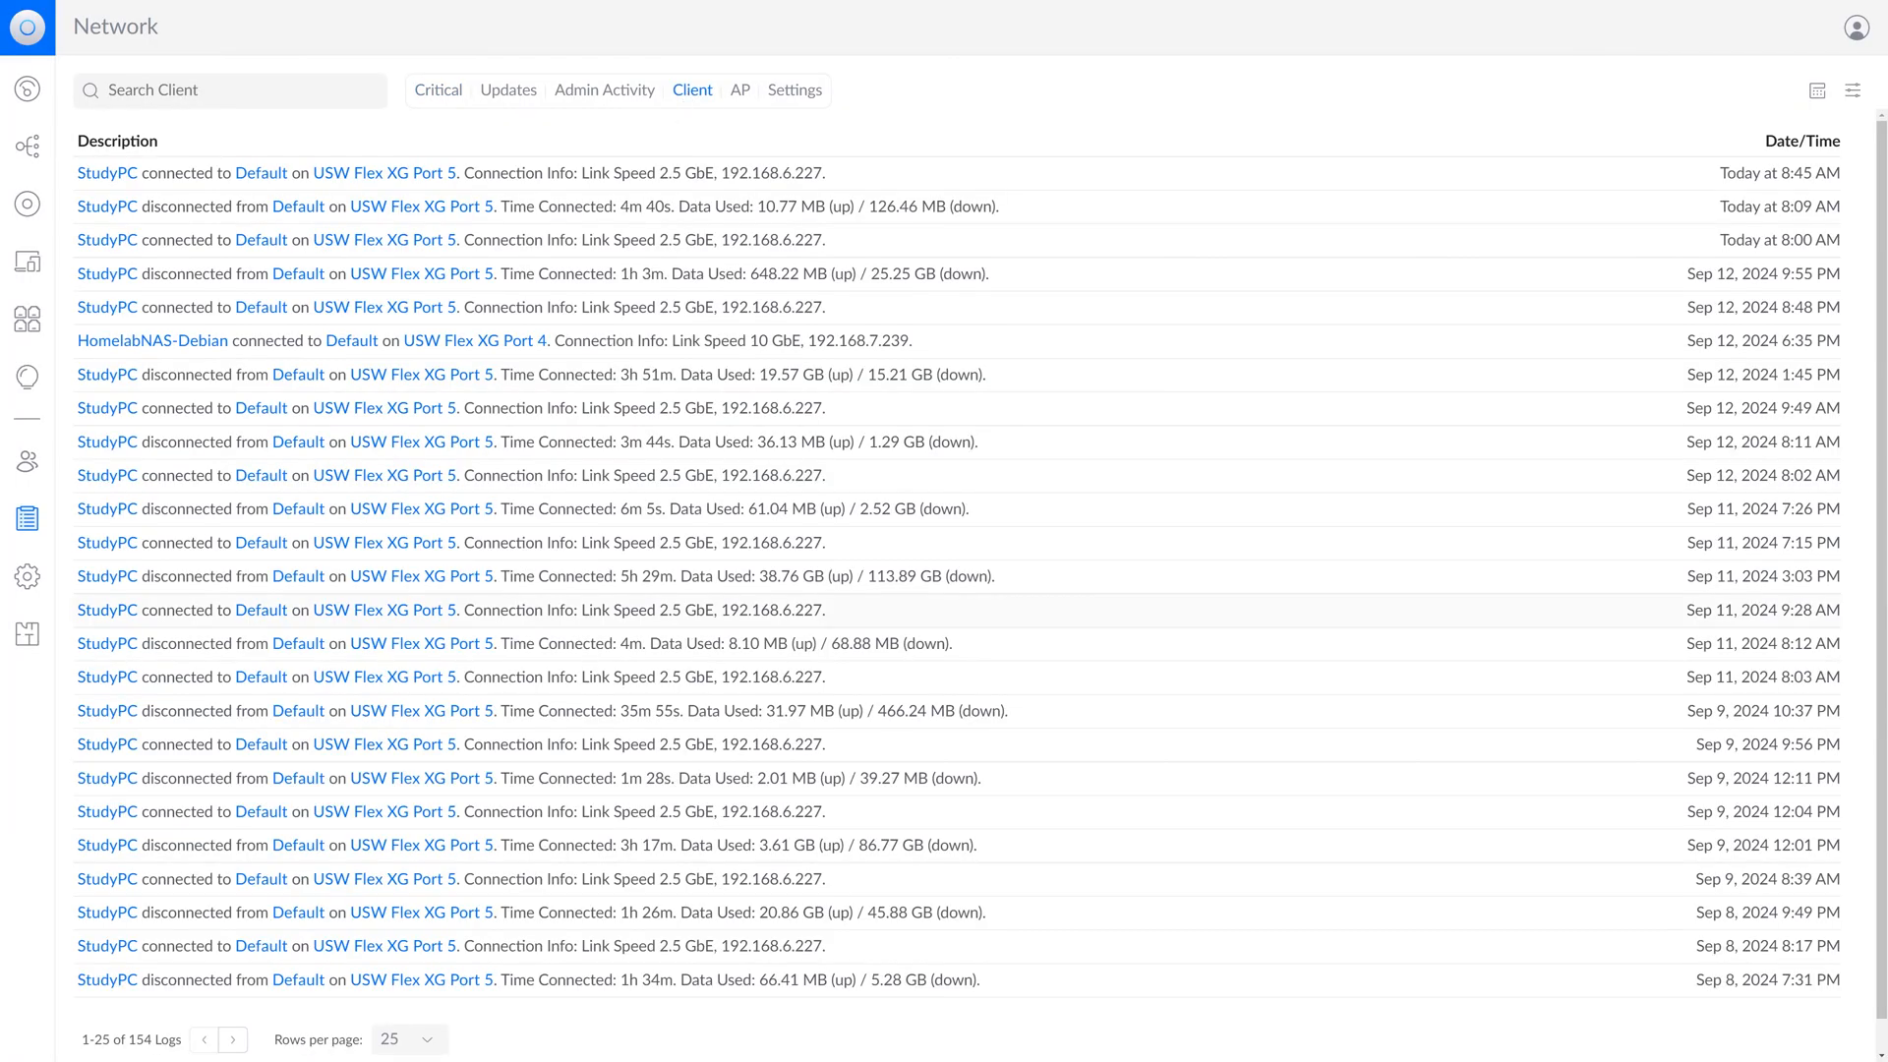
left_click(234, 1039)
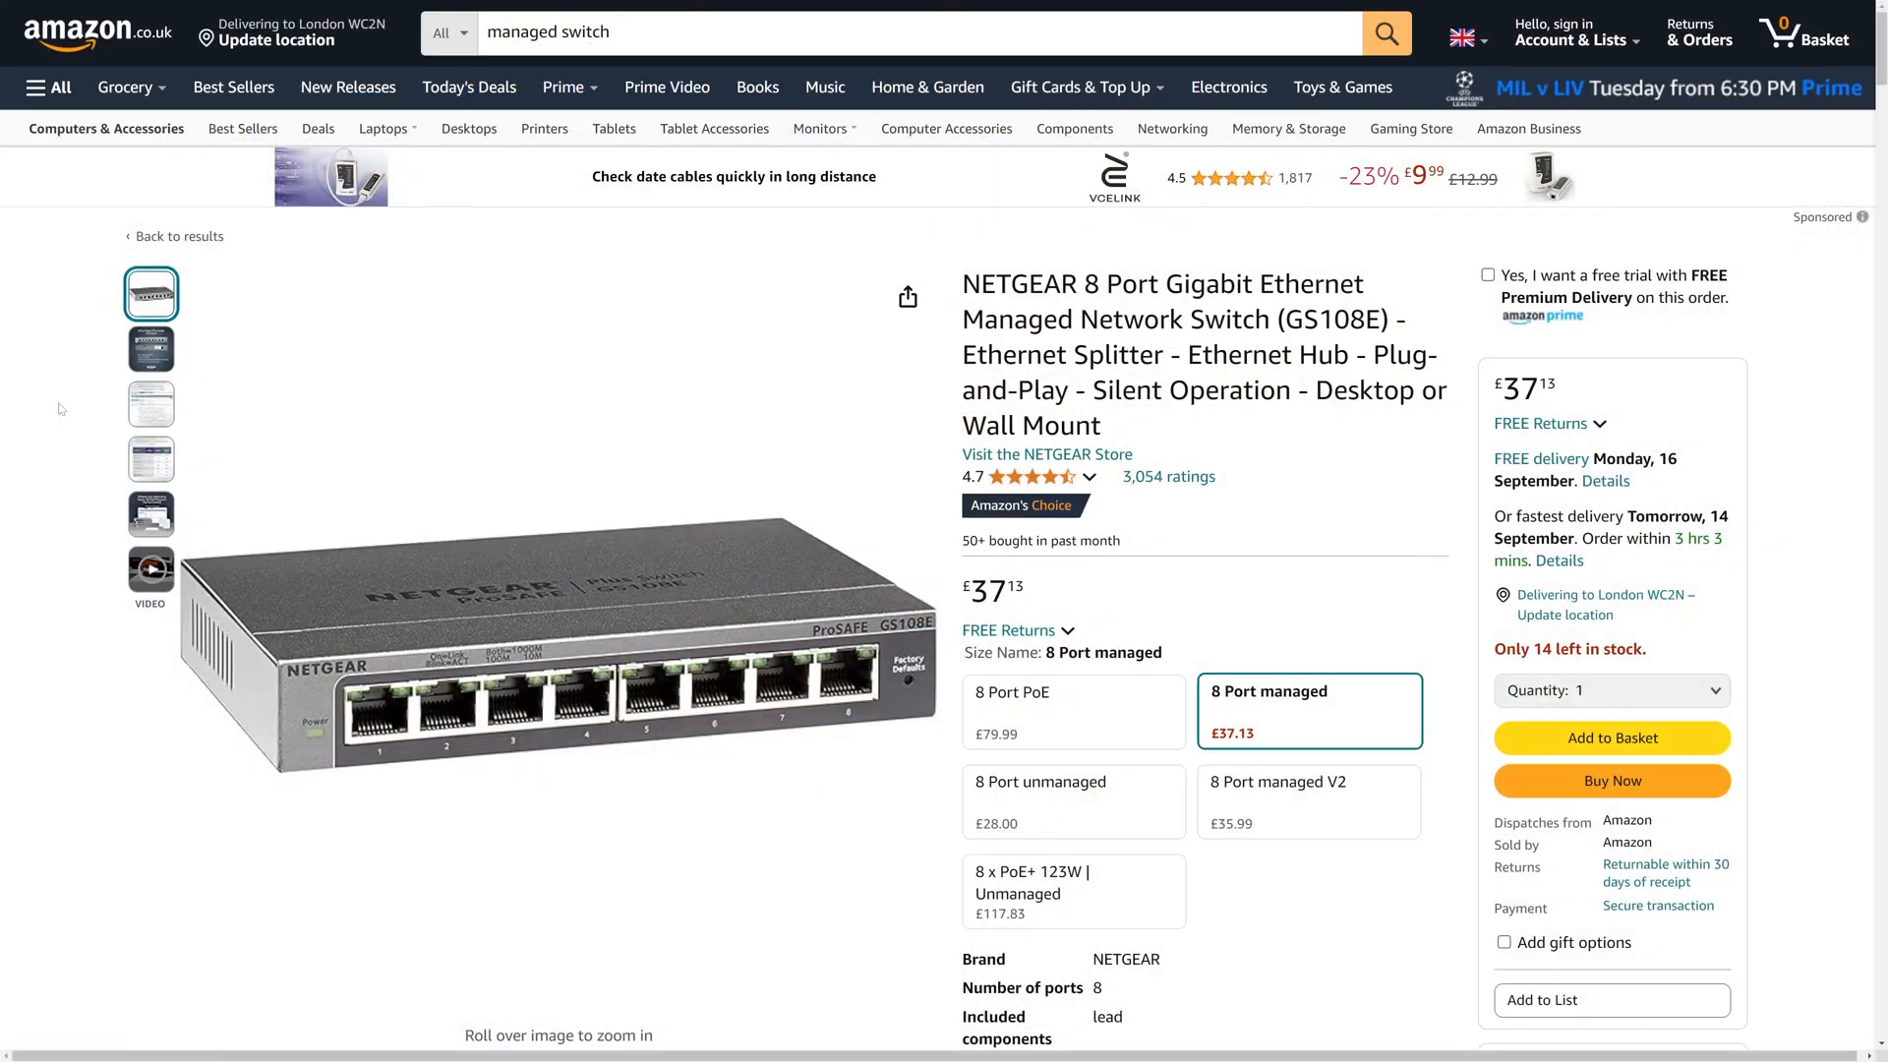
Browse the NETGEAR GS108E listing's thumbnails to the management software overview picture
left_click(151, 404)
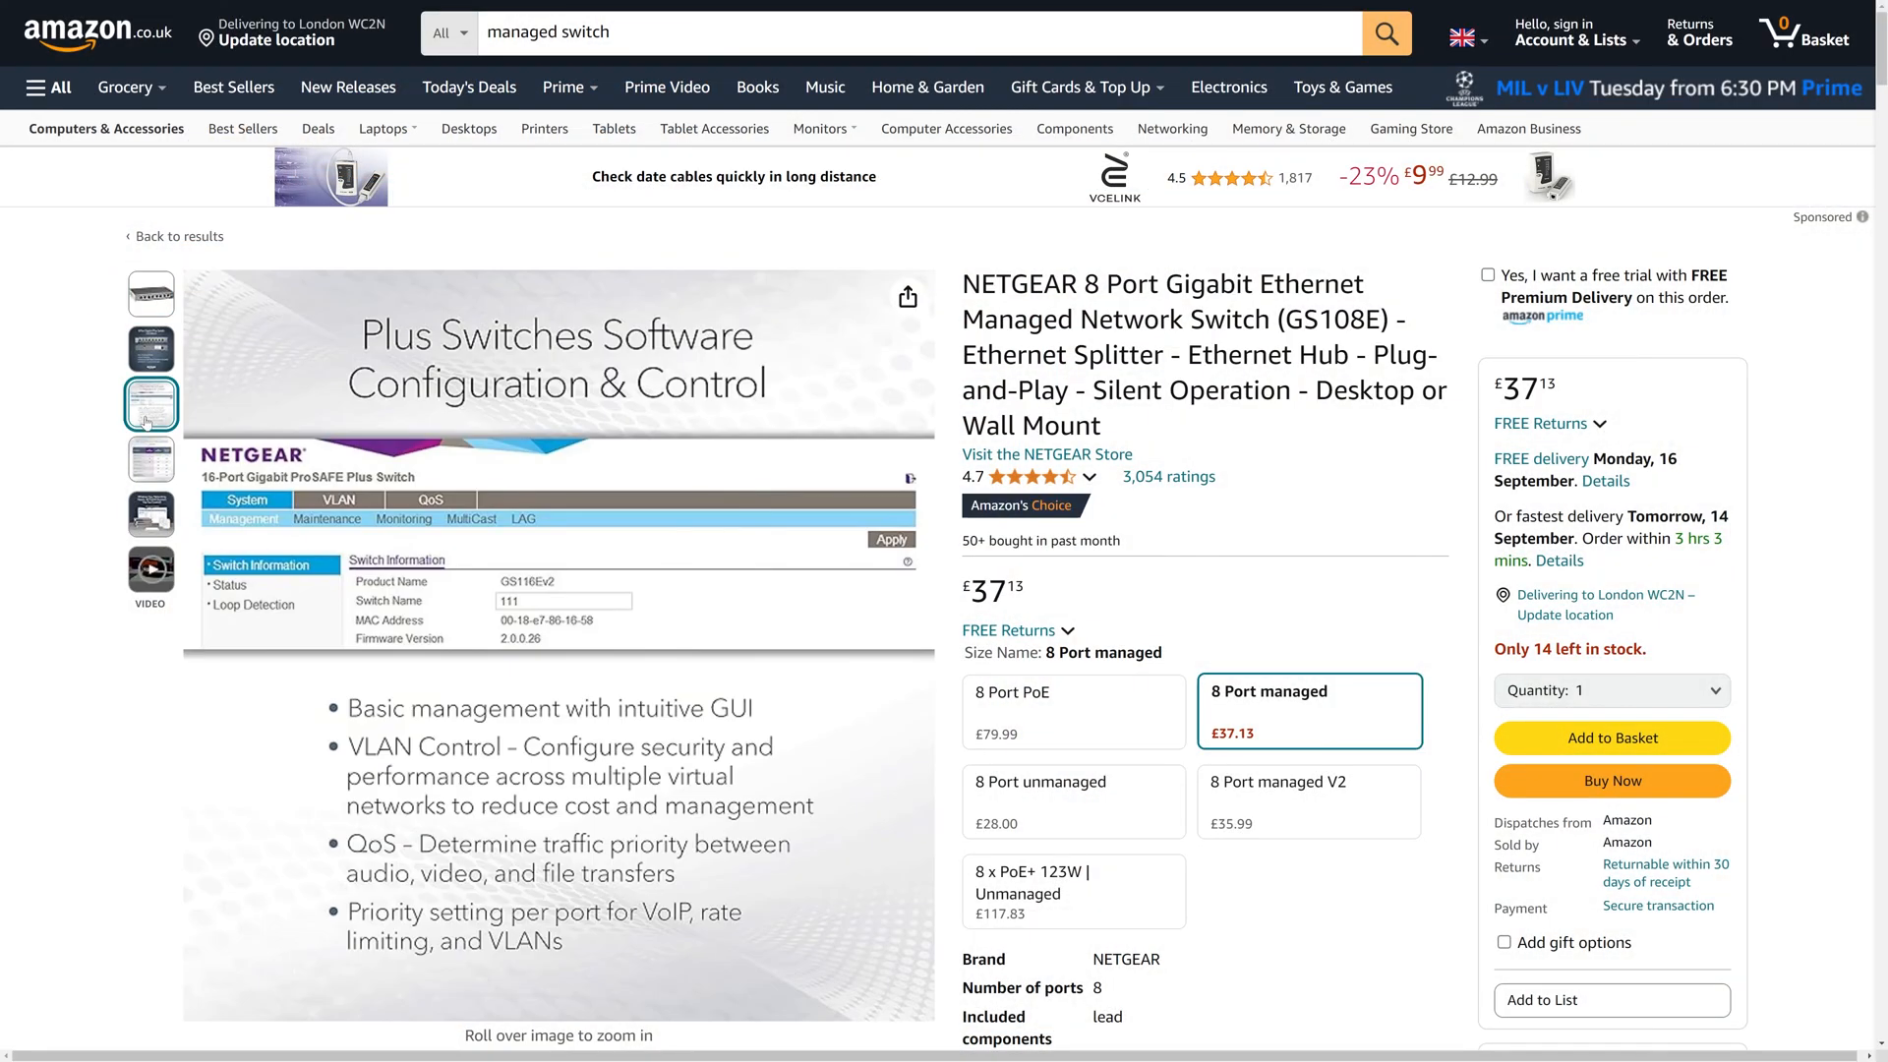
left_click(152, 513)
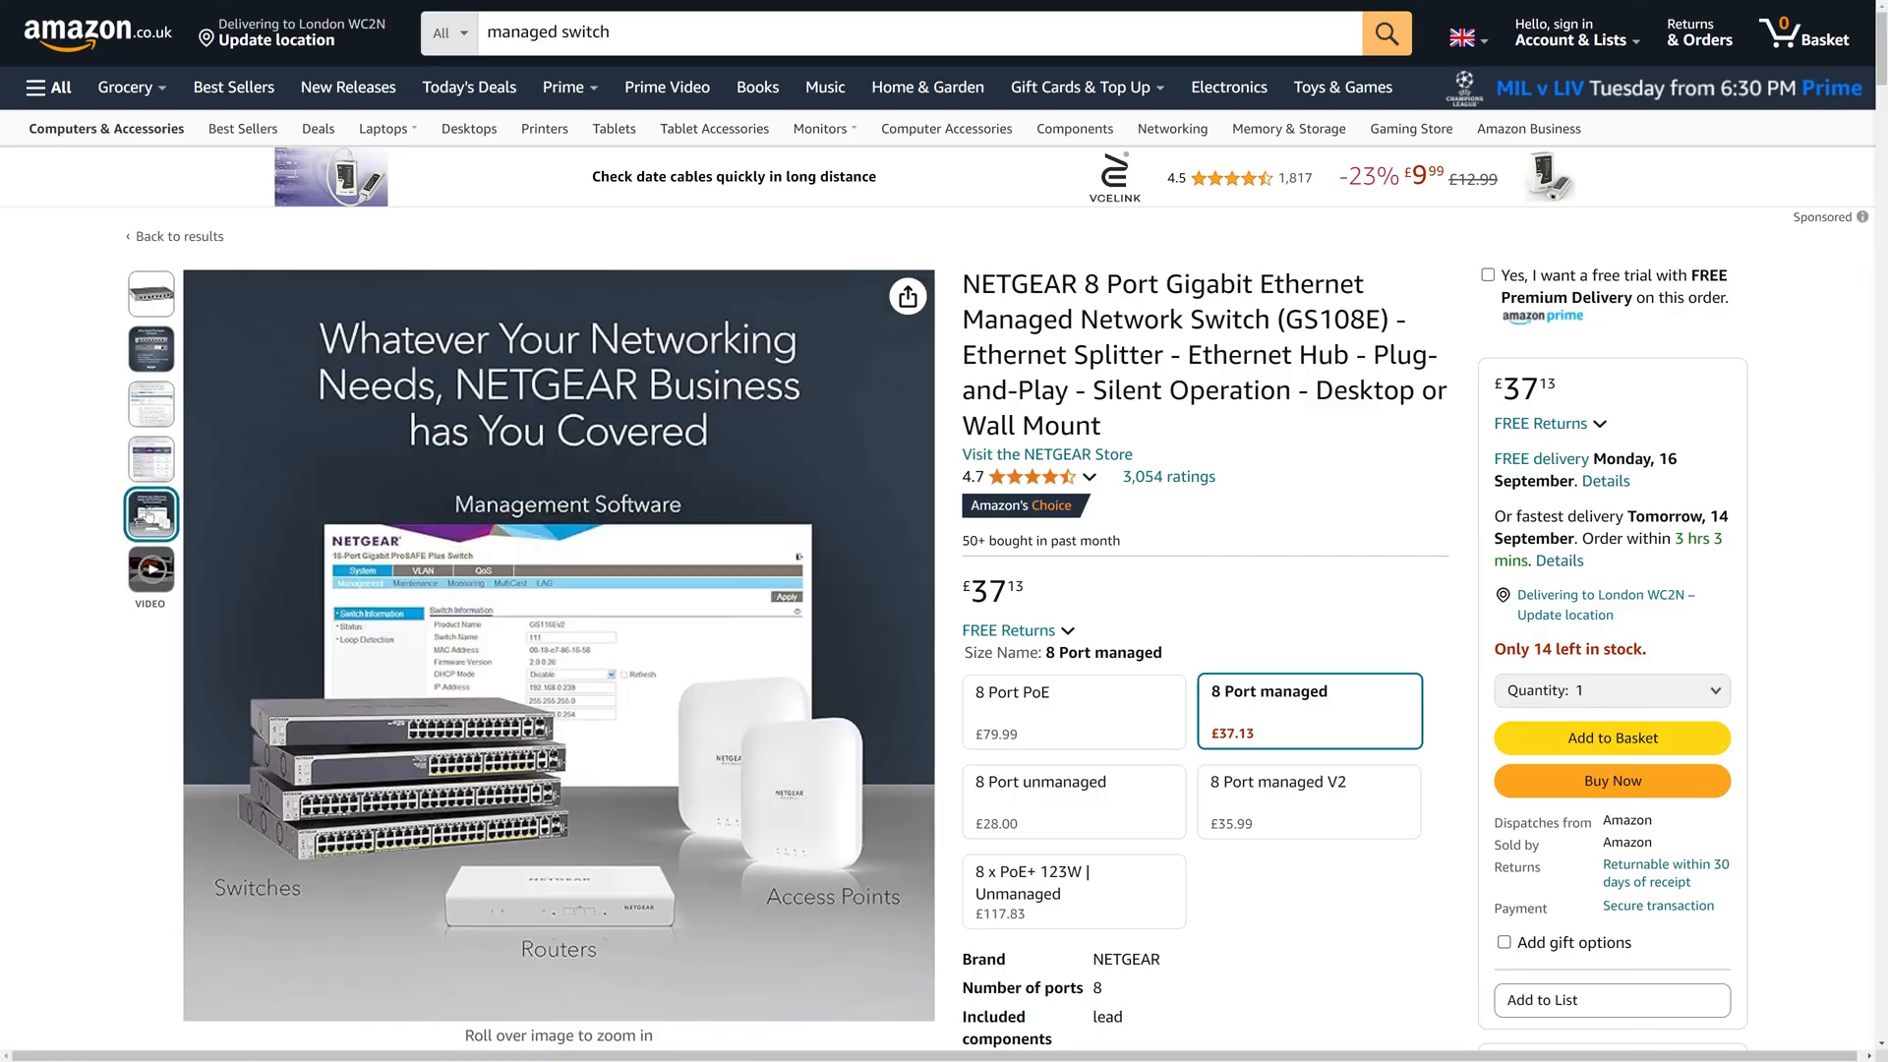